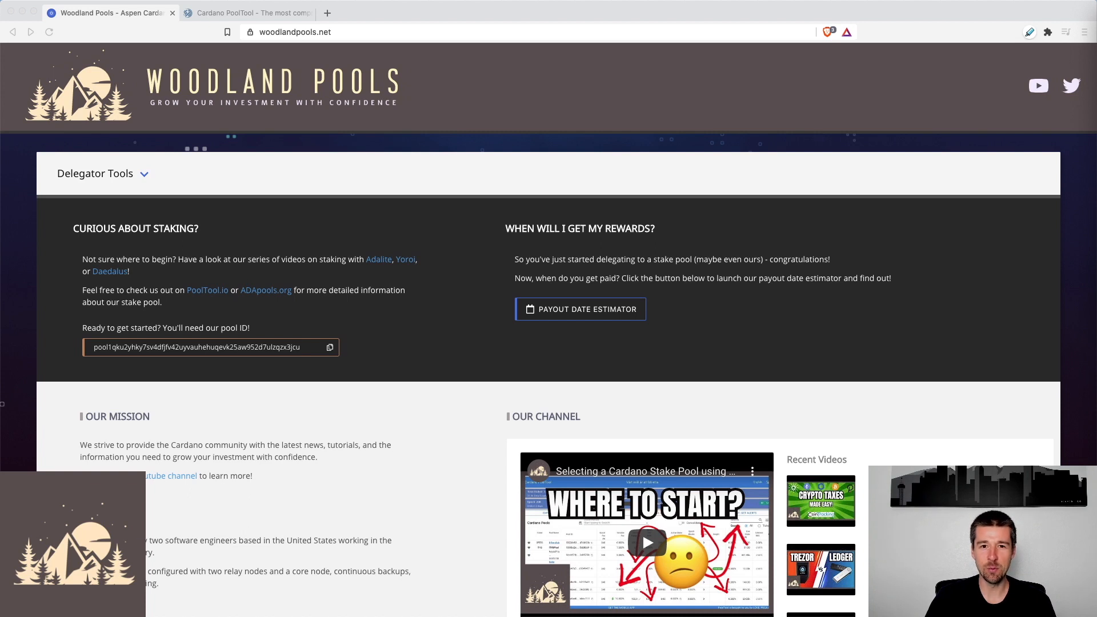
mouse_move(922, 411)
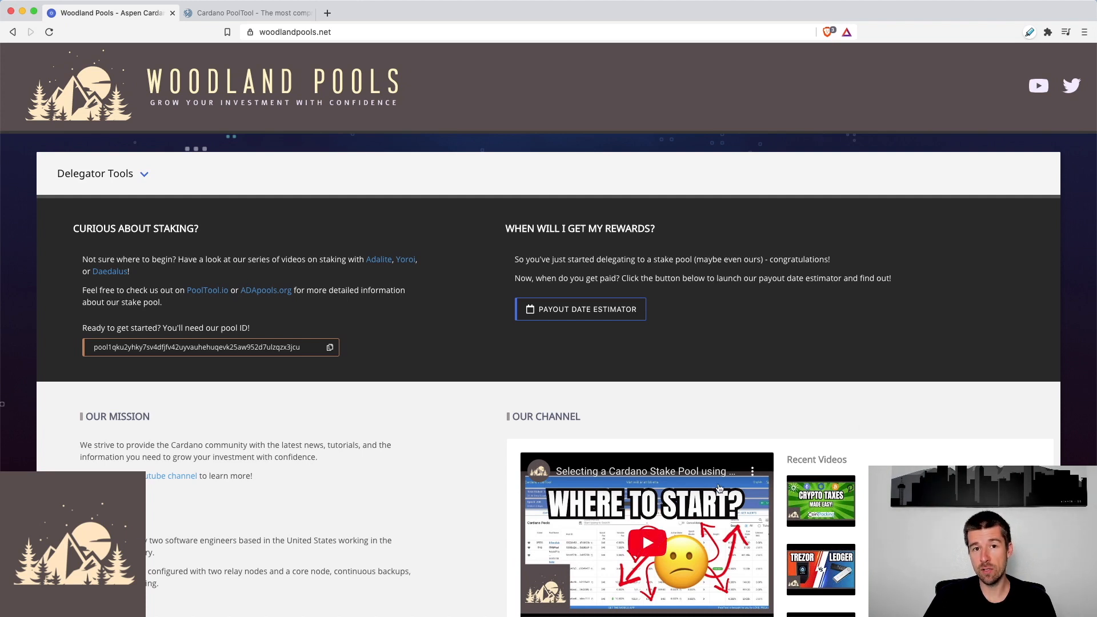
mouse_move(884, 409)
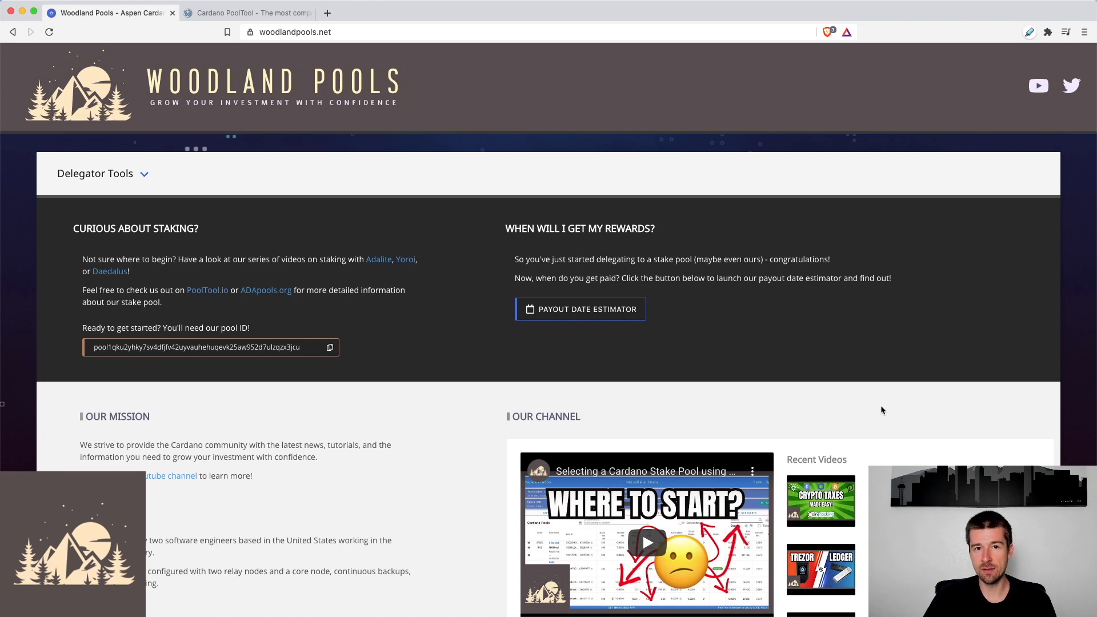
View the Cardano PoolTool pool table with tickers, fees, pledges, stakes and lifetime RoS
click(249, 13)
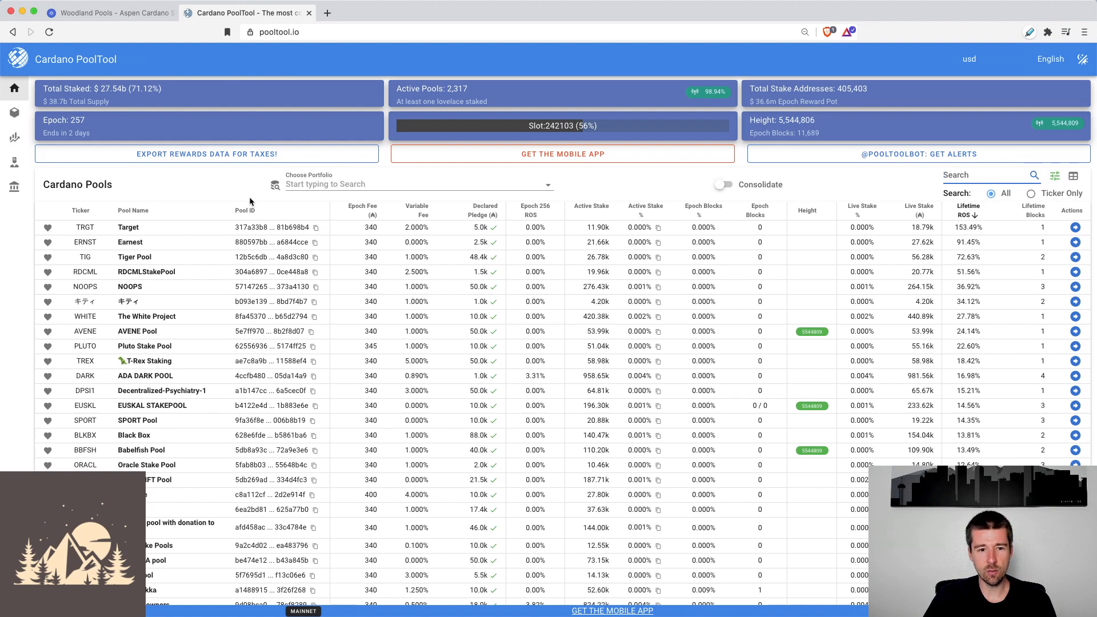
click(361, 206)
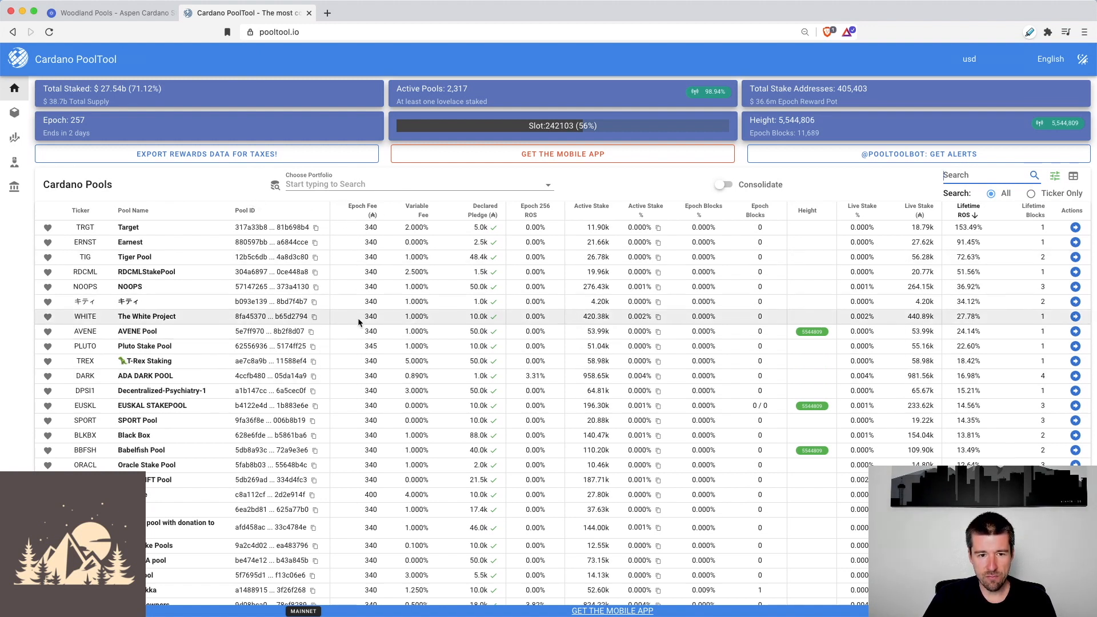
mouse_move(429, 227)
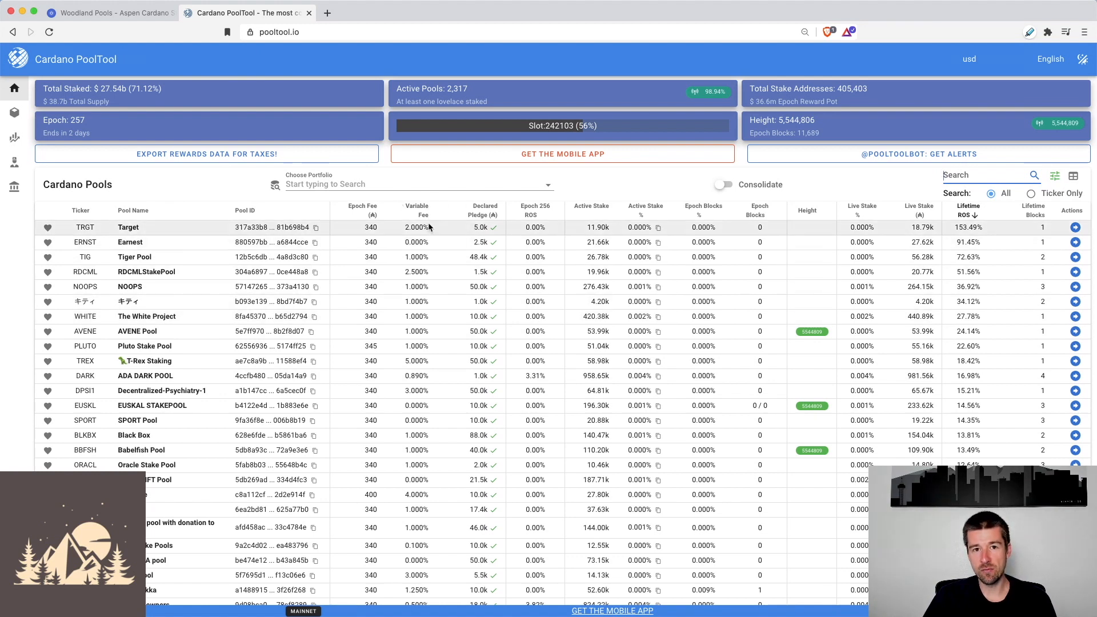
click(482, 208)
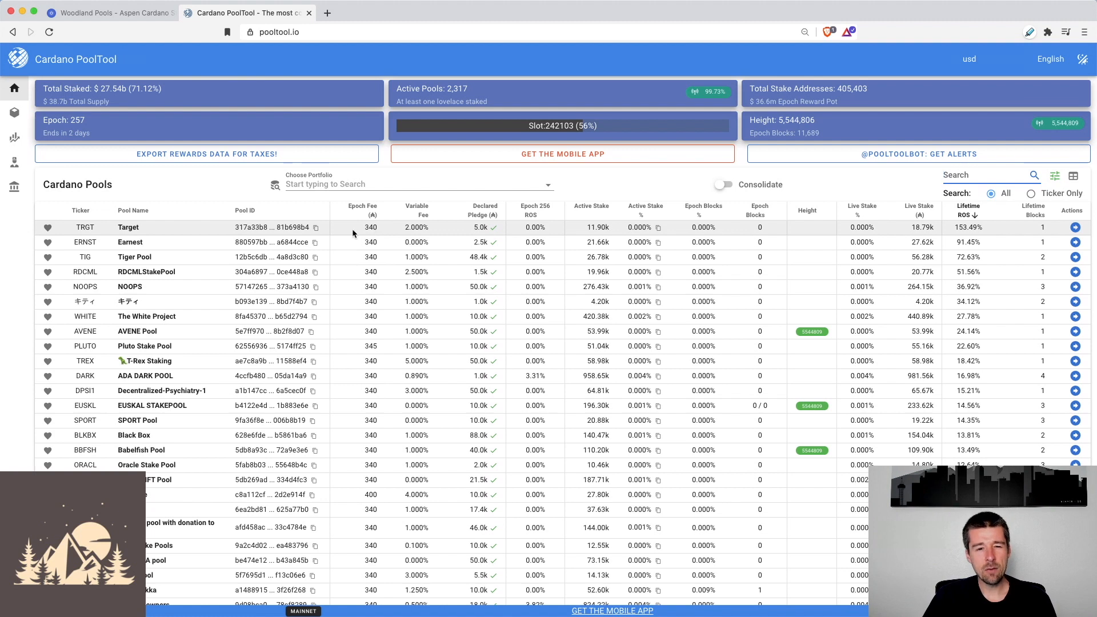
mouse_move(389, 234)
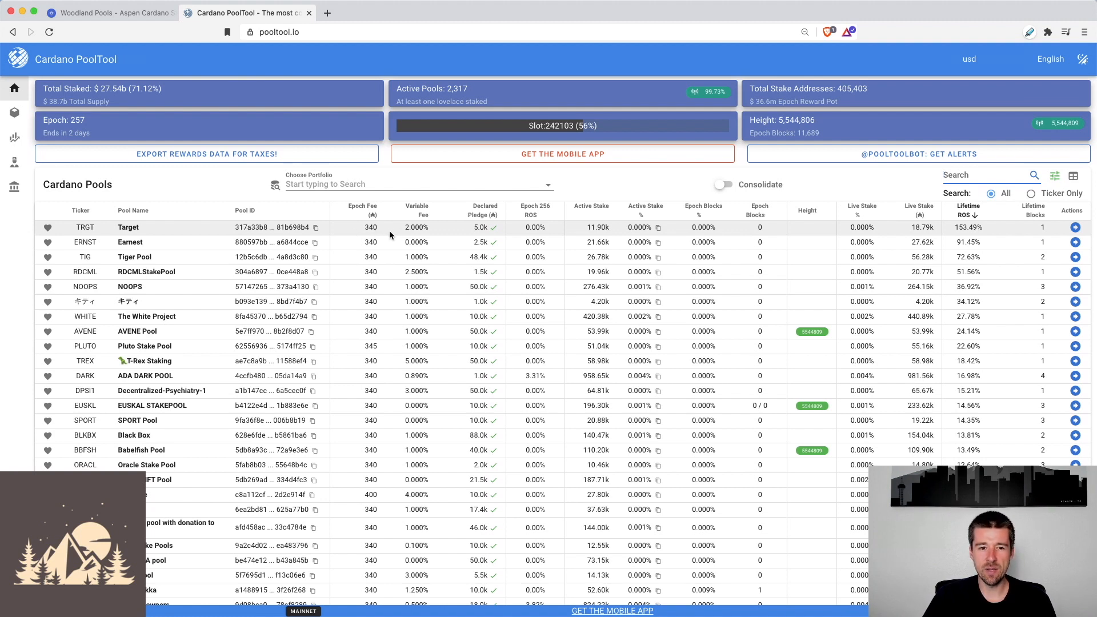
mouse_move(377, 234)
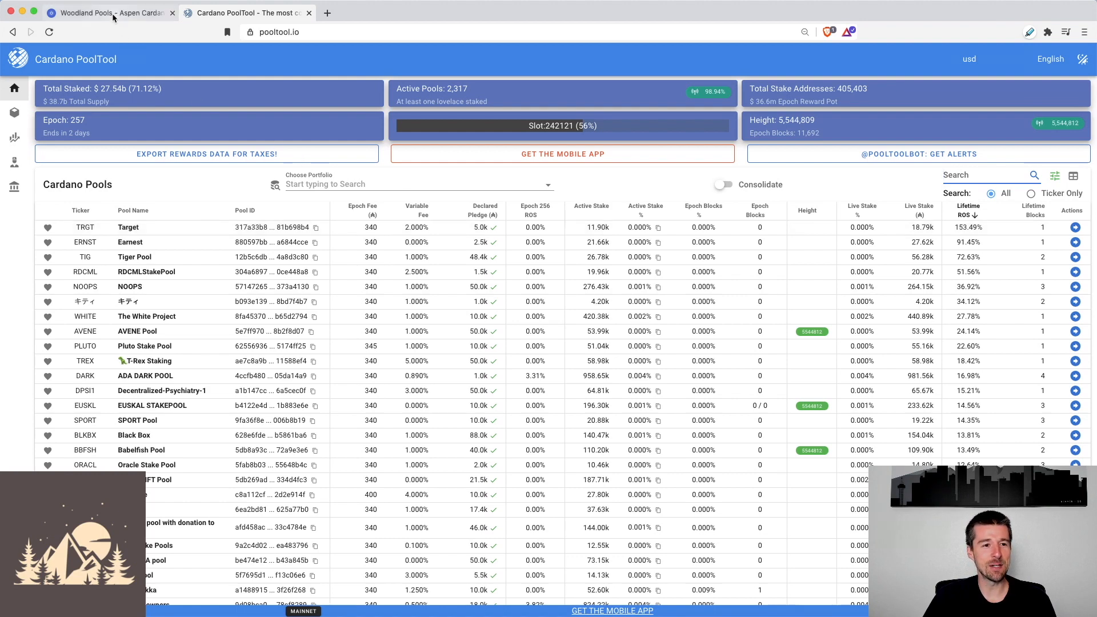
Return to Woodland Pools and launch the Epoch Rewards Estimator from Delegator Tools
click(105, 13)
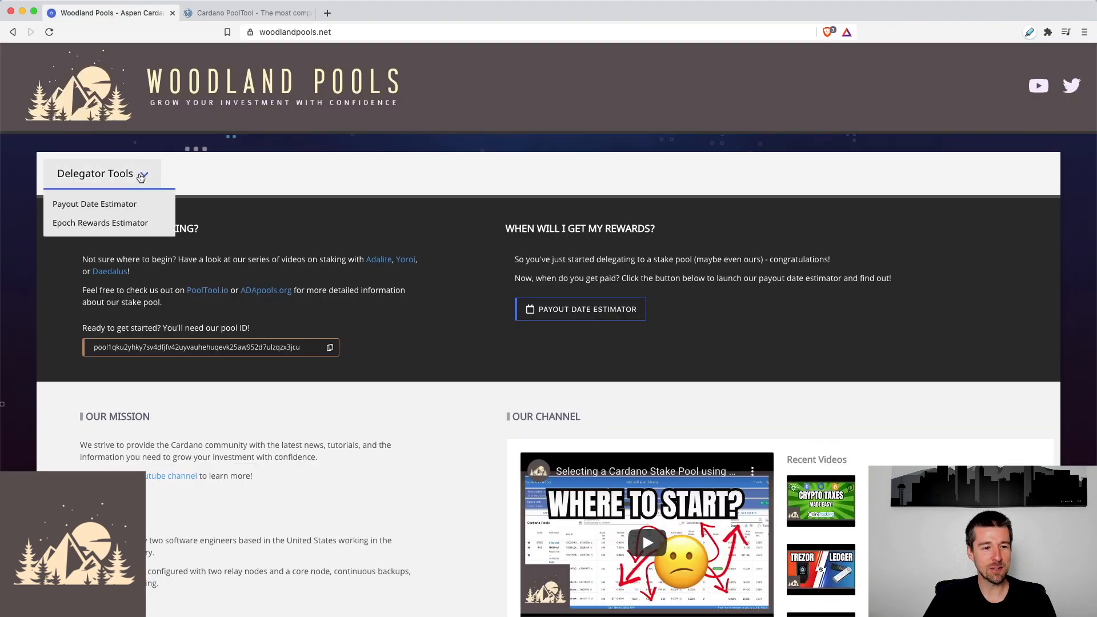
mouse_move(100, 226)
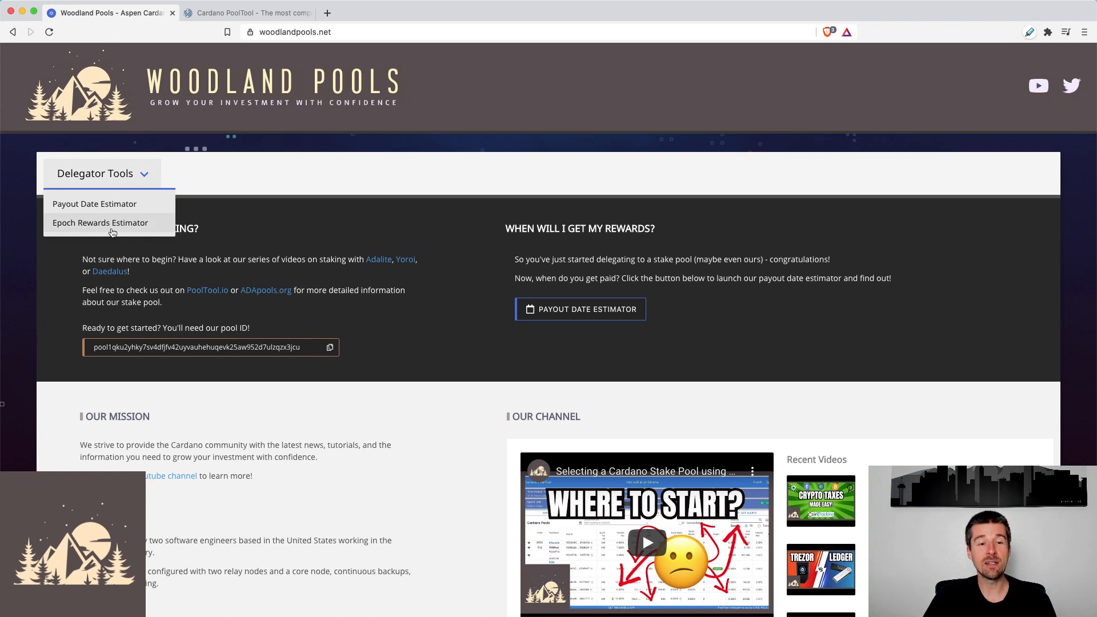
mouse_move(132, 177)
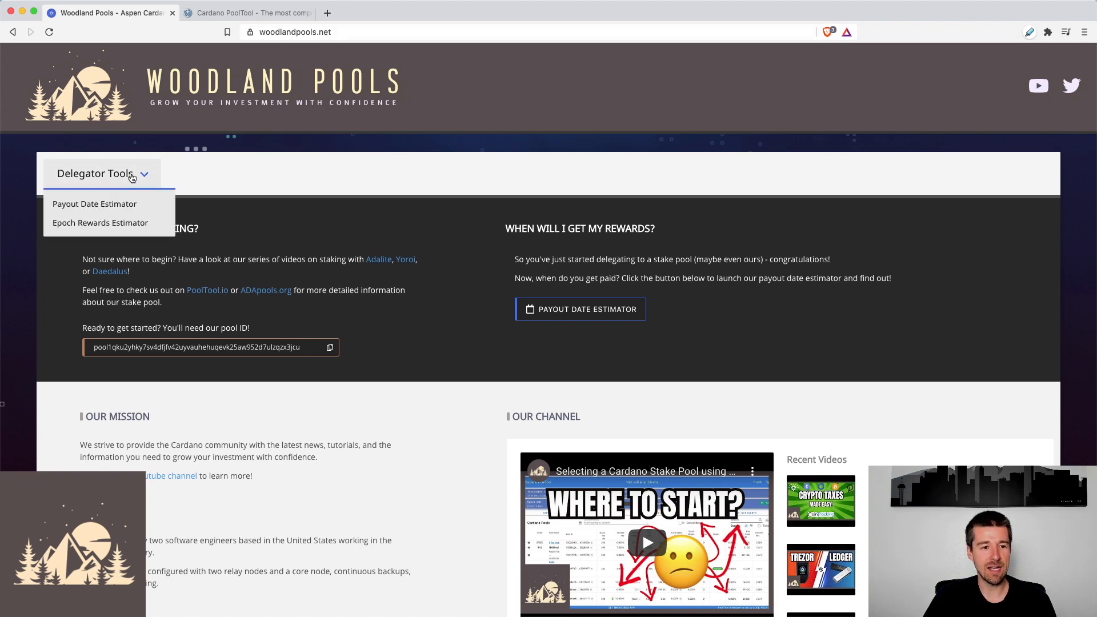
mouse_move(109, 226)
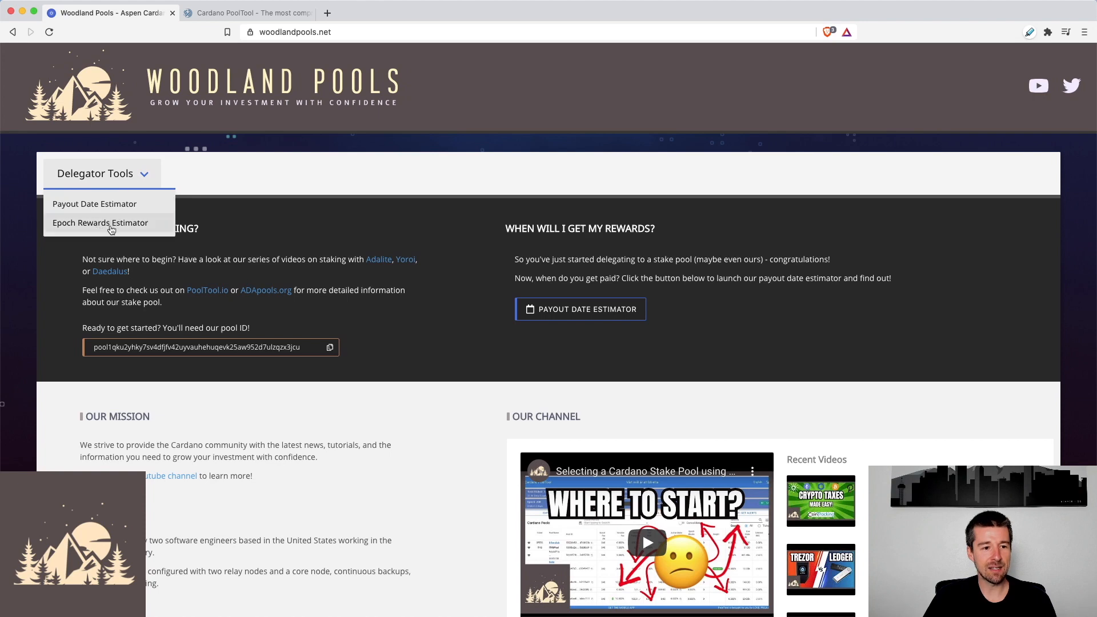
mouse_move(103, 230)
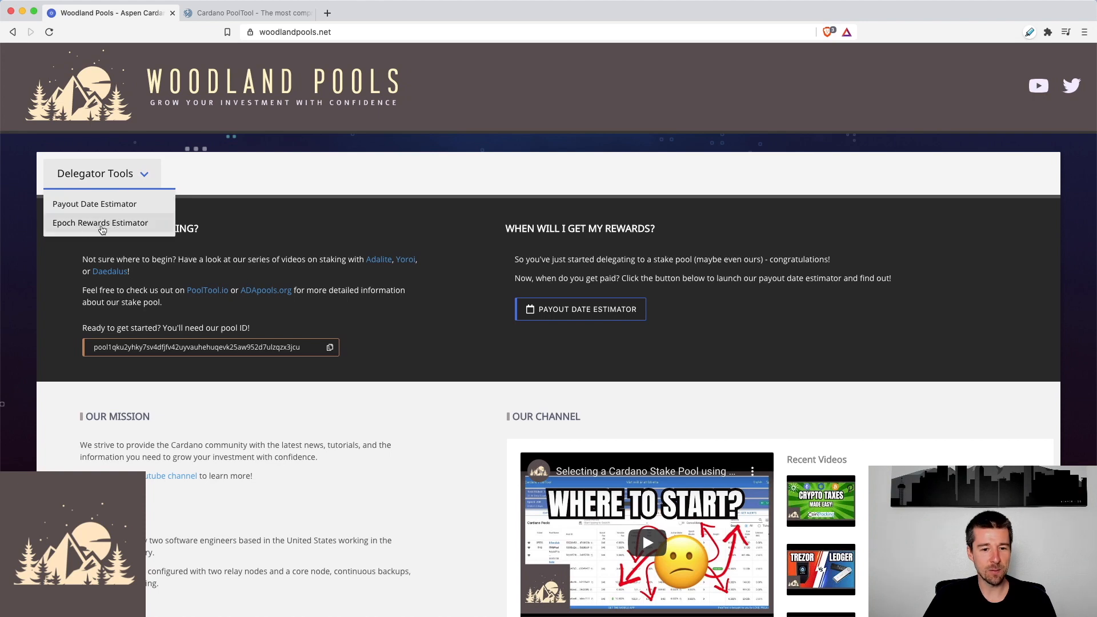
click(99, 222)
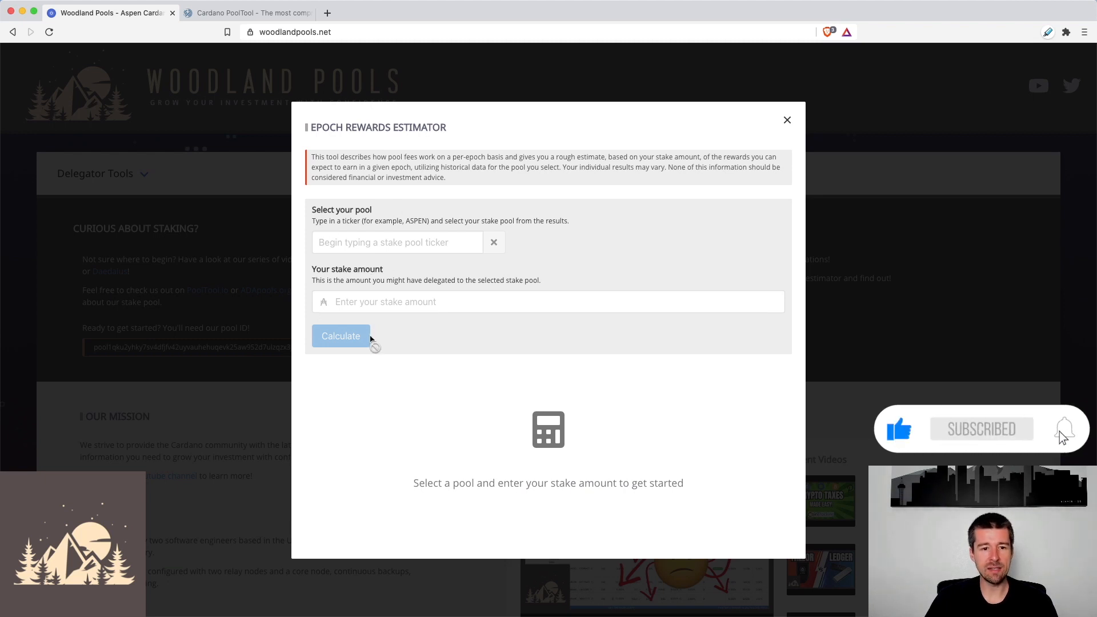
Select EDEN - Garden Pool via the EDE ticker search and enter a 10000 ADA stake
click(397, 242)
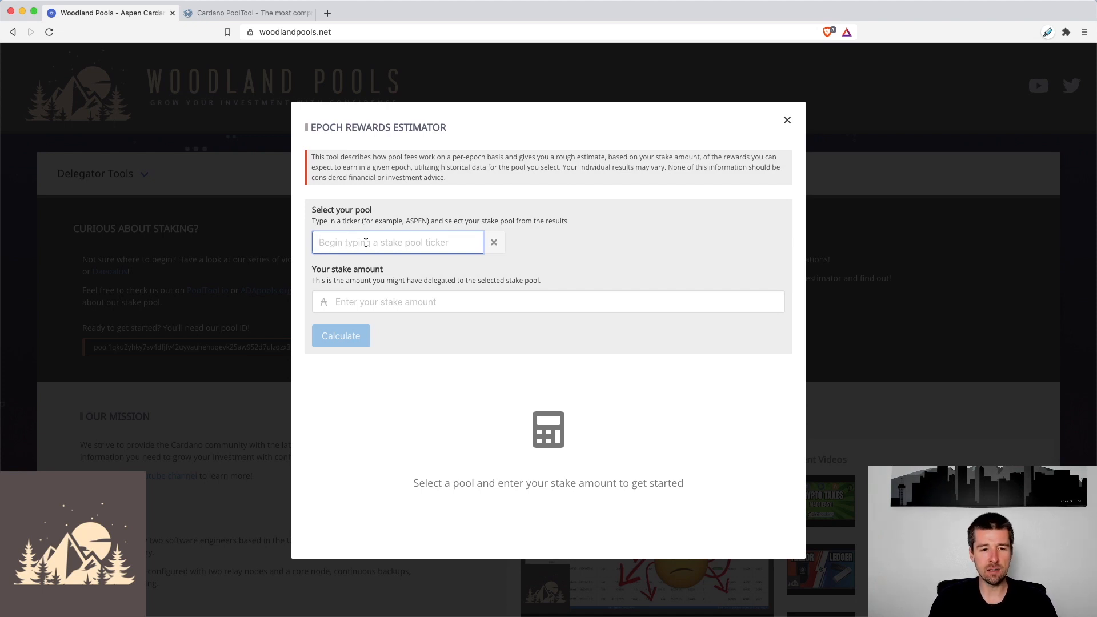
text(E)
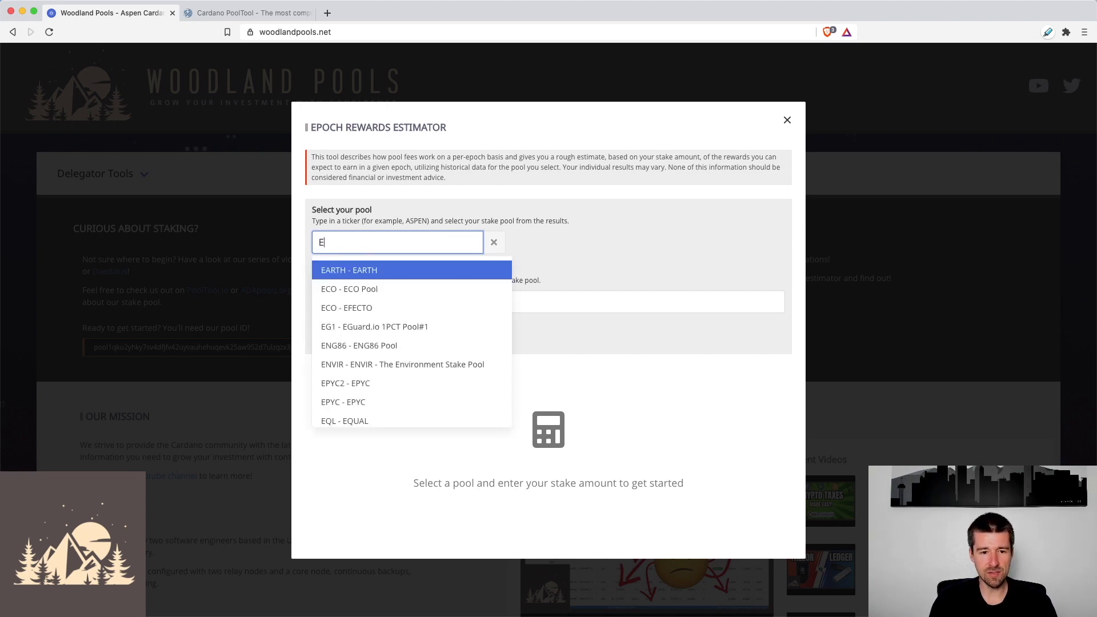
text(DE)
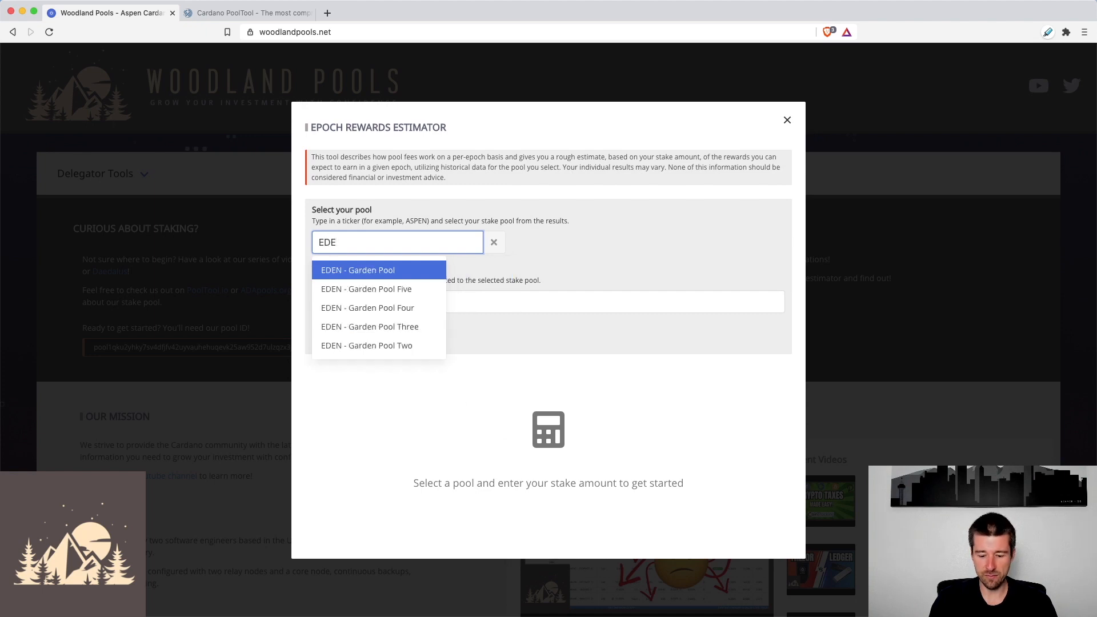
click(357, 270)
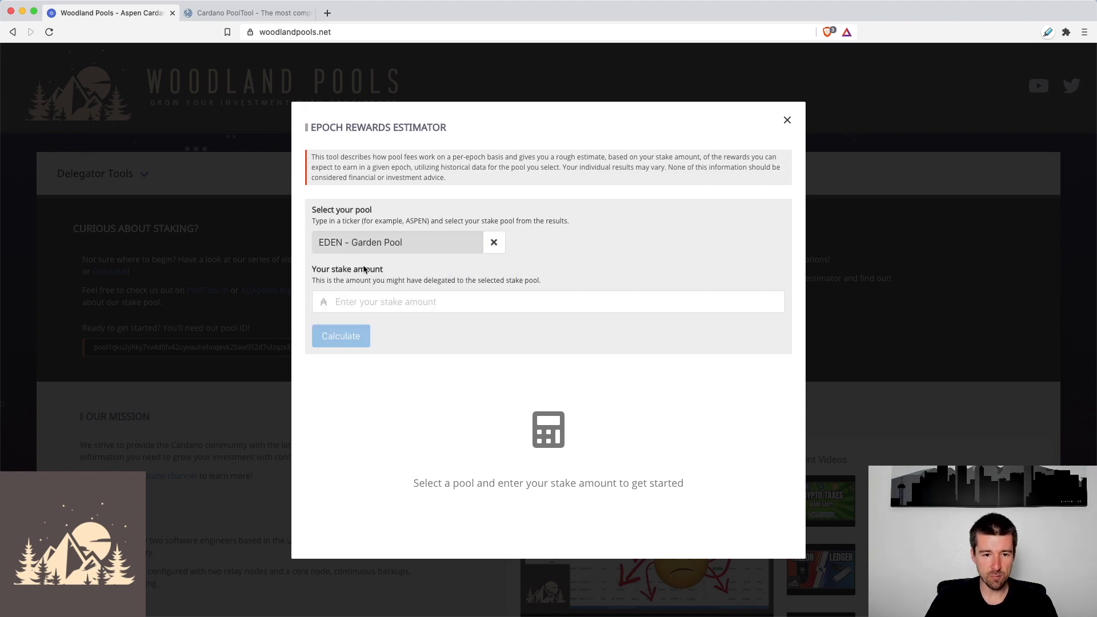
text(10000)
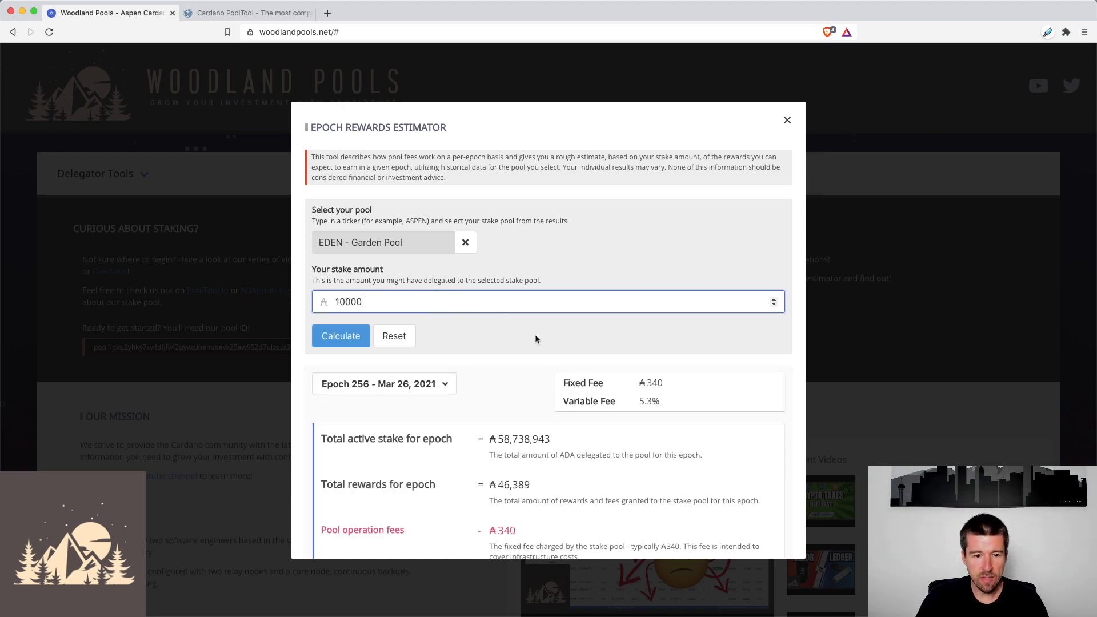
Scroll to EDEN's results showing 7 ADA estimated rewards and 5.5% estimated RoS
scroll(down, 3)
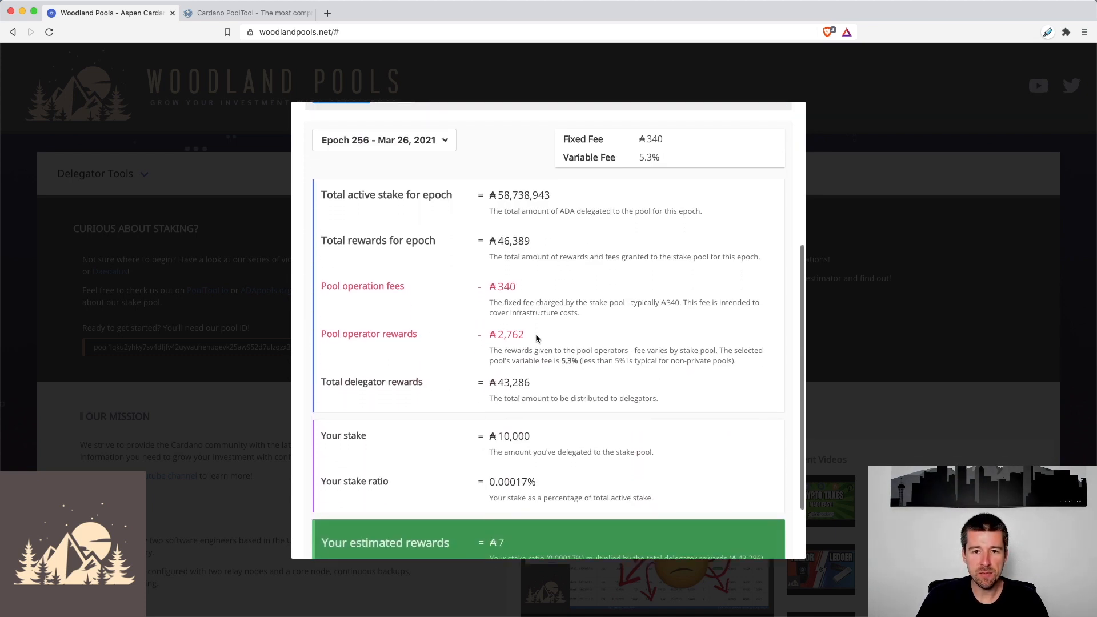
scroll(up, 3)
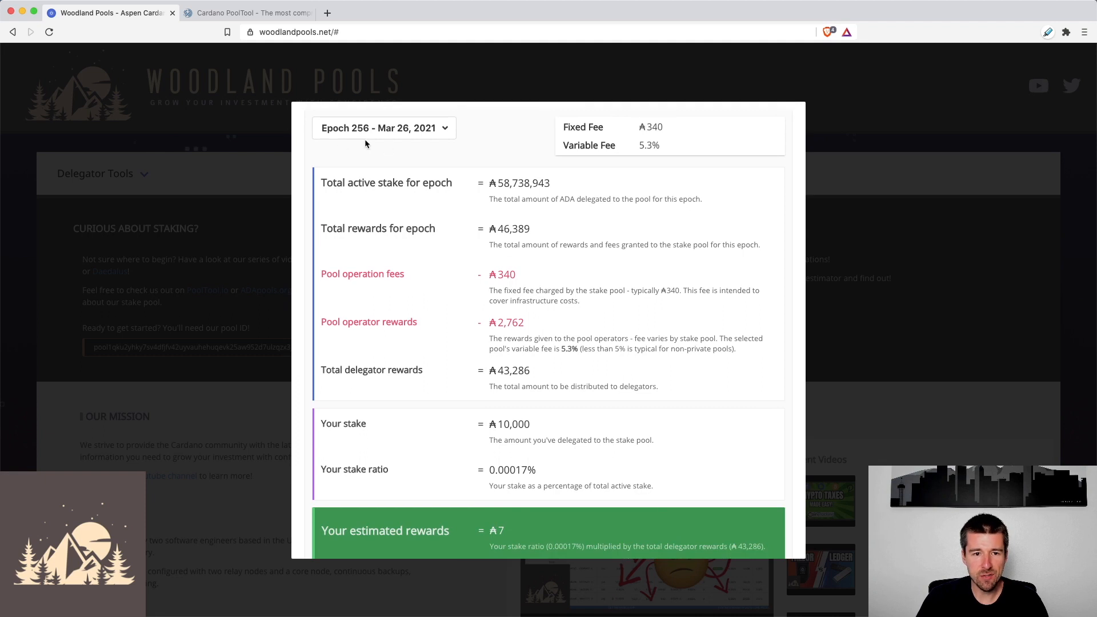
mouse_move(642, 141)
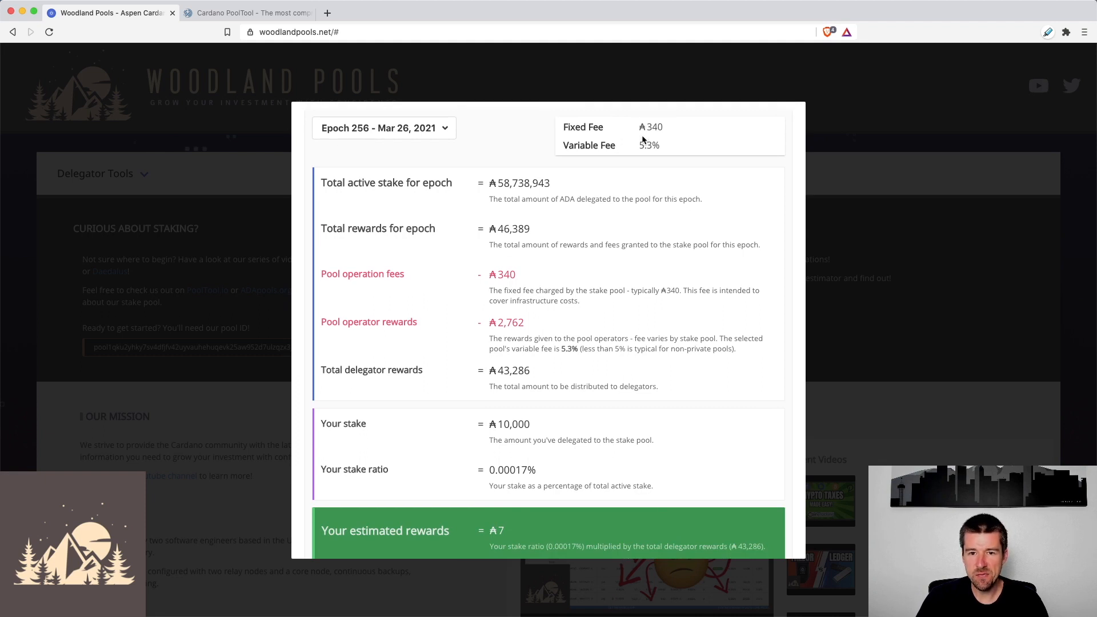
mouse_move(676, 140)
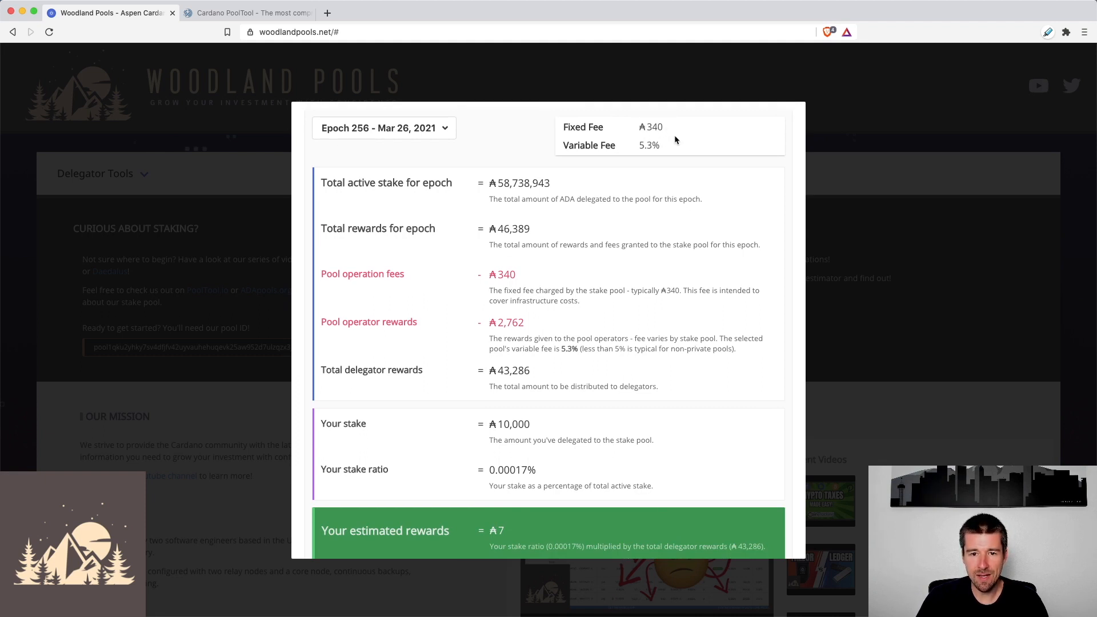
mouse_move(642, 156)
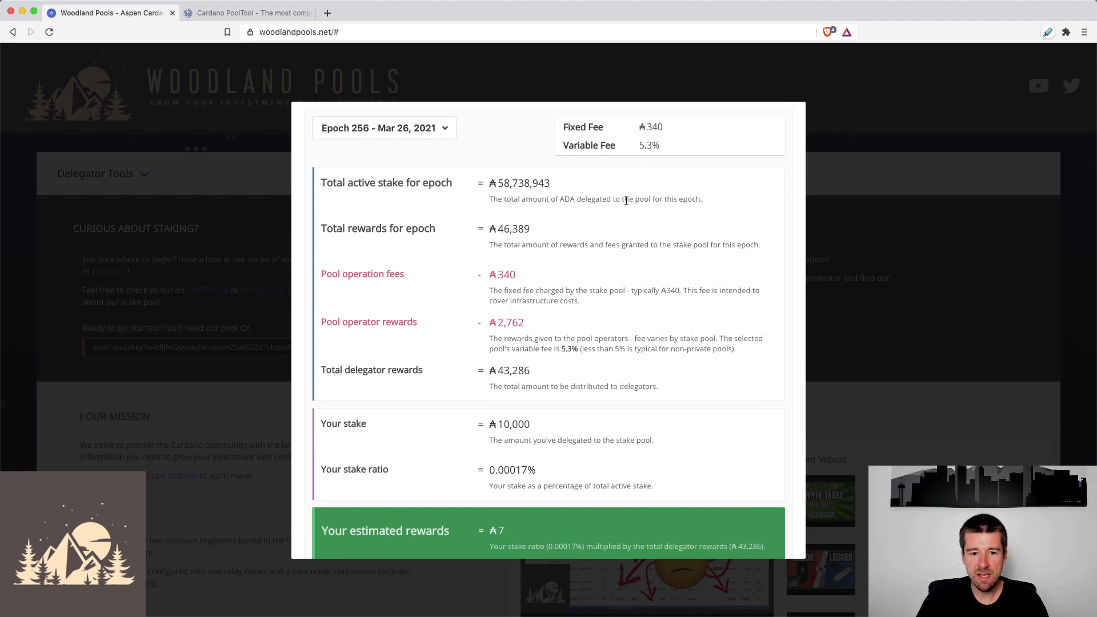
mouse_move(648, 178)
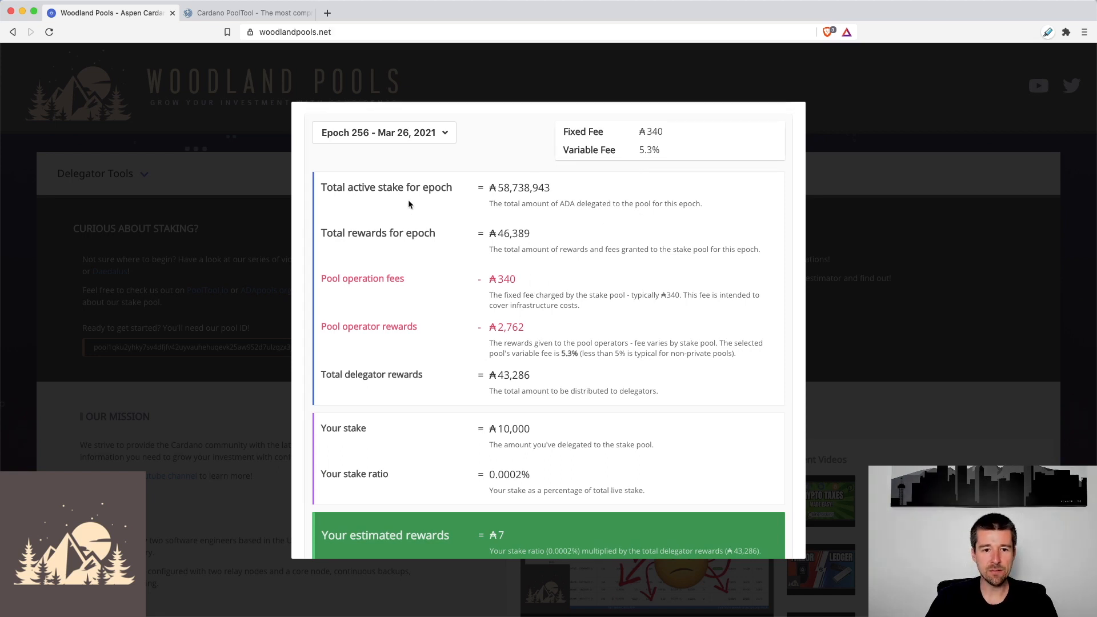
mouse_move(552, 201)
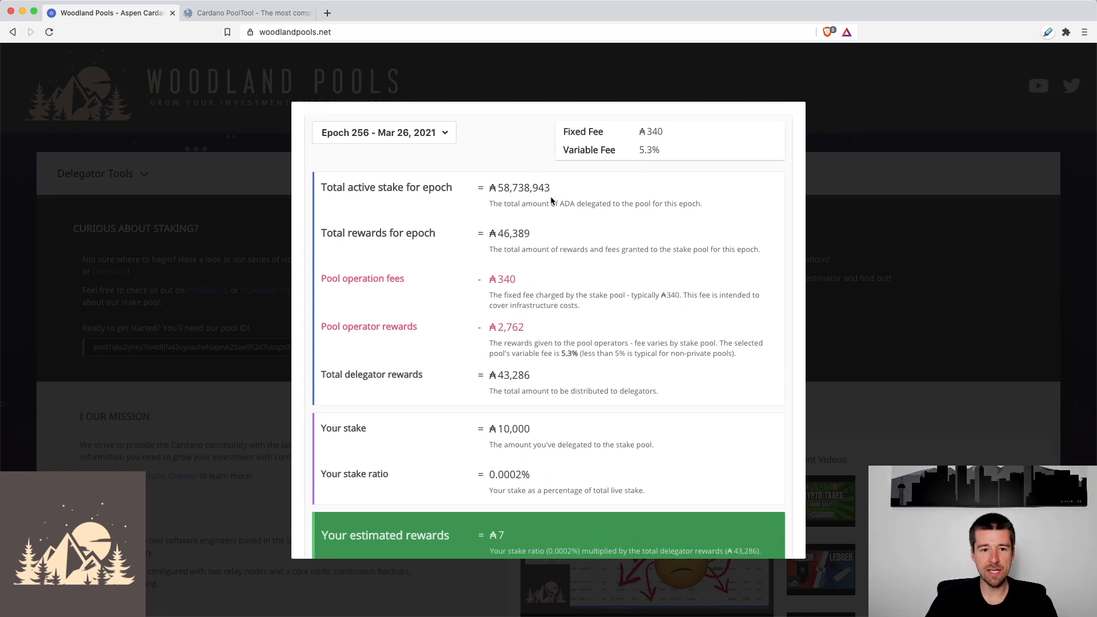
scroll(down, 3)
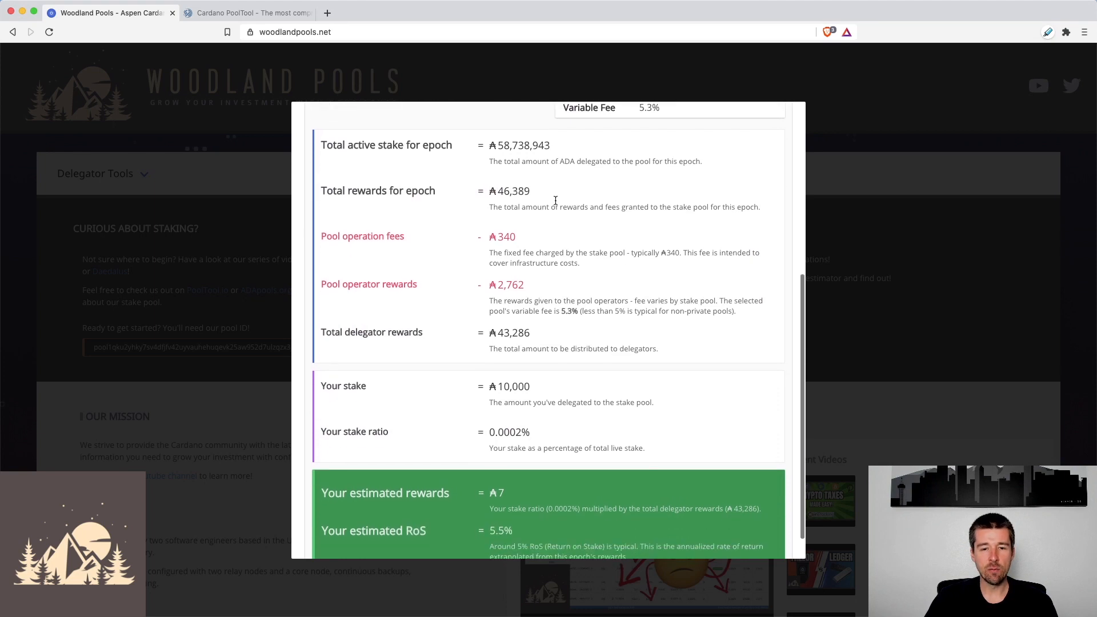
scroll(down, 3)
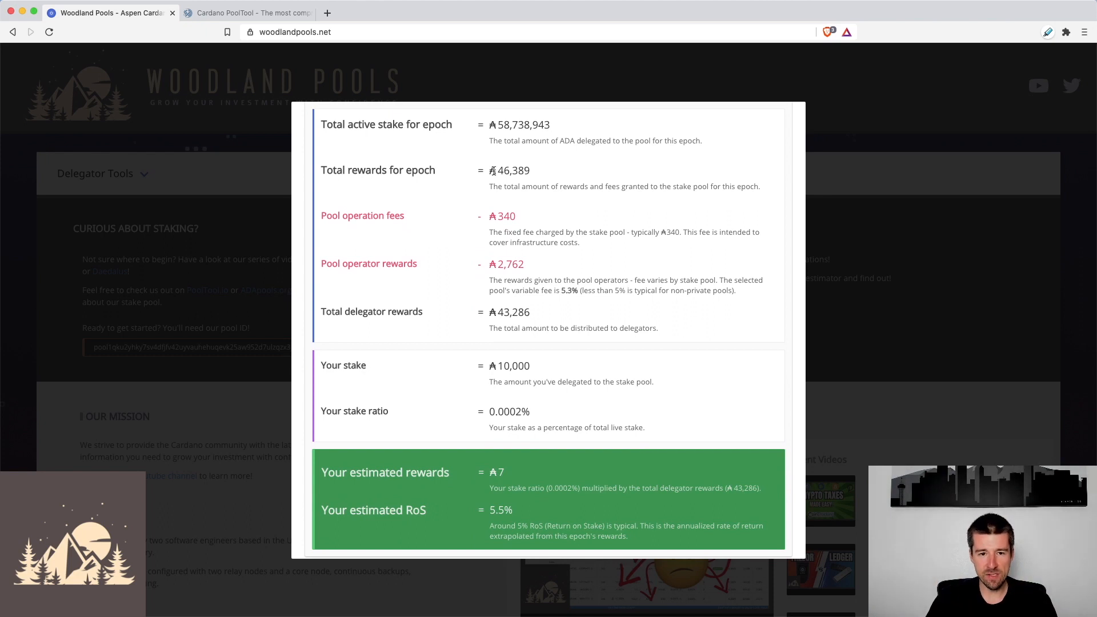
mouse_move(541, 174)
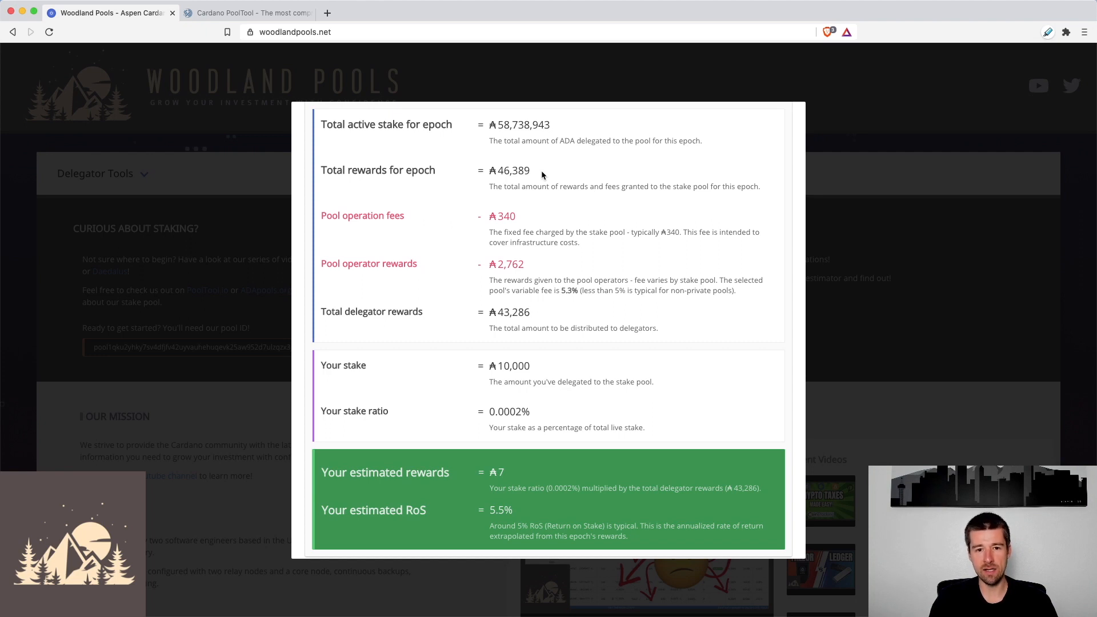
double_click(511, 170)
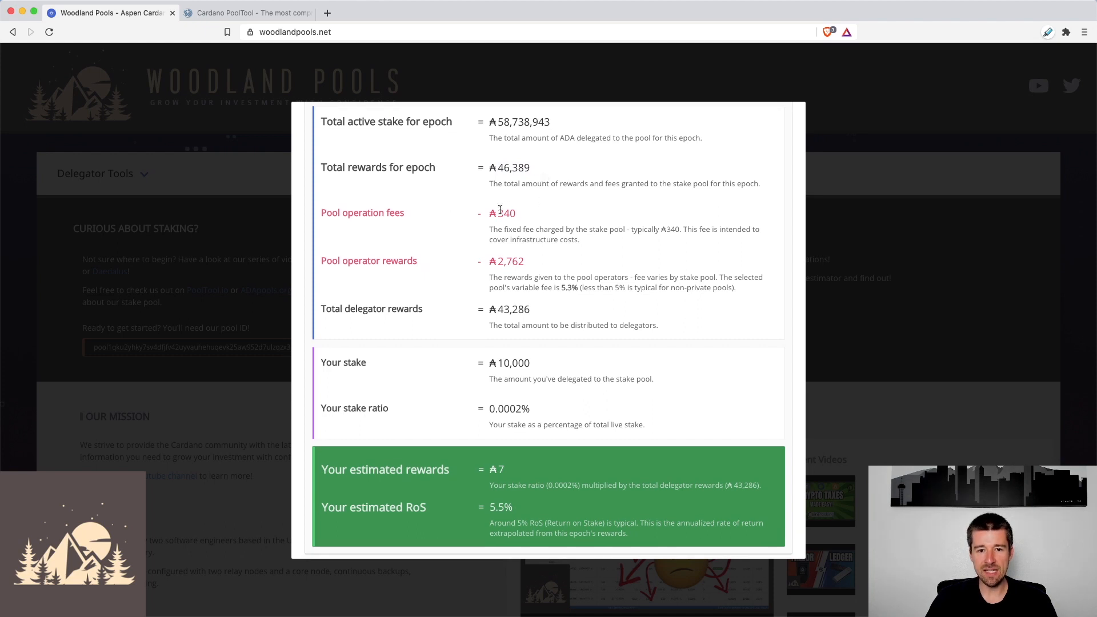
mouse_move(573, 222)
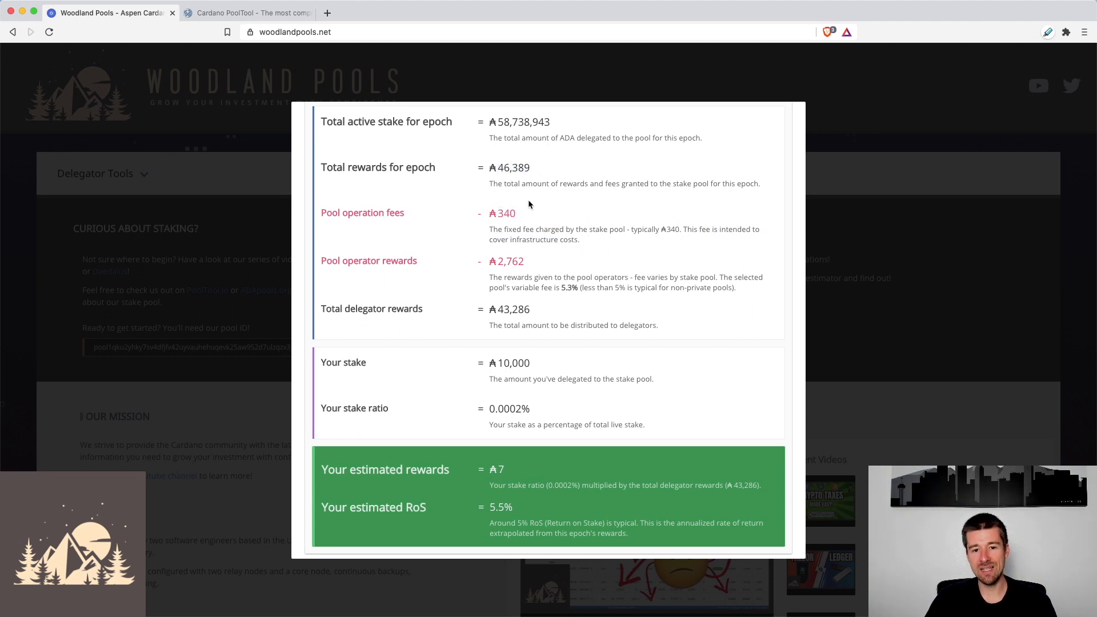
double_click(567, 288)
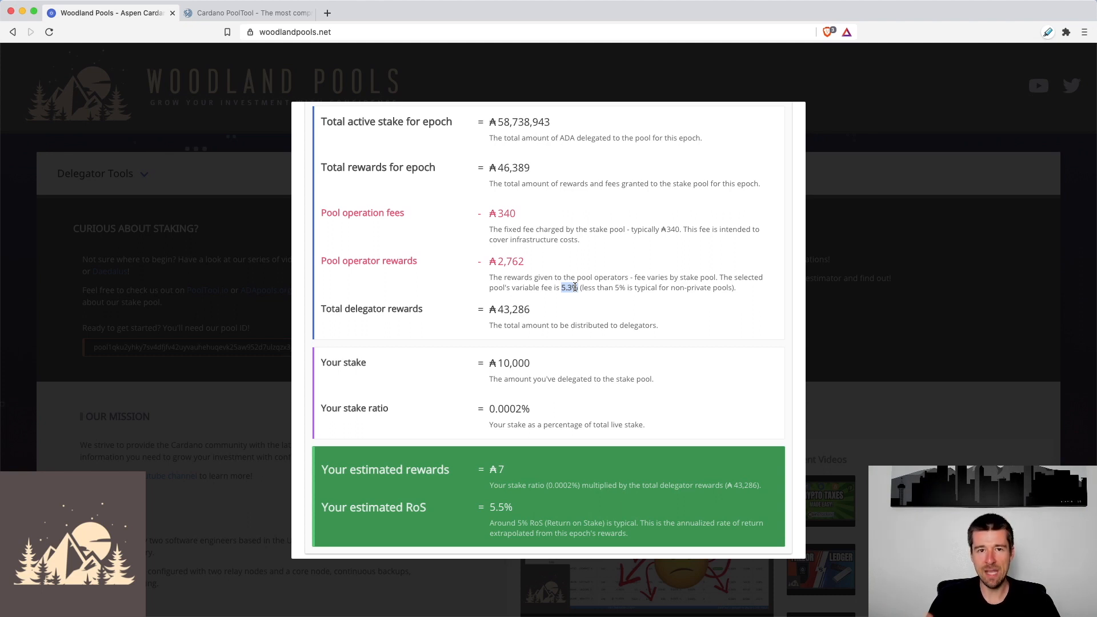
mouse_move(402, 227)
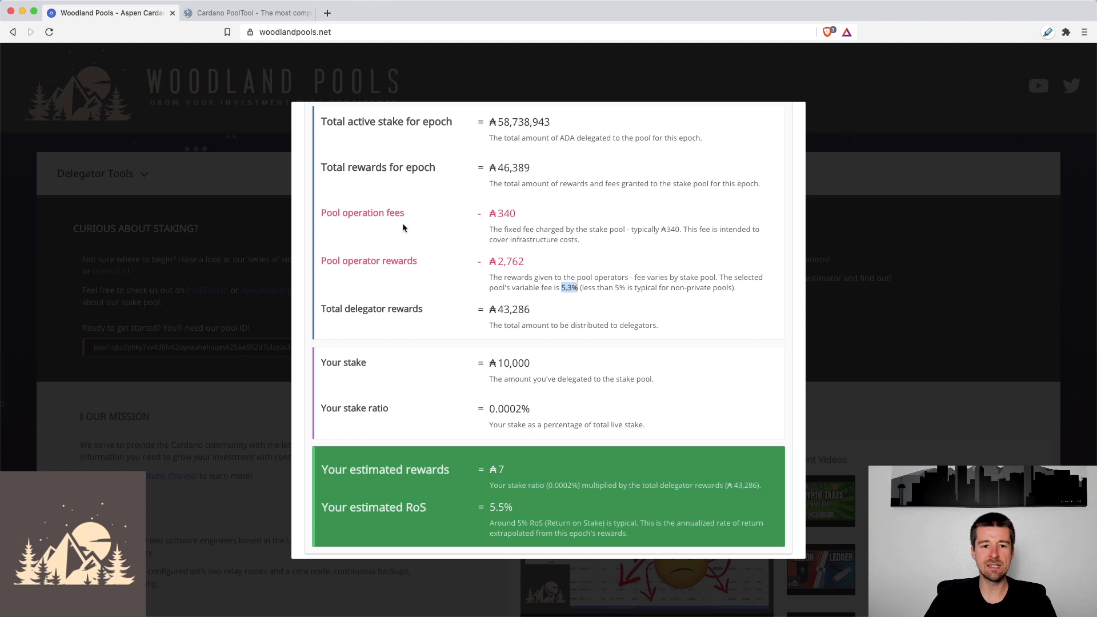
mouse_move(530, 238)
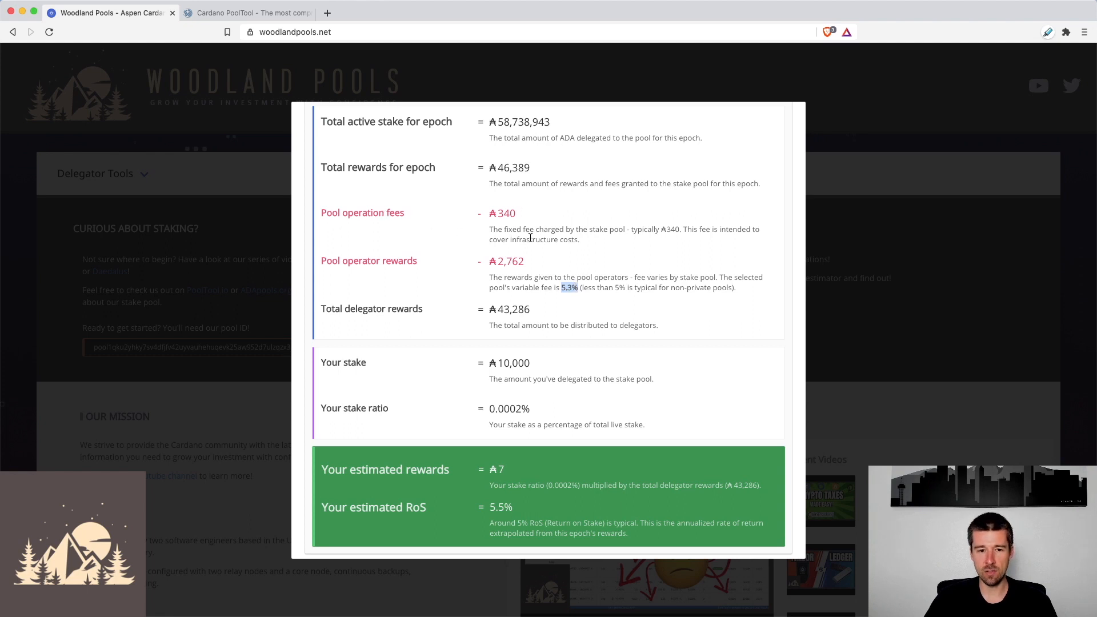
mouse_move(483, 280)
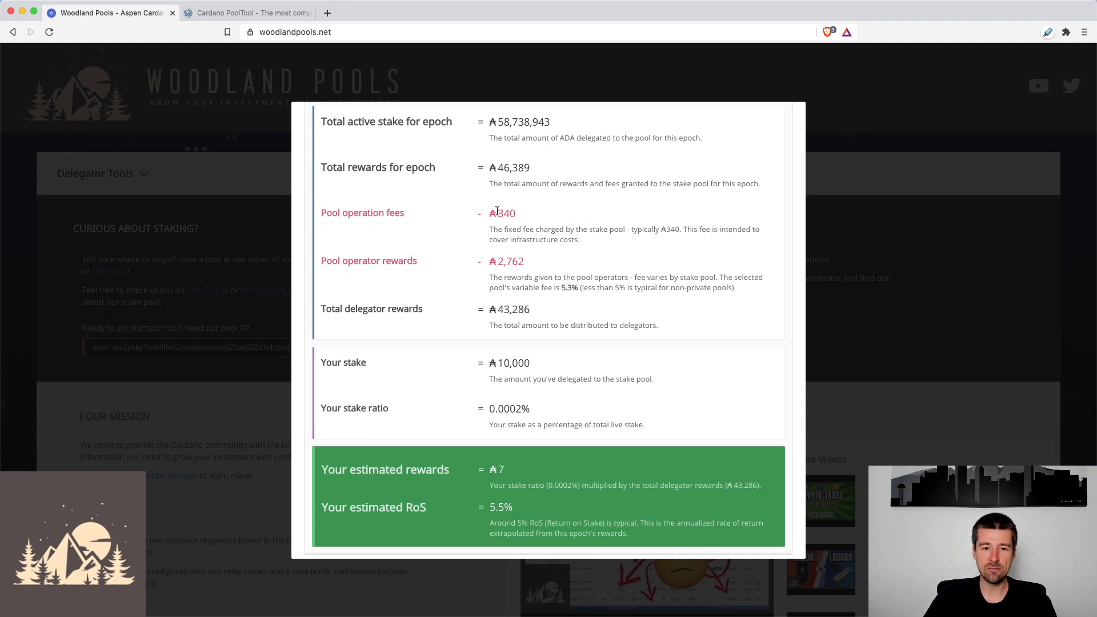
double_click(511, 167)
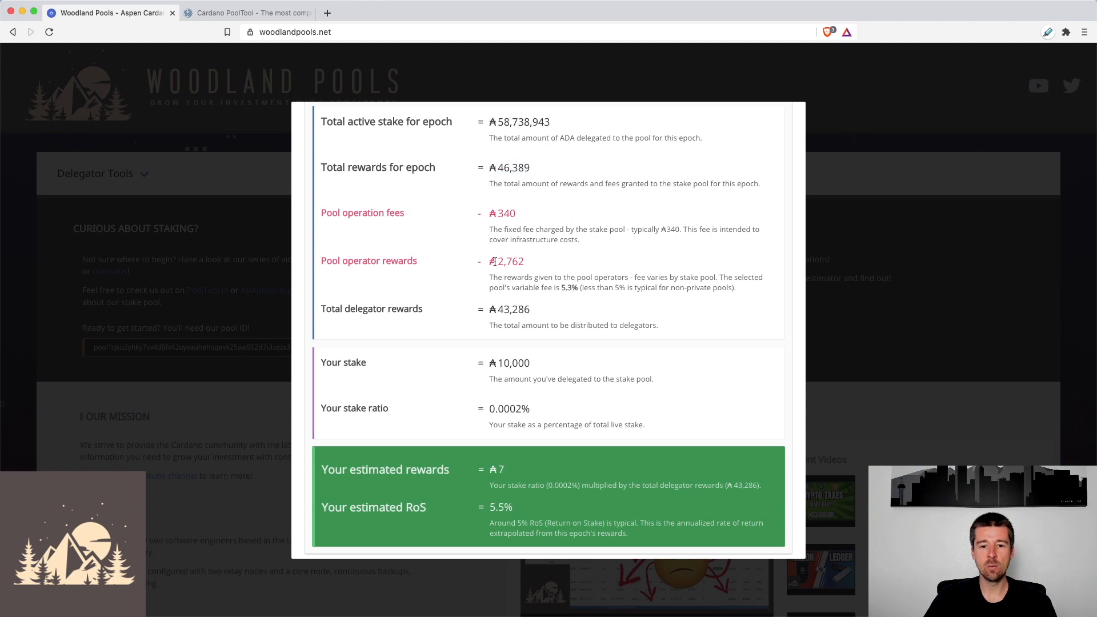
mouse_move(539, 265)
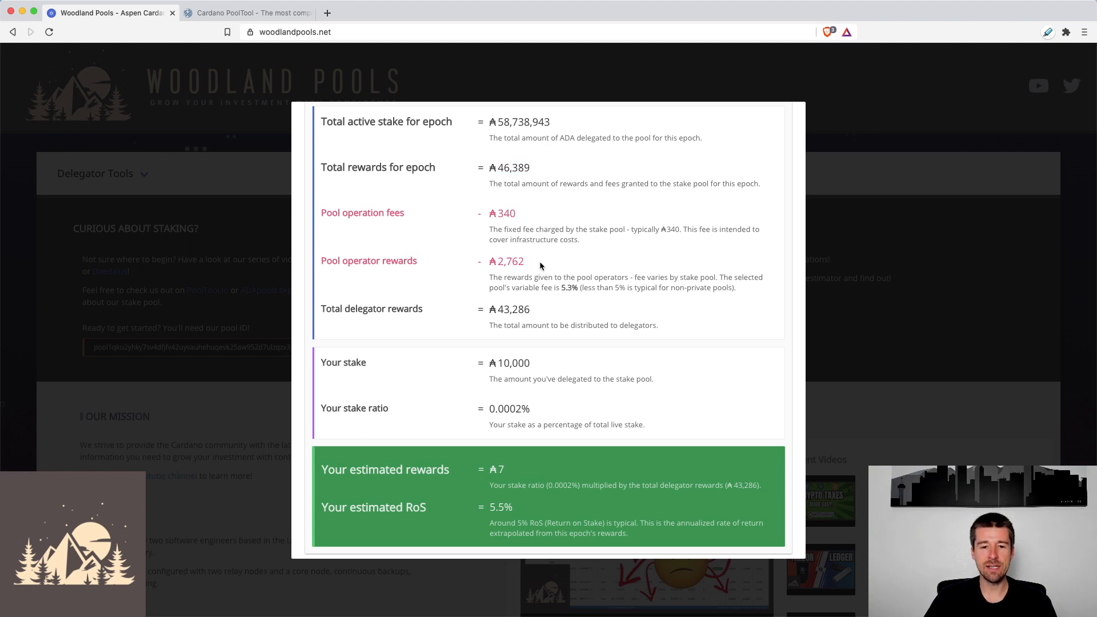
scroll(down, 3)
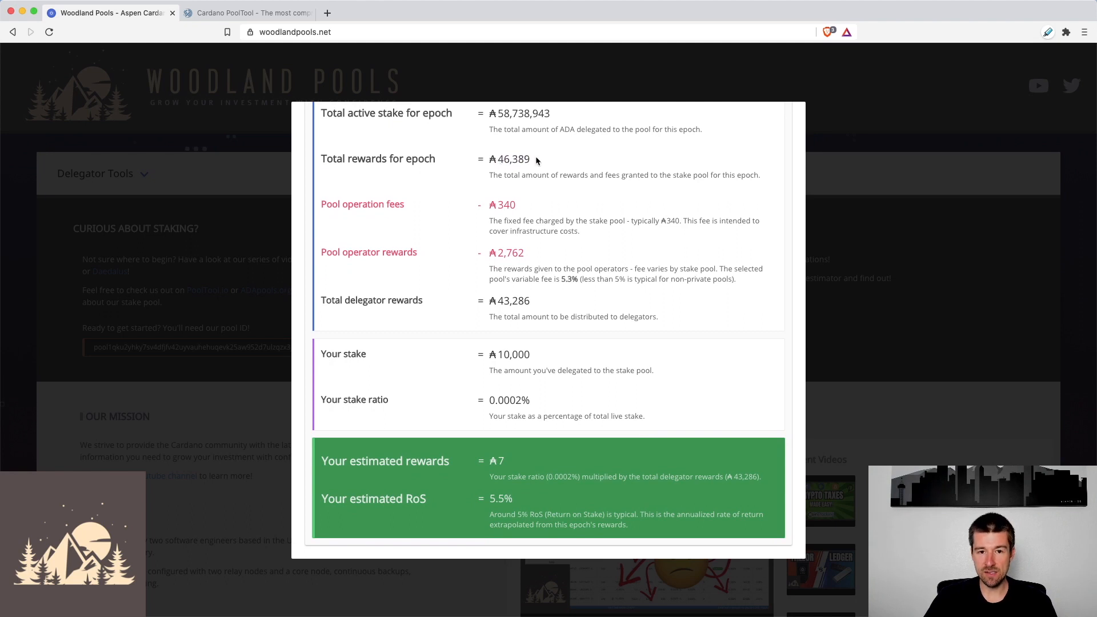
mouse_move(530, 207)
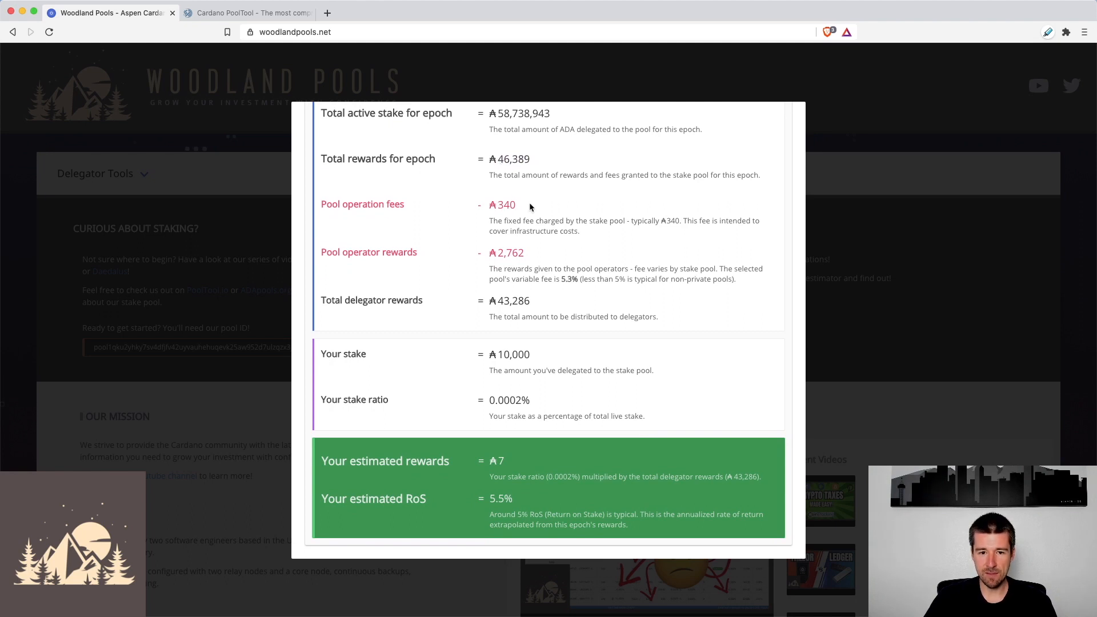
mouse_move(565, 292)
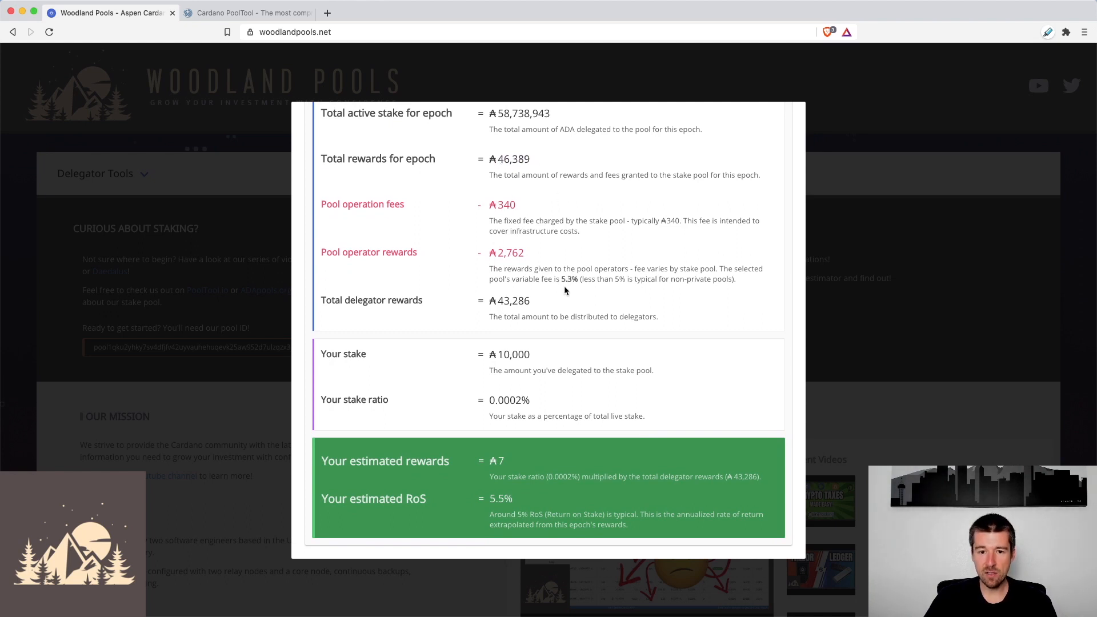
mouse_move(502, 256)
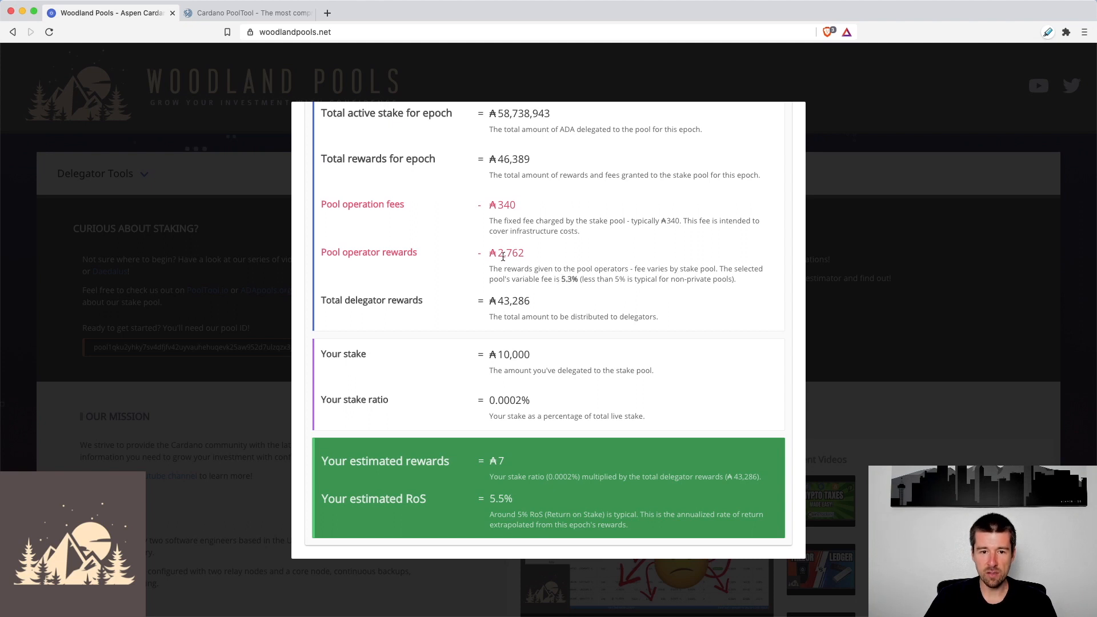
mouse_move(500, 194)
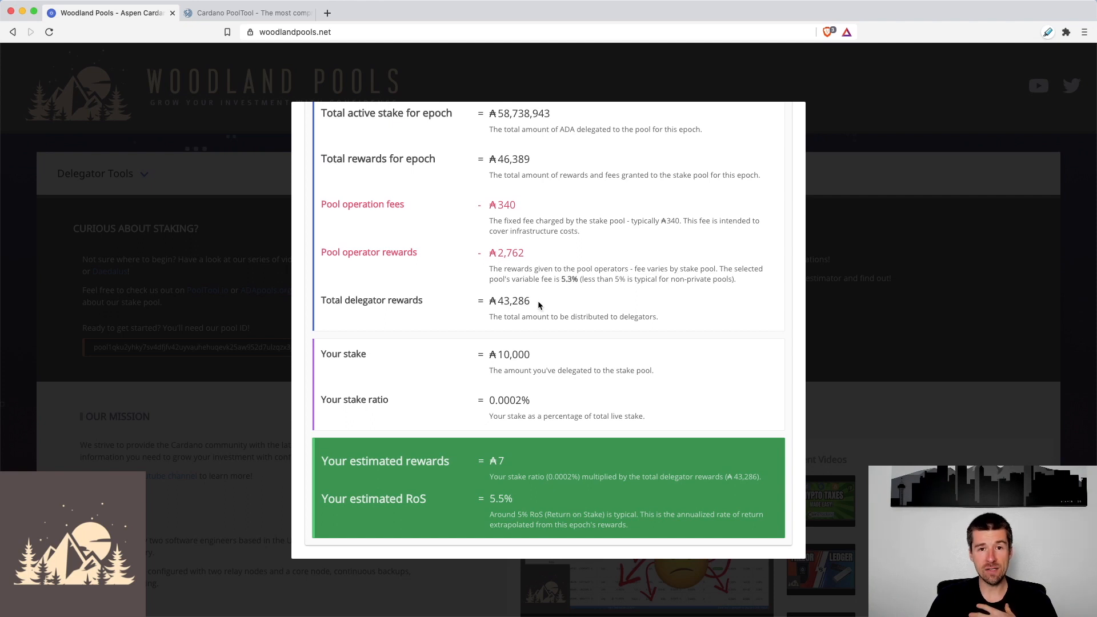
mouse_move(501, 116)
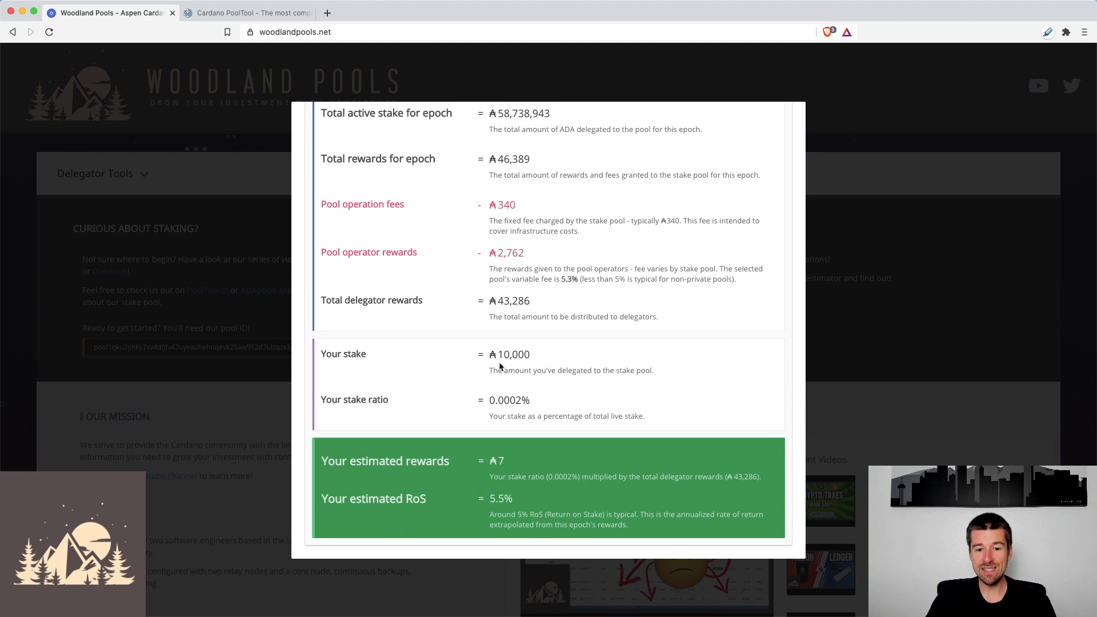
mouse_move(495, 413)
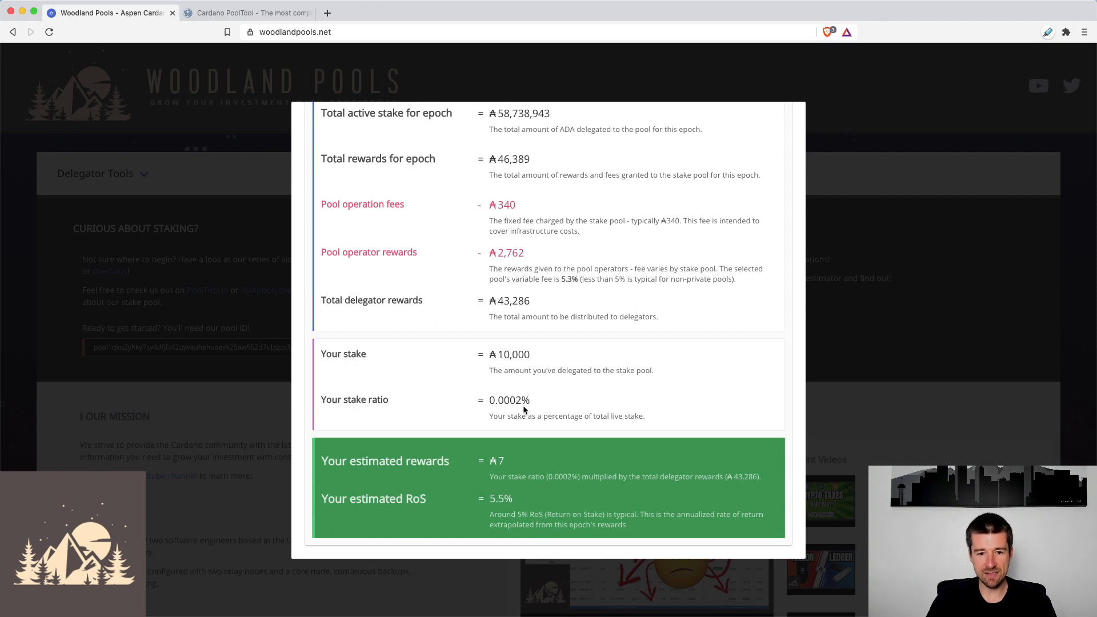
mouse_move(520, 384)
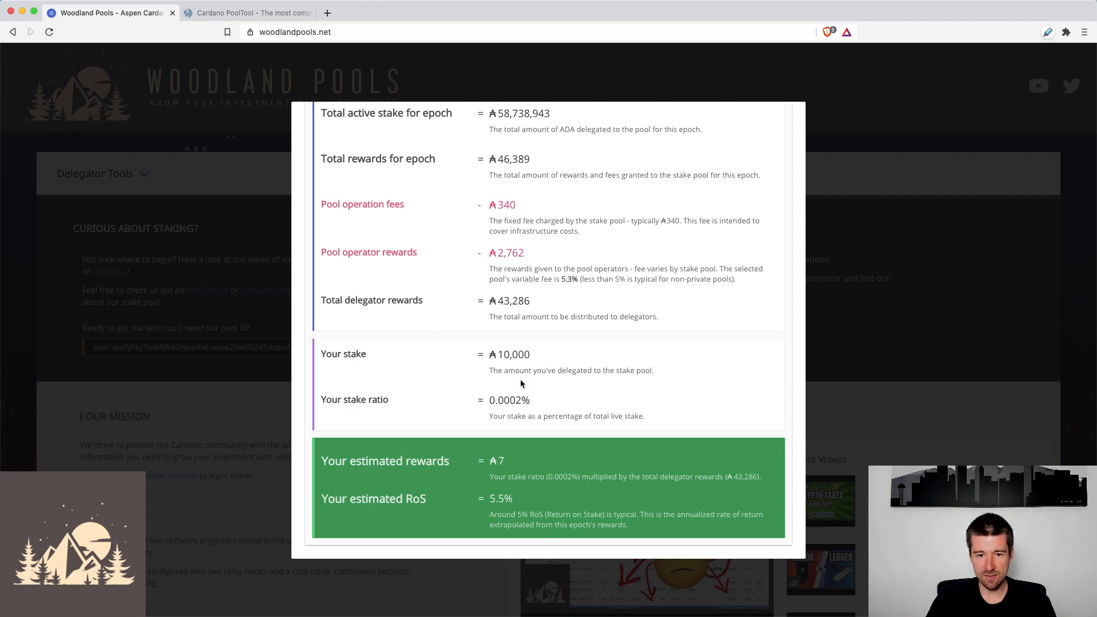
mouse_move(562, 410)
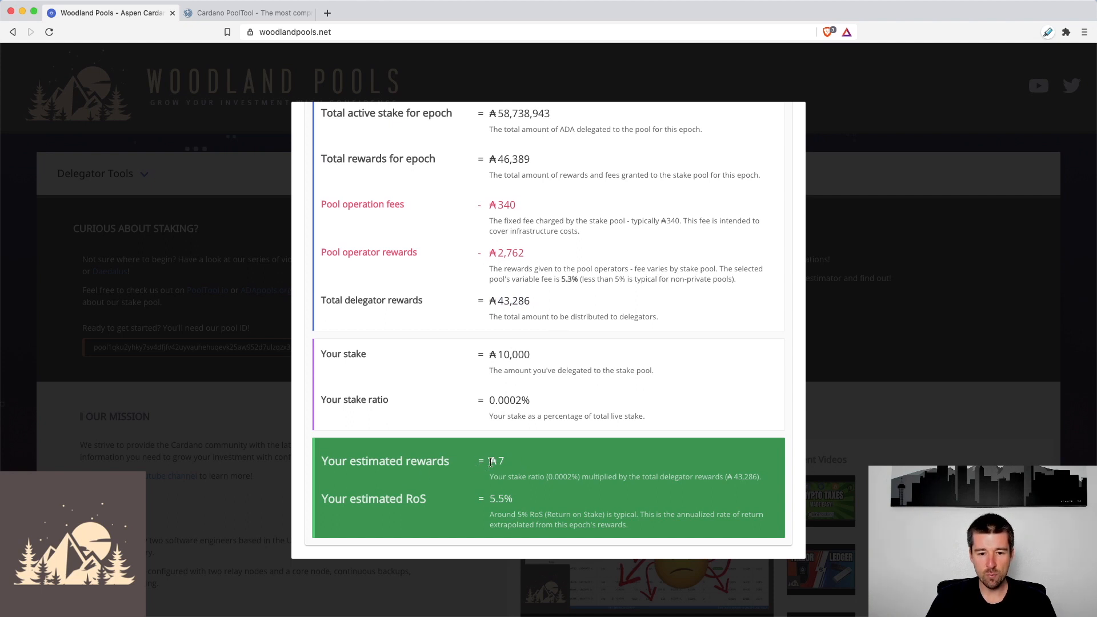
mouse_move(377, 511)
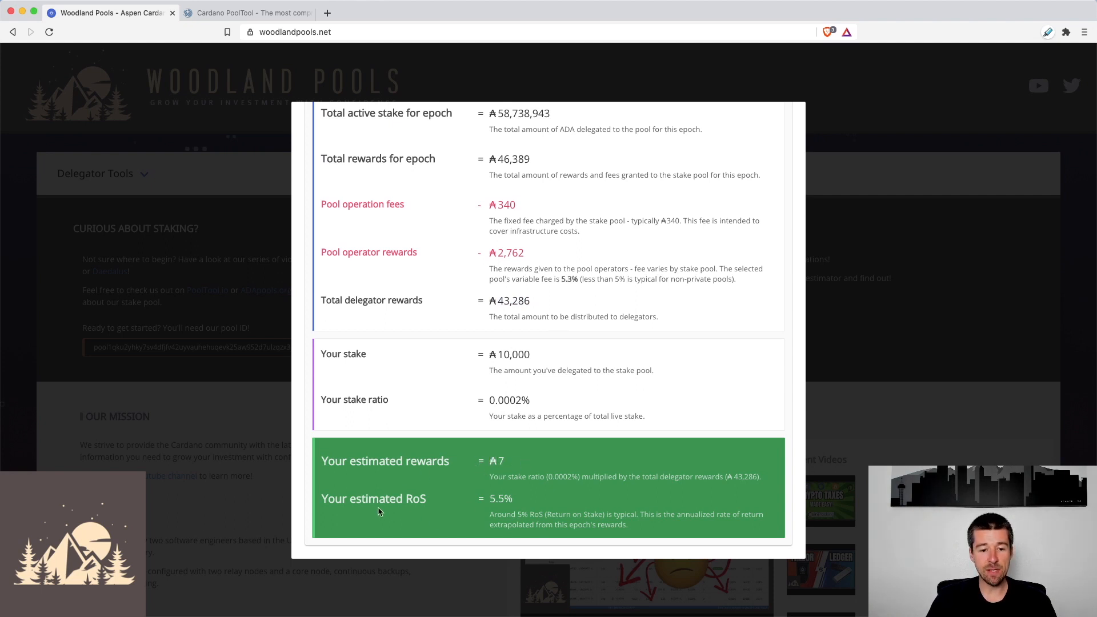
mouse_move(535, 503)
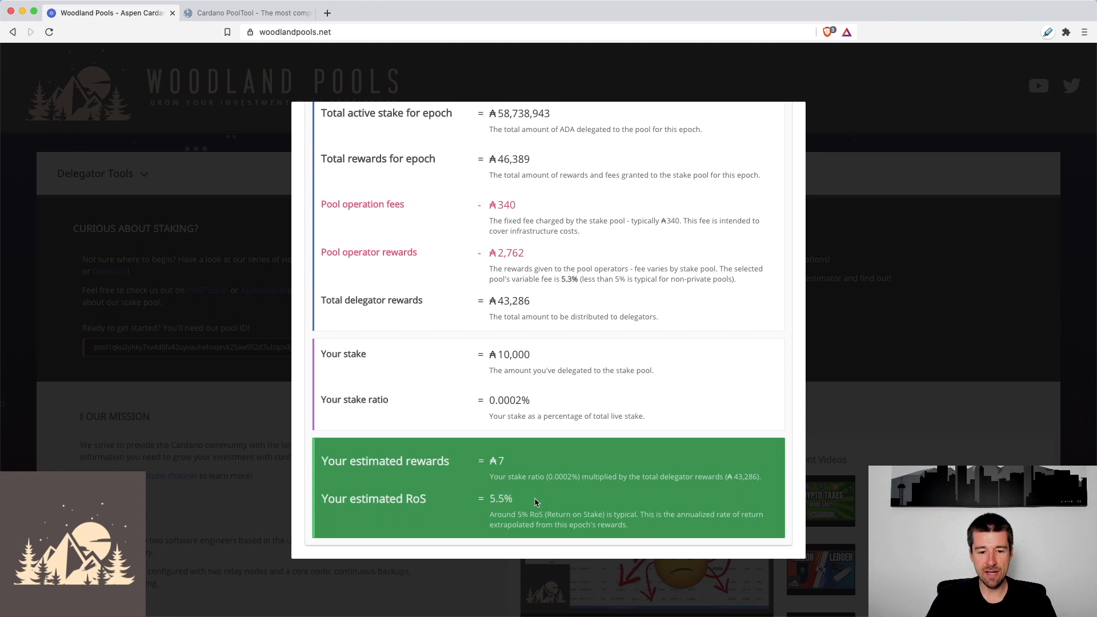
mouse_move(533, 501)
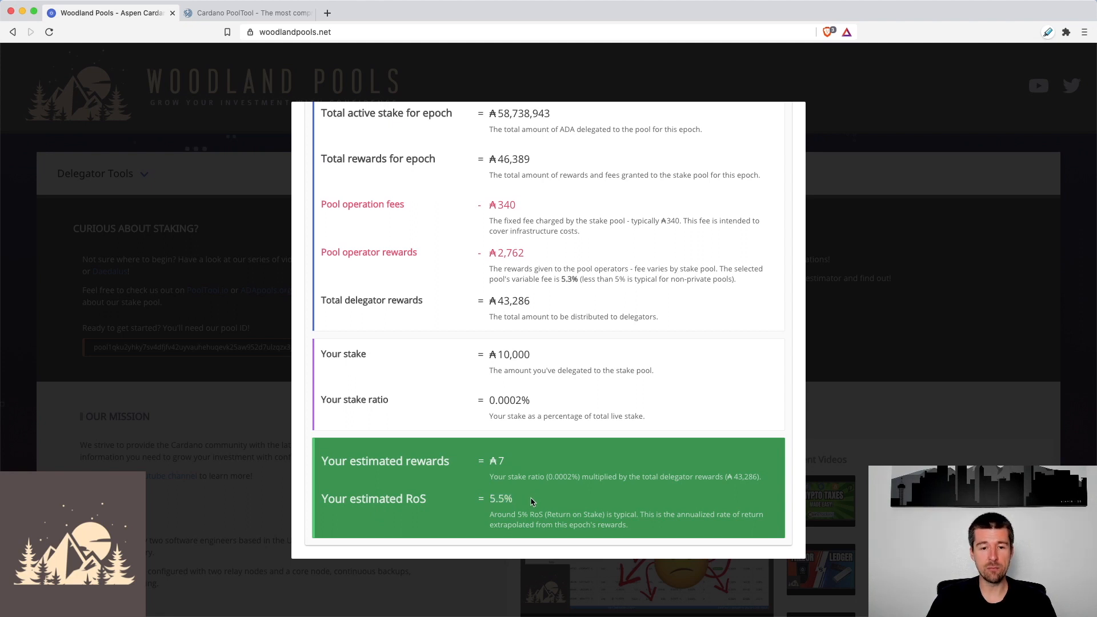
mouse_move(548, 409)
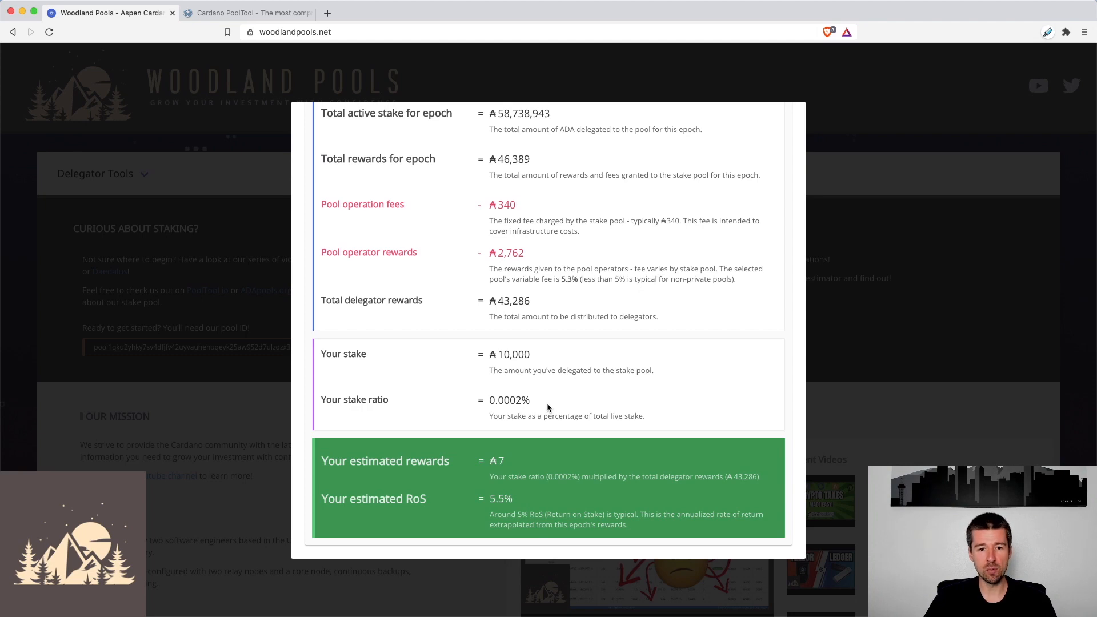
scroll(up, 3)
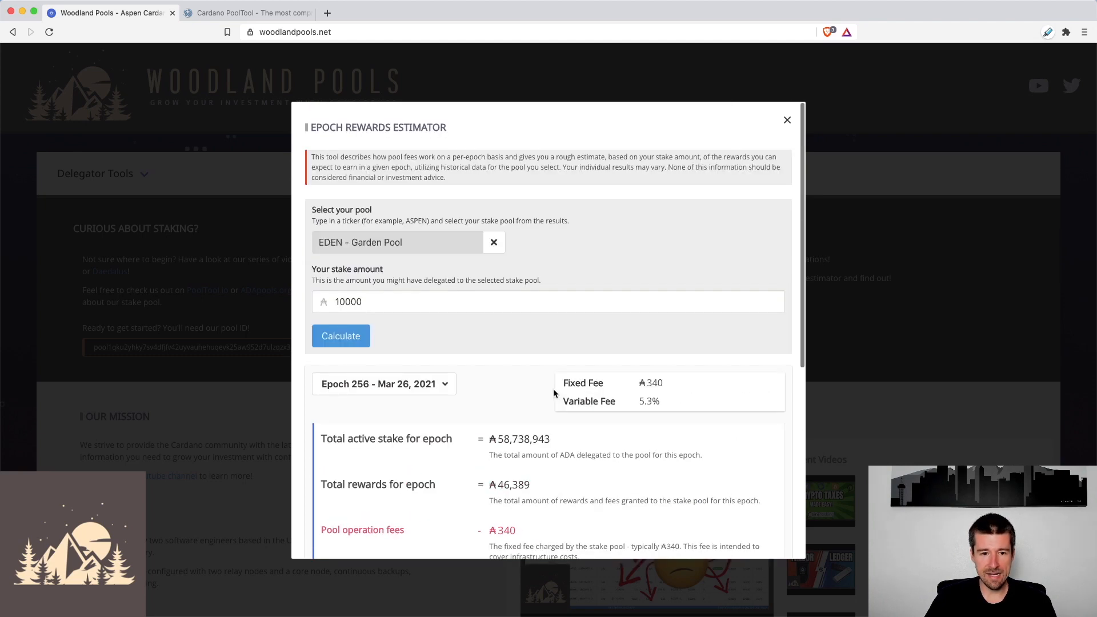
Replace EDEN with ASPEN - Aspen Pool and calculate the 10,000 ADA estimate
click(493, 242)
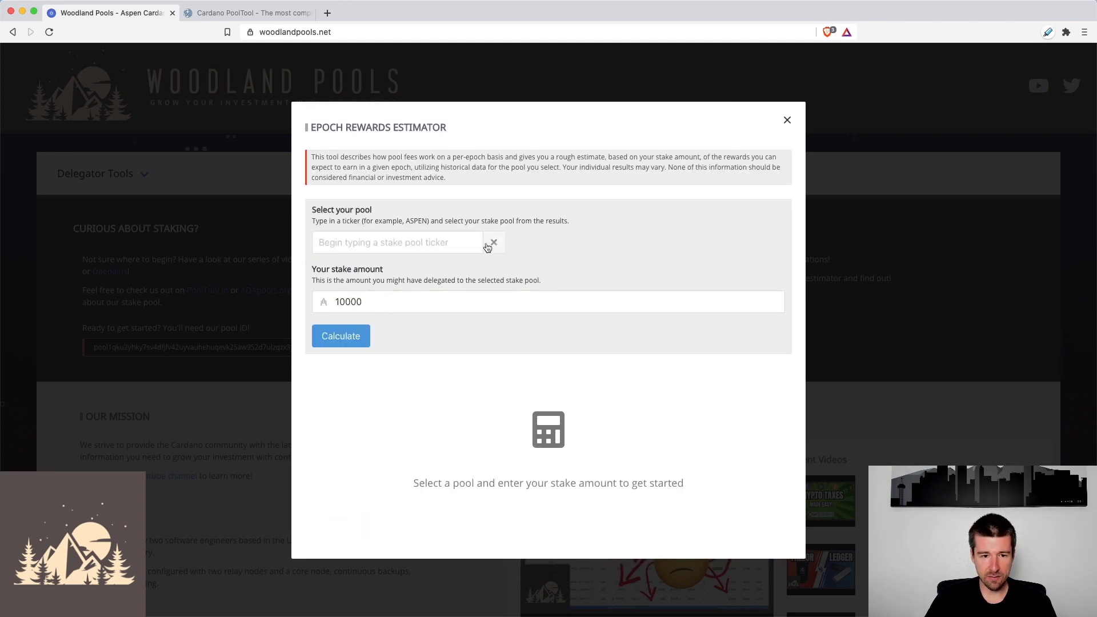
text(ASPEN)
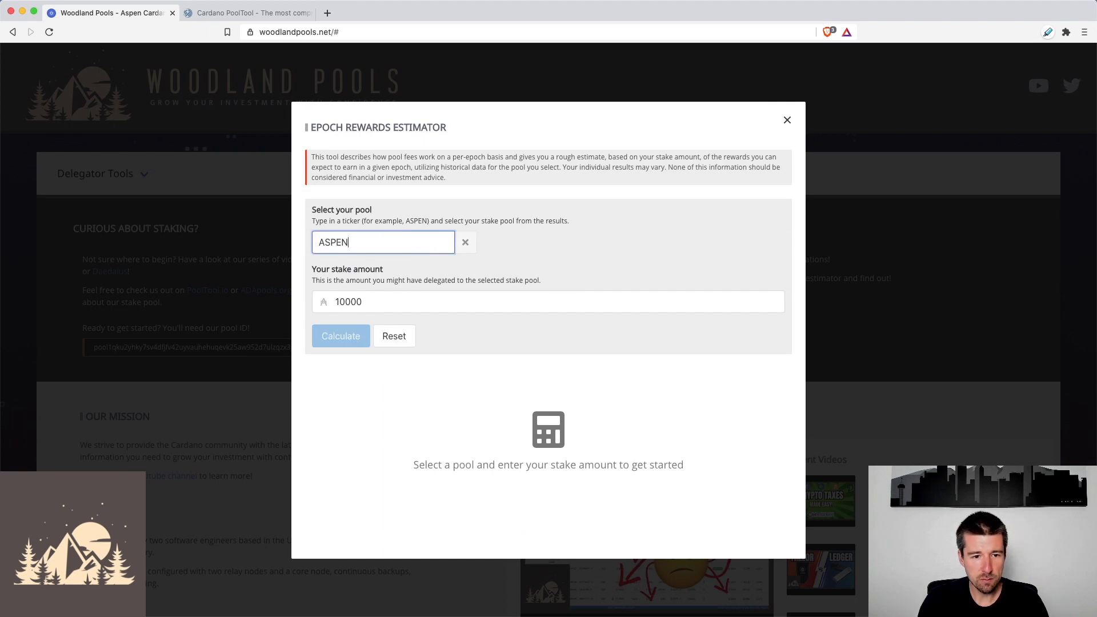
click(383, 242)
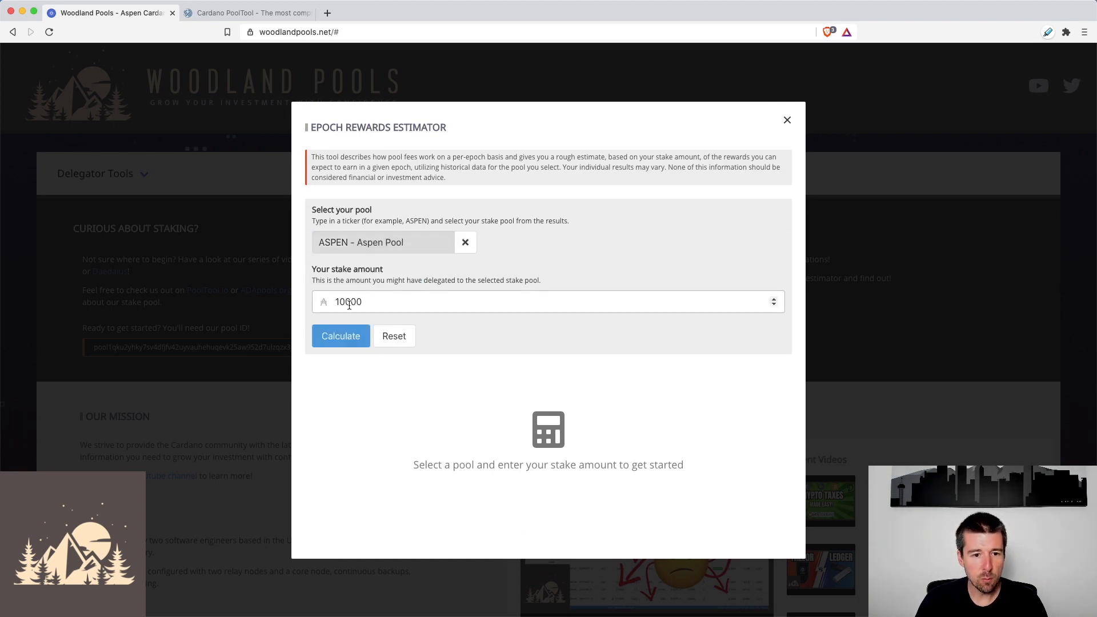
click(341, 335)
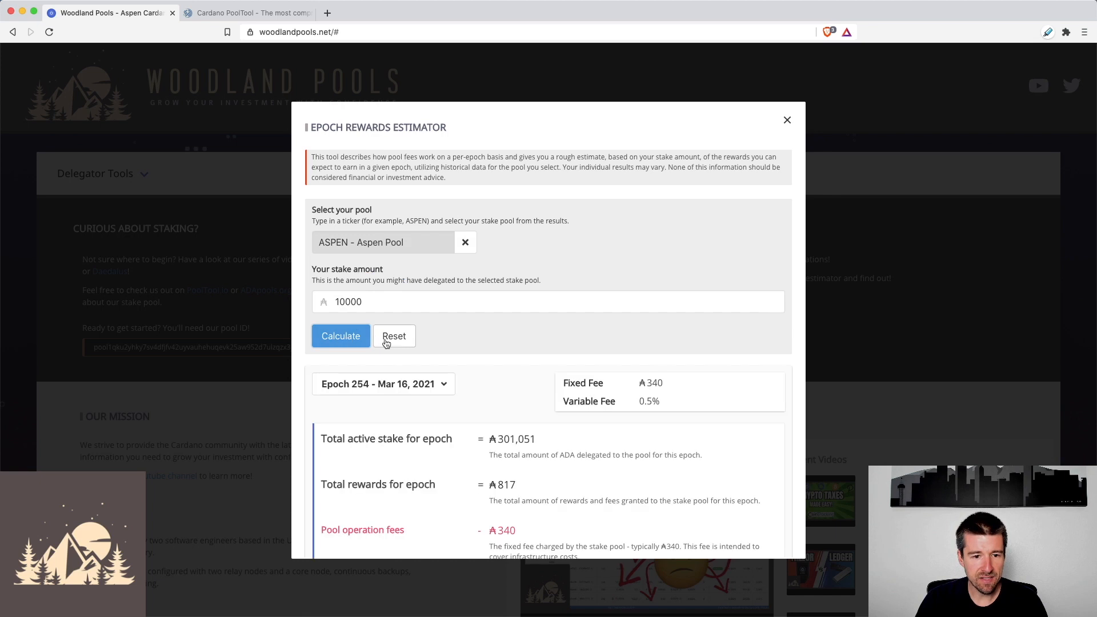
scroll(down, 3)
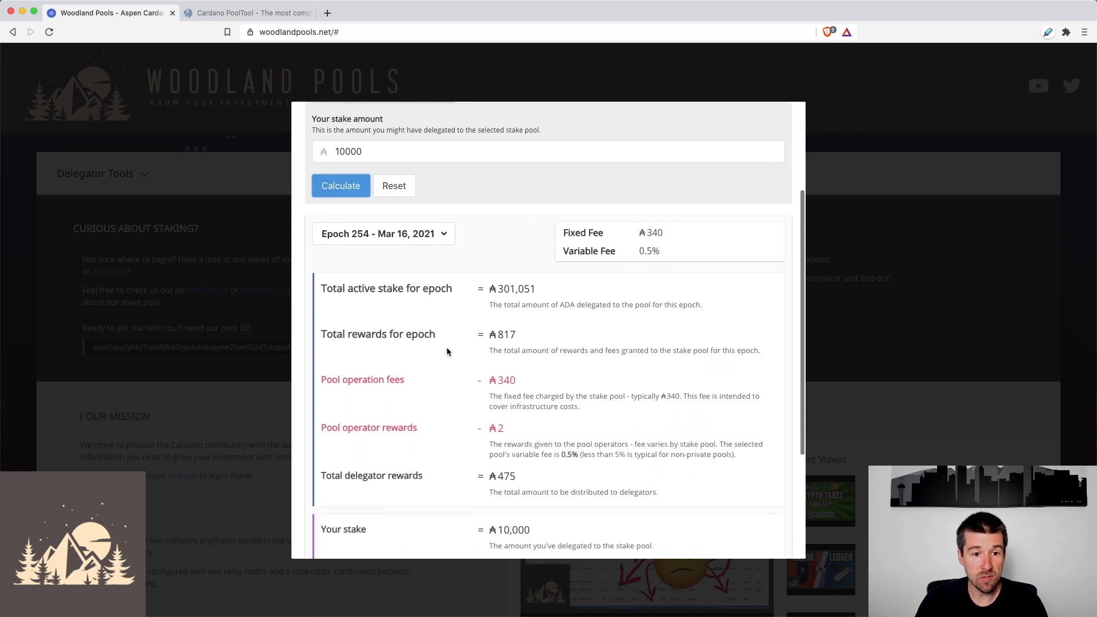
scroll(down, 3)
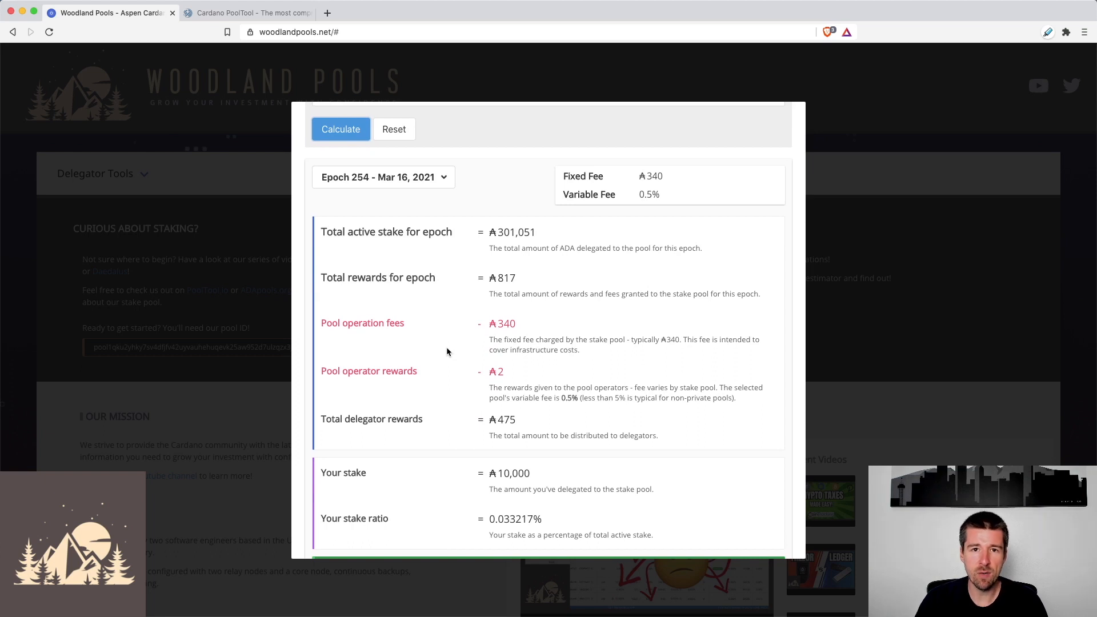
mouse_move(349, 187)
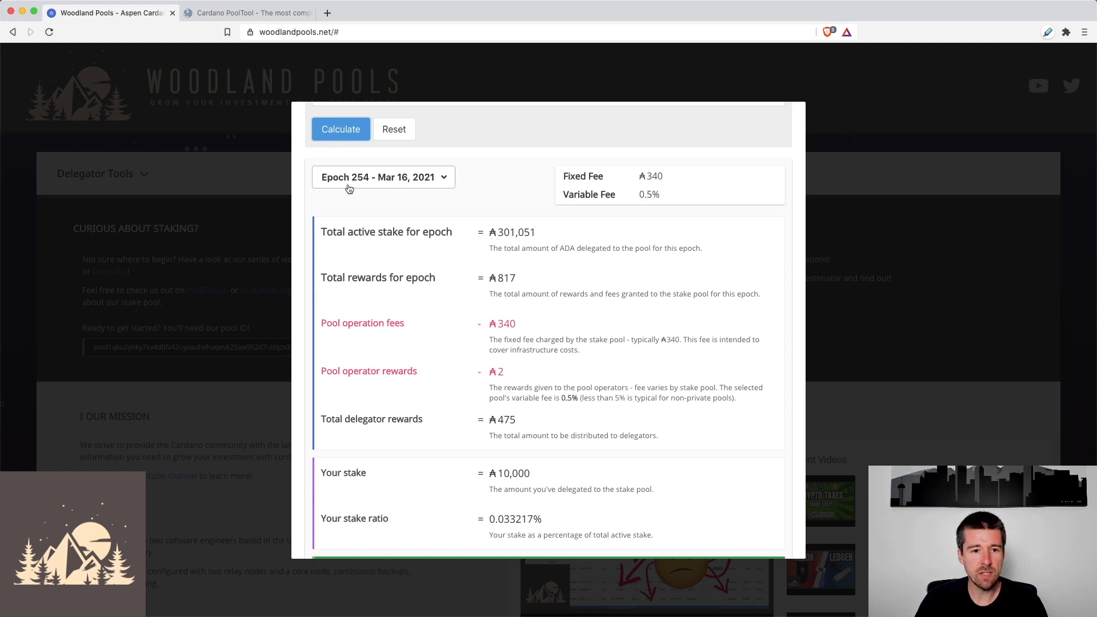
mouse_move(585, 186)
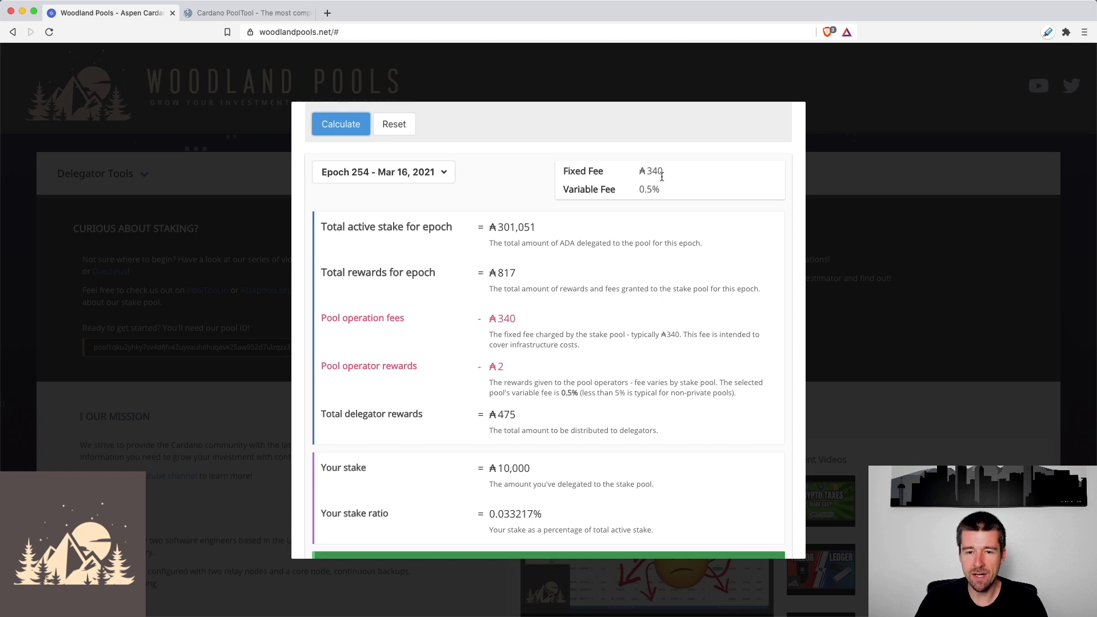
mouse_move(663, 180)
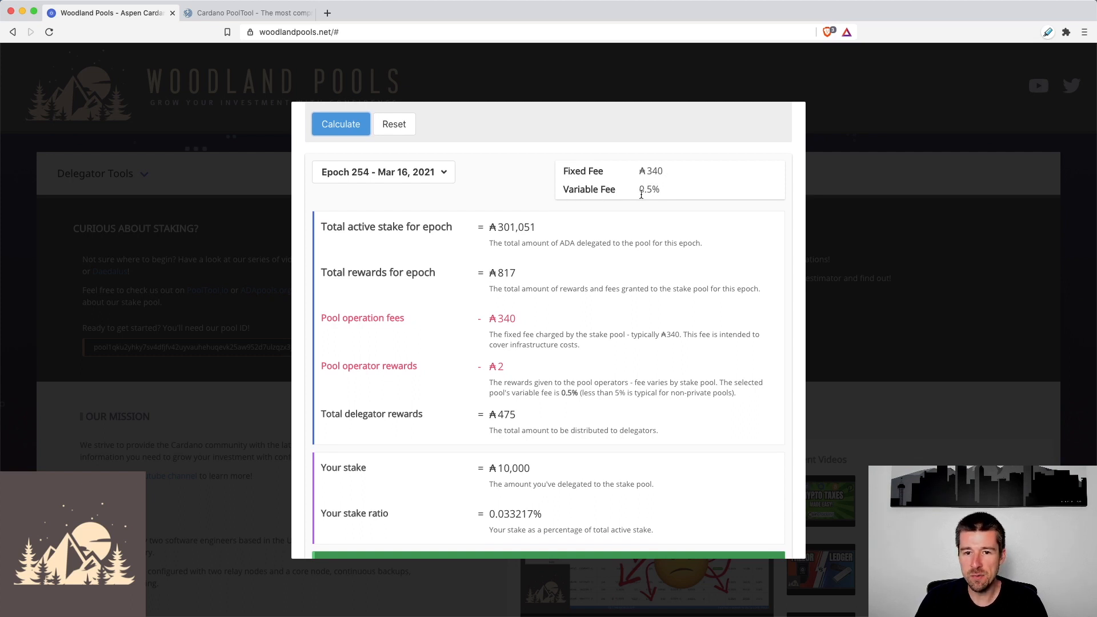
mouse_move(654, 206)
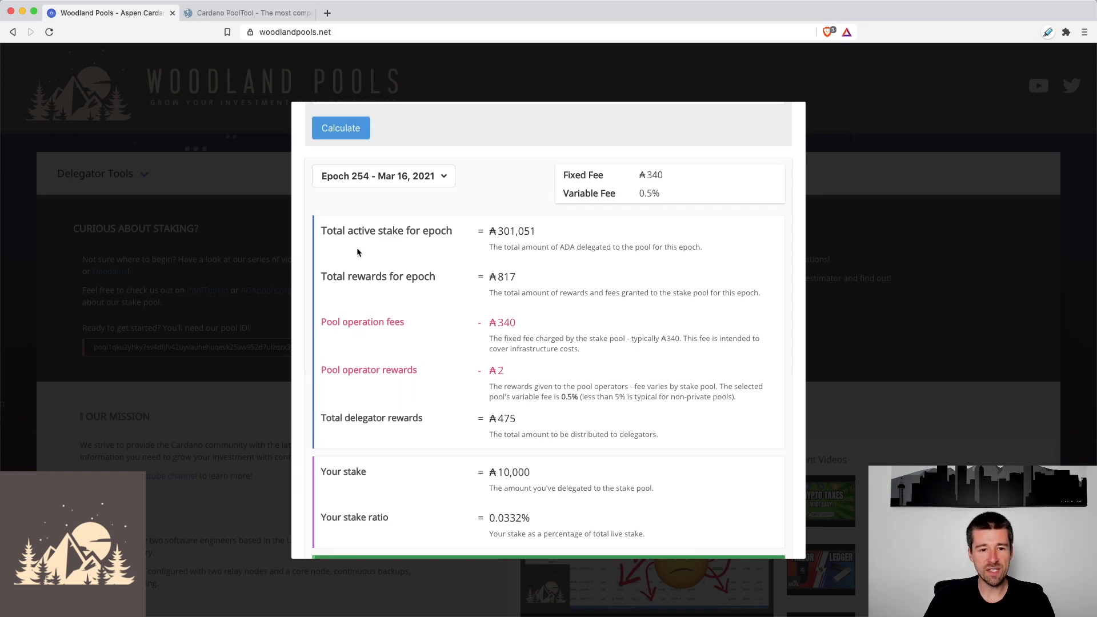
mouse_move(536, 241)
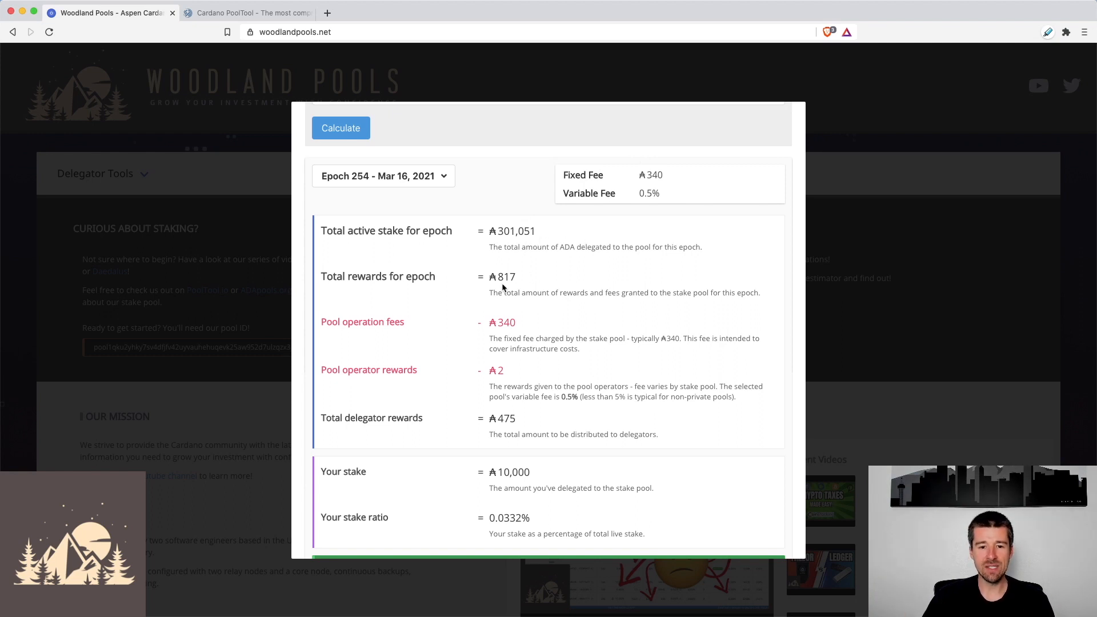
mouse_move(522, 284)
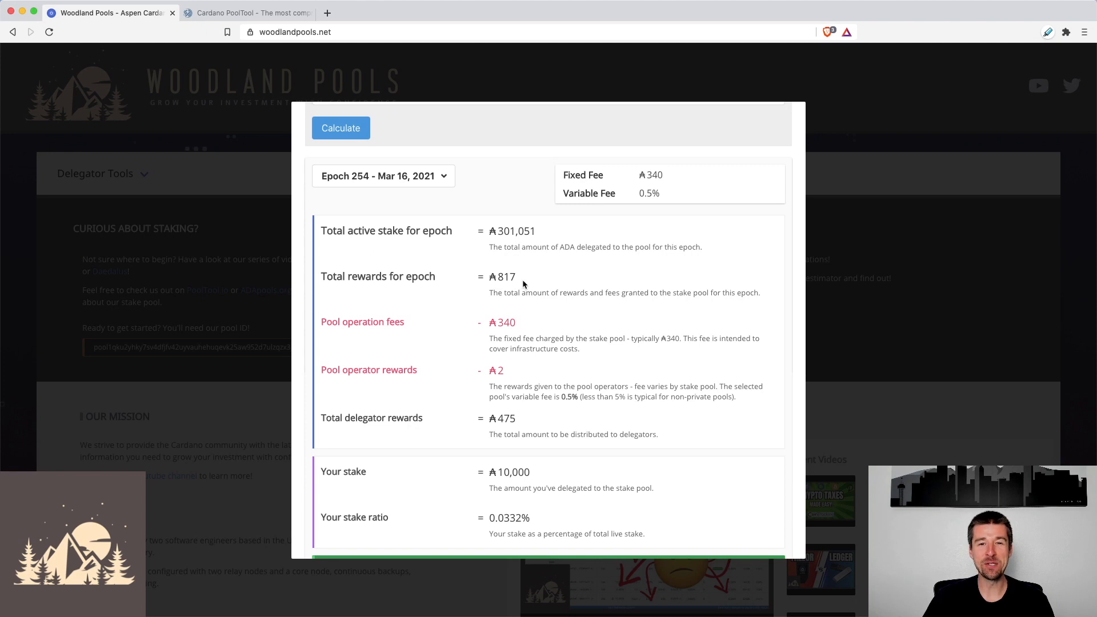
mouse_move(549, 281)
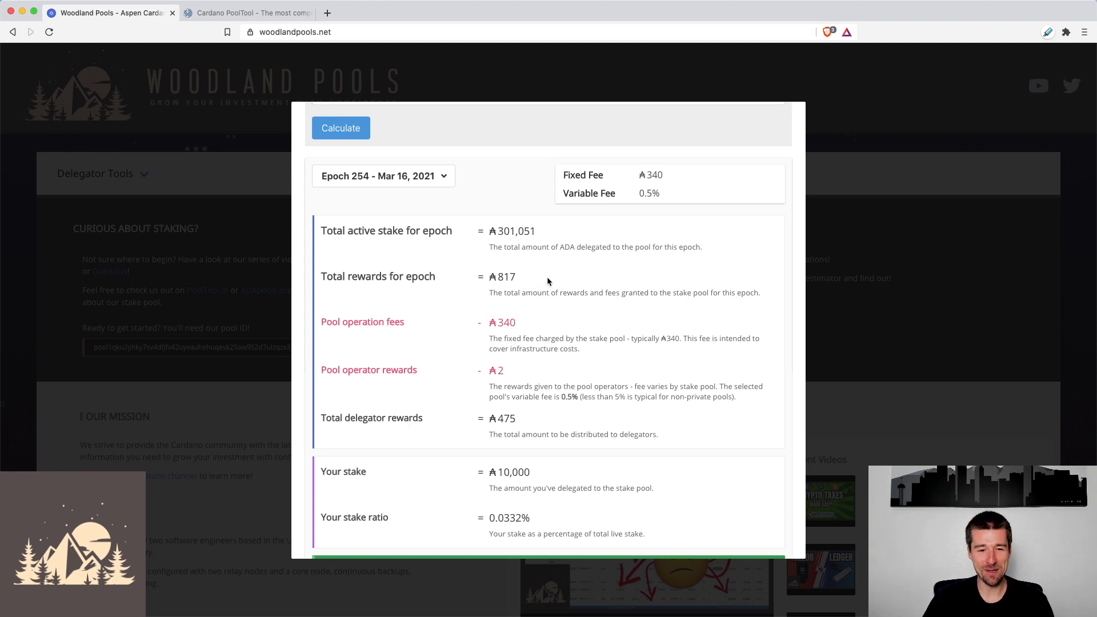
Scroll through ASPEN's epoch 254 results to read ₳15 rewards and 12.2% RoS
scroll(down, 3)
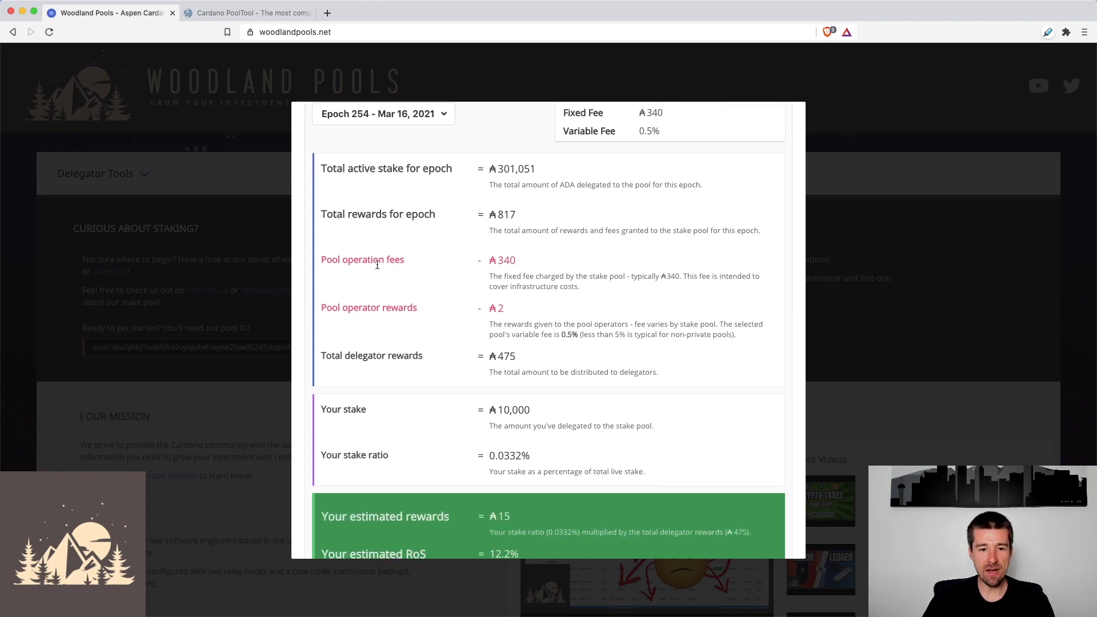
mouse_move(502, 227)
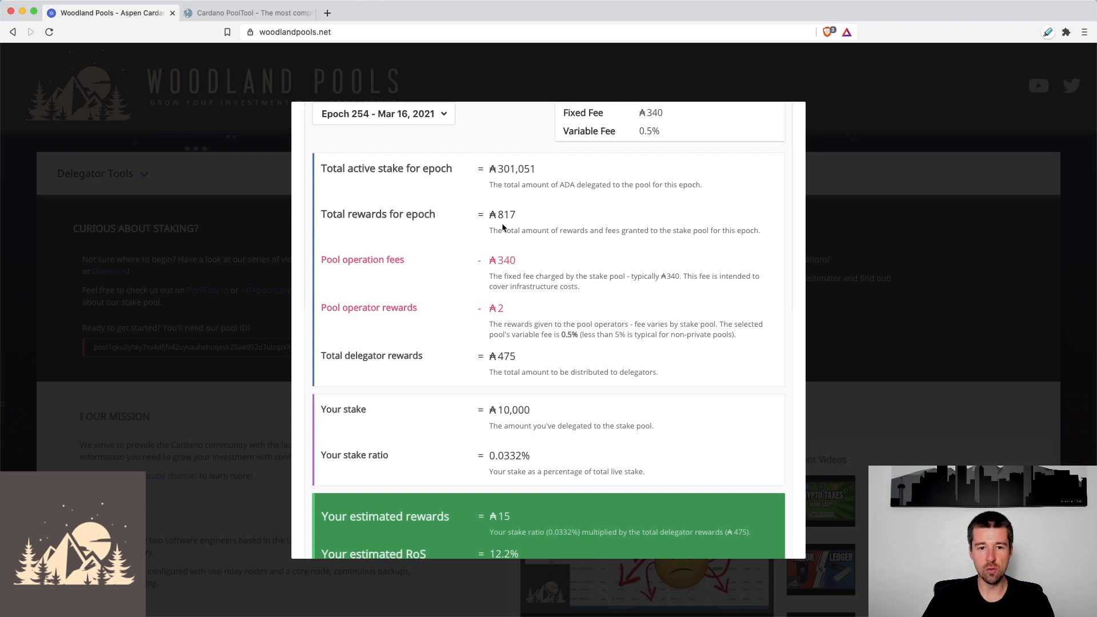
mouse_move(519, 253)
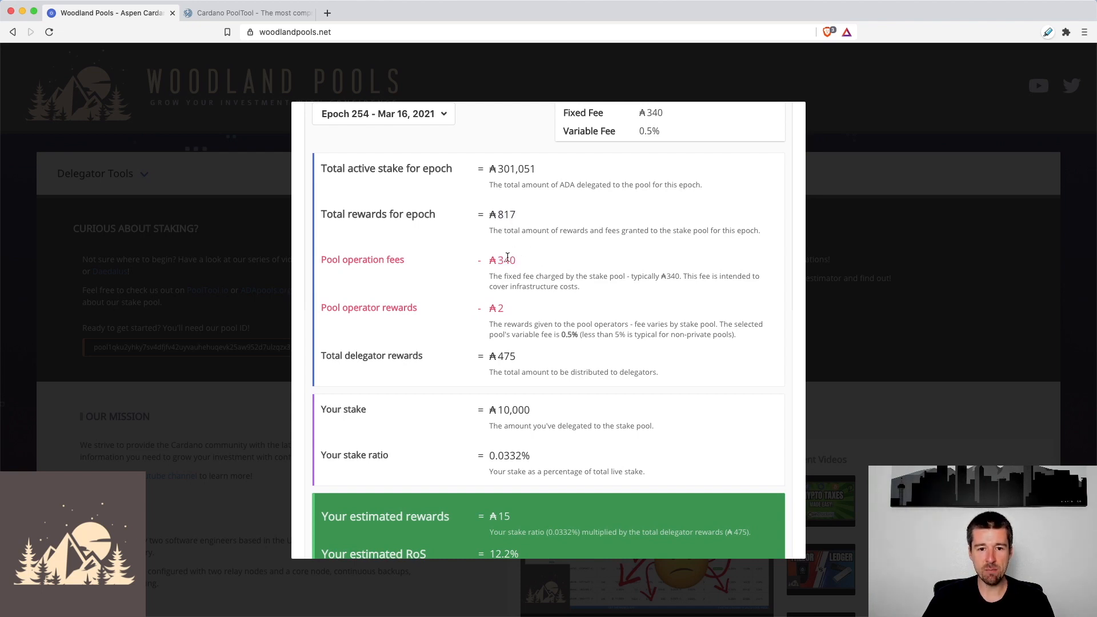
mouse_move(559, 336)
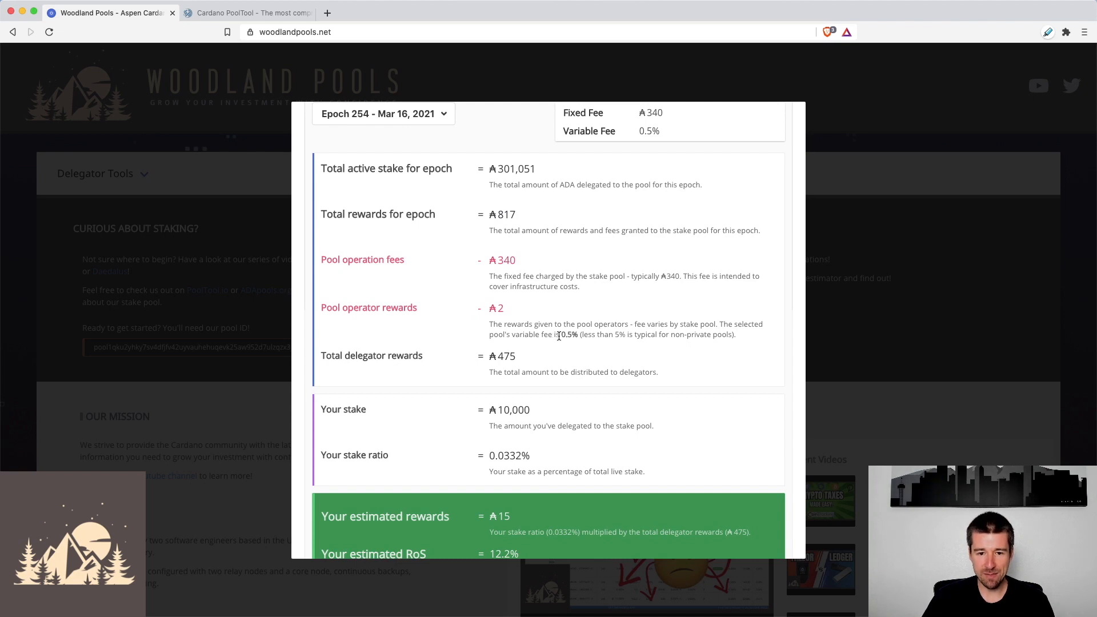
double_click(569, 334)
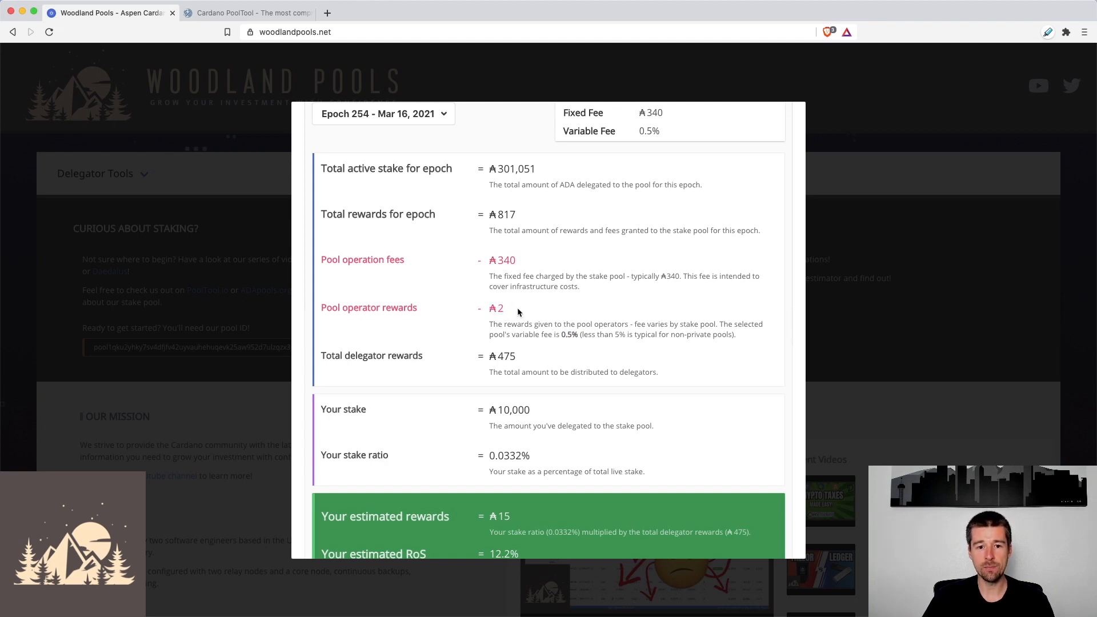
mouse_move(523, 216)
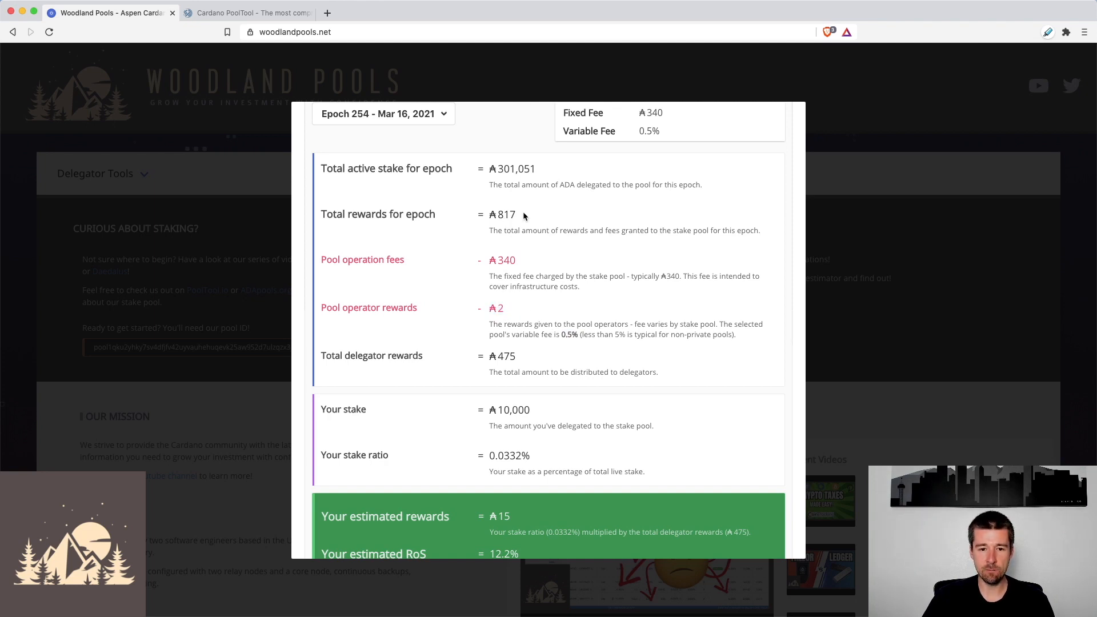
mouse_move(517, 311)
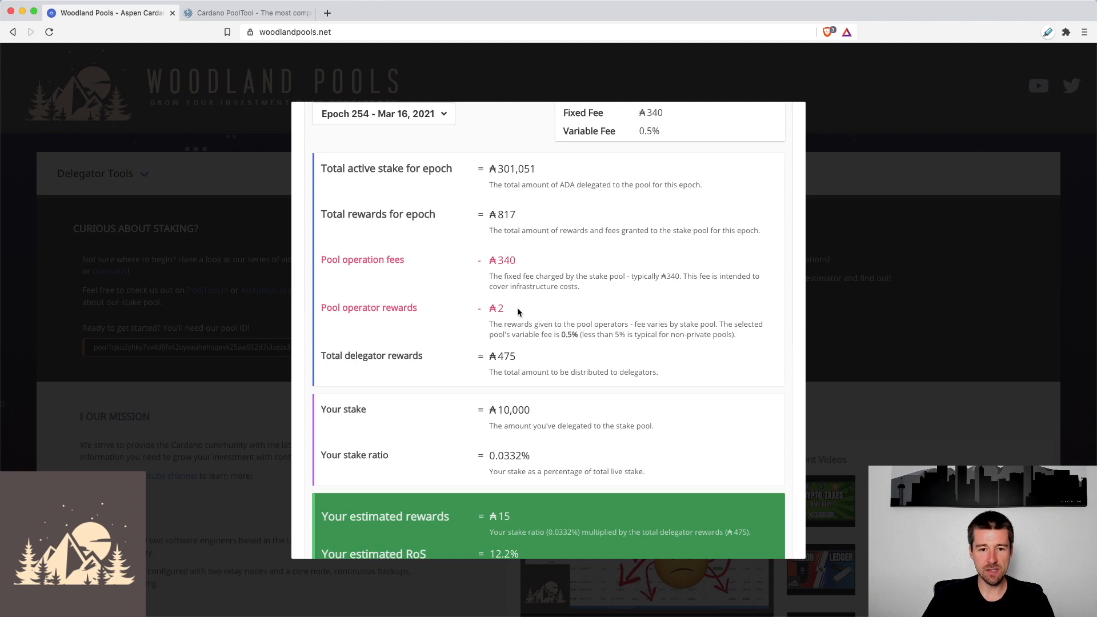
mouse_move(499, 301)
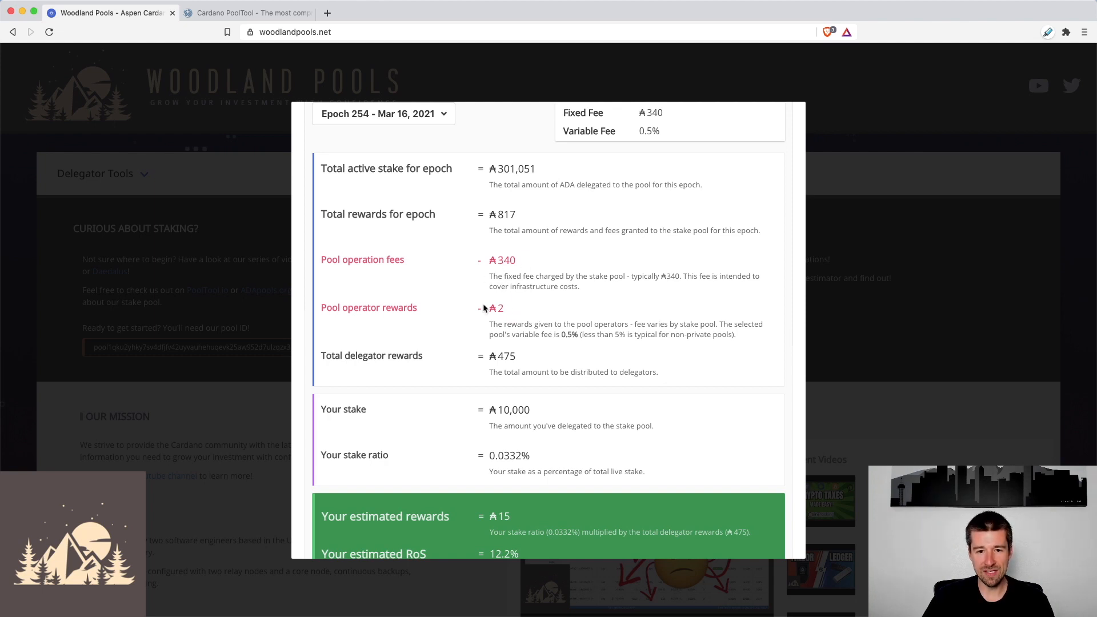
mouse_move(497, 355)
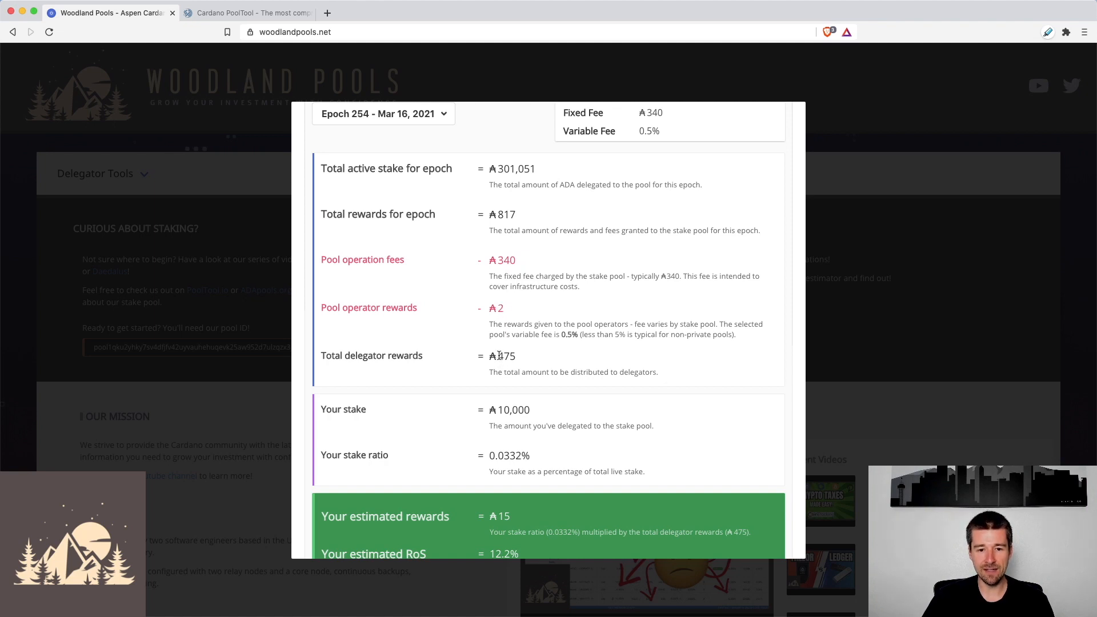
mouse_move(533, 359)
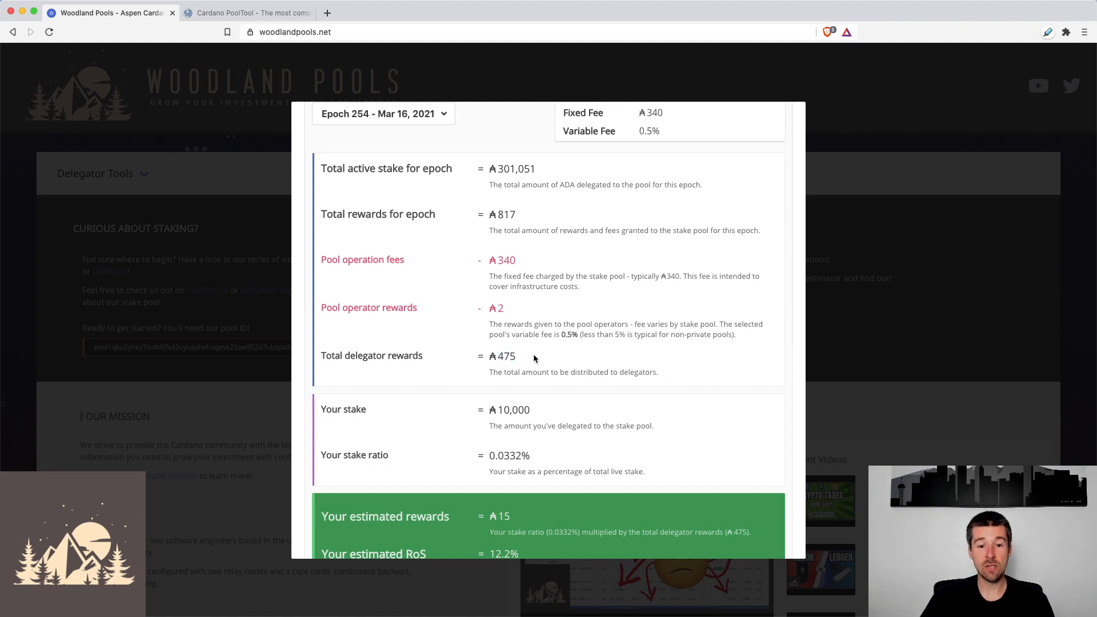
scroll(down, 3)
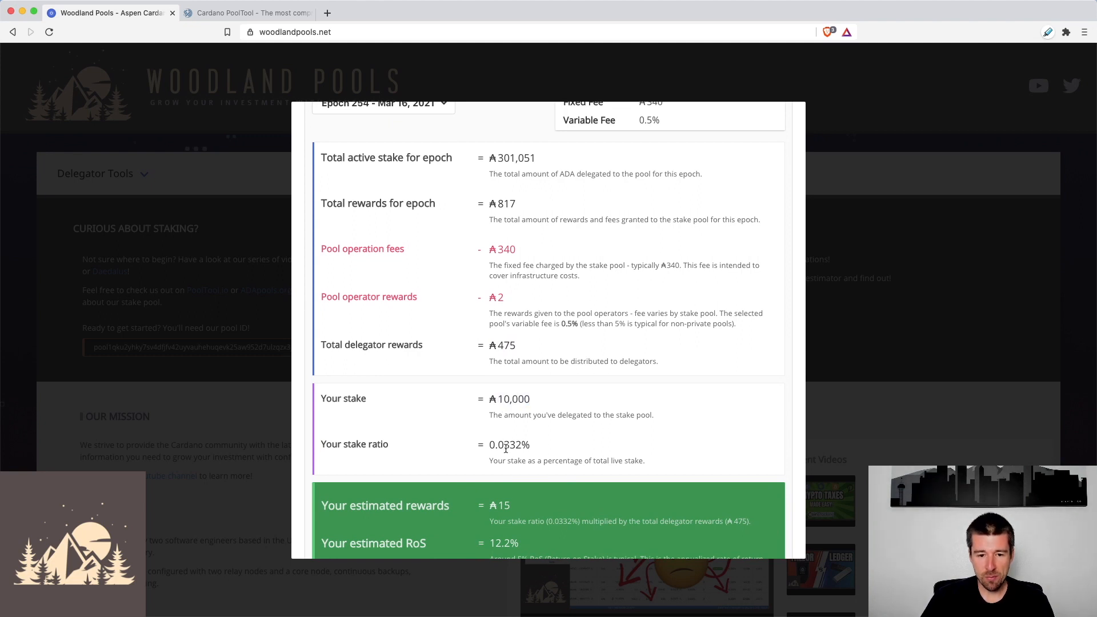
mouse_move(521, 455)
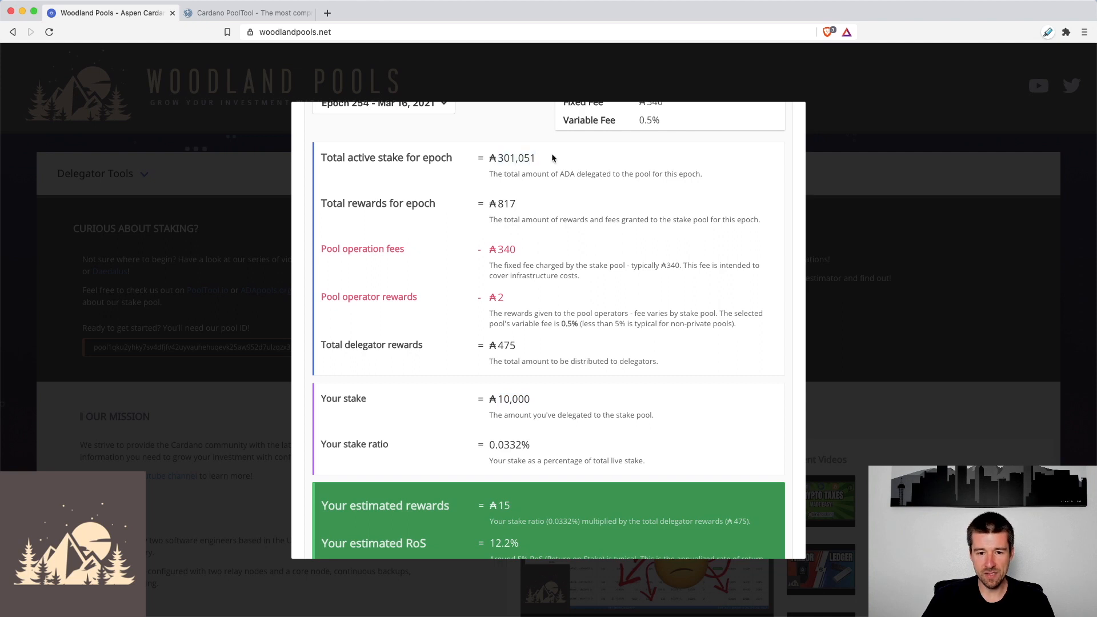
scroll(down, 3)
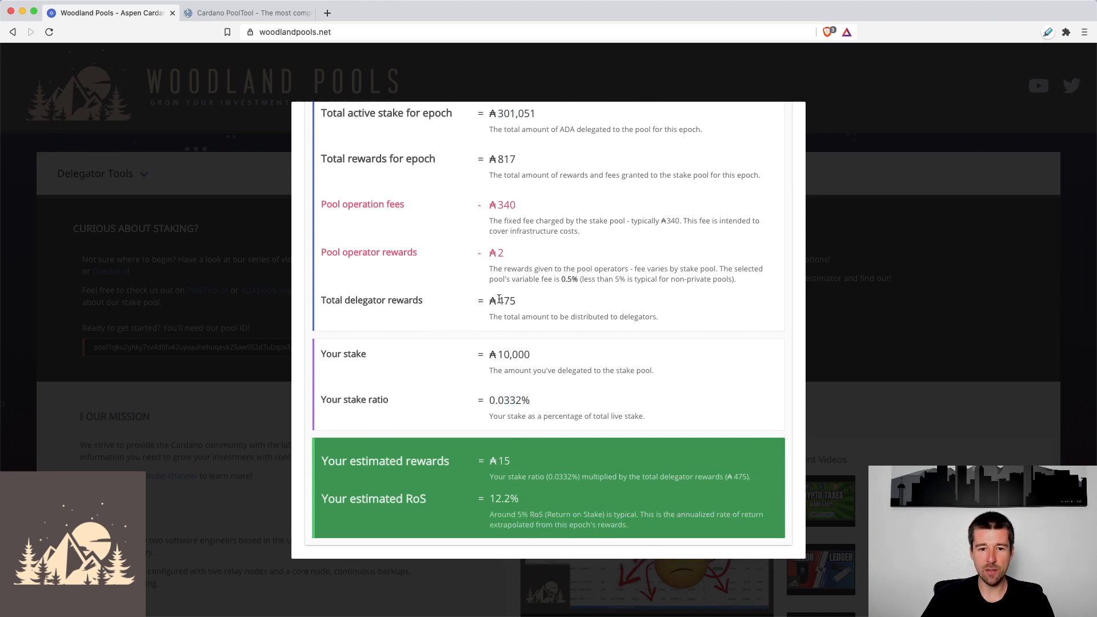
mouse_move(564, 451)
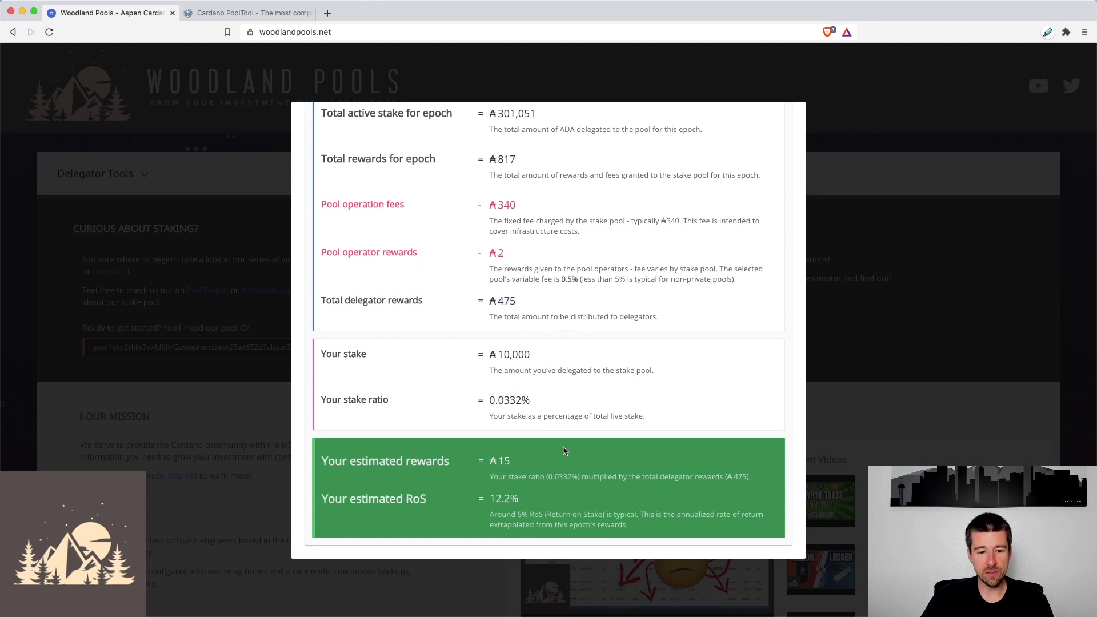
mouse_move(487, 464)
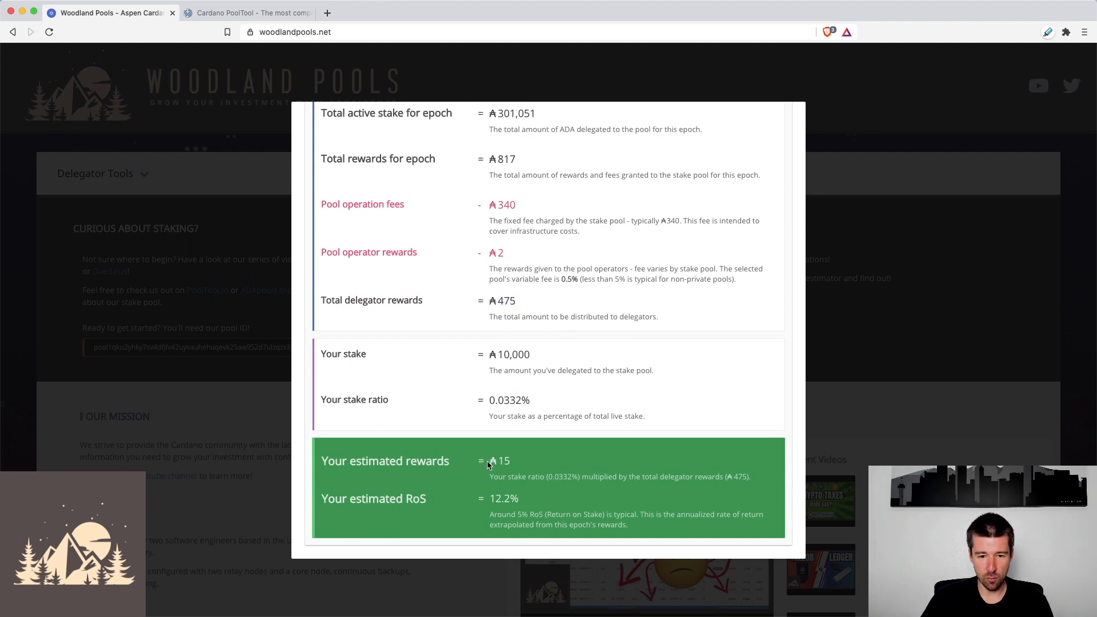
mouse_move(477, 517)
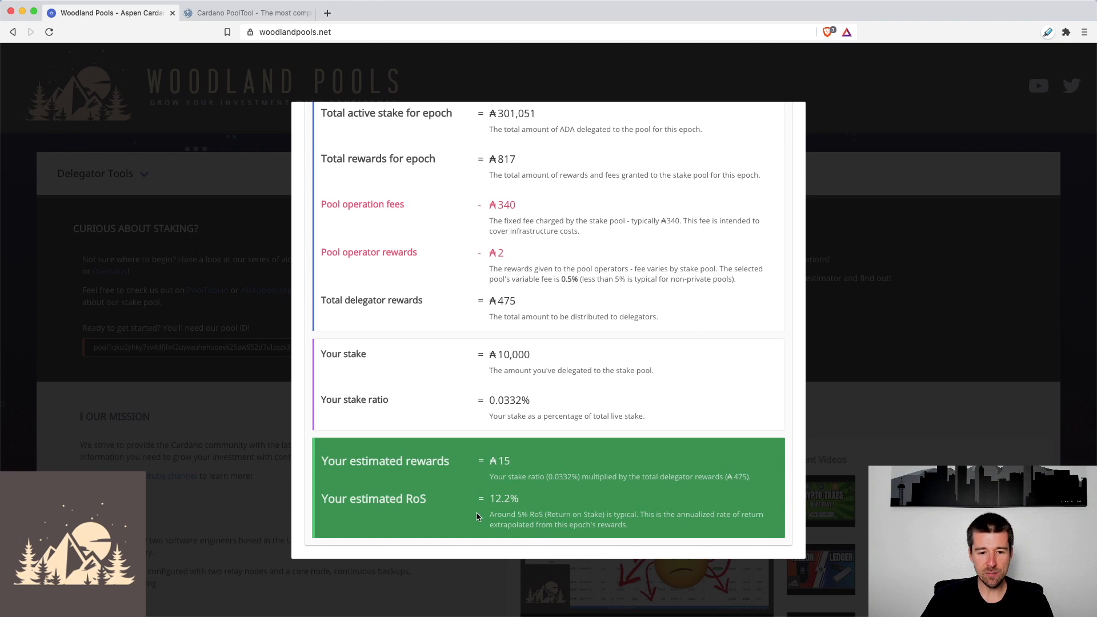
mouse_move(537, 501)
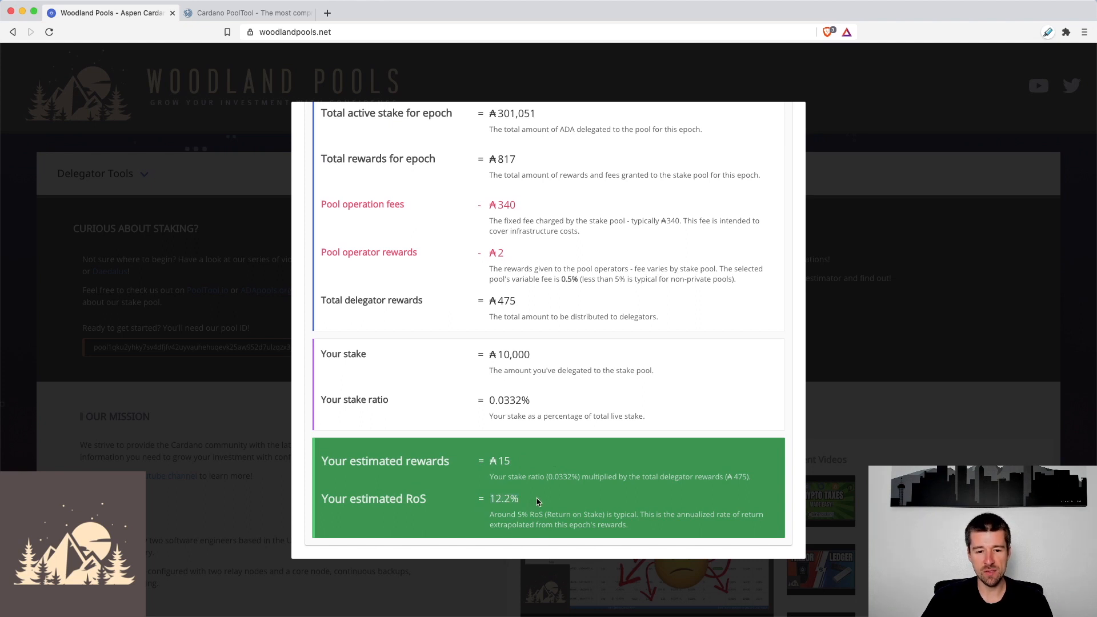
mouse_move(551, 465)
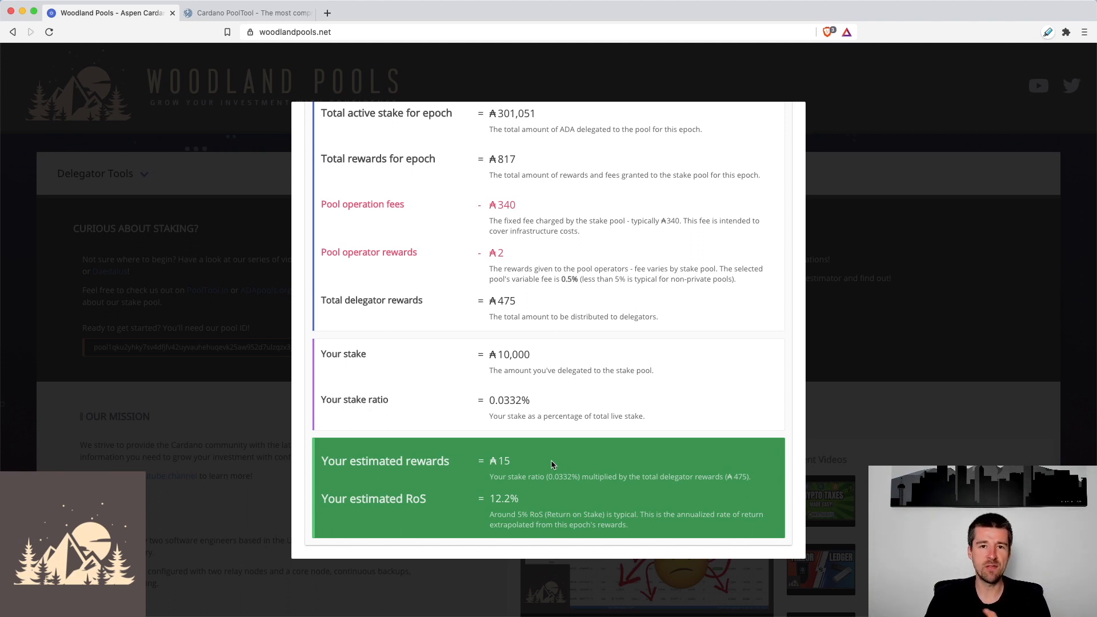
mouse_move(575, 346)
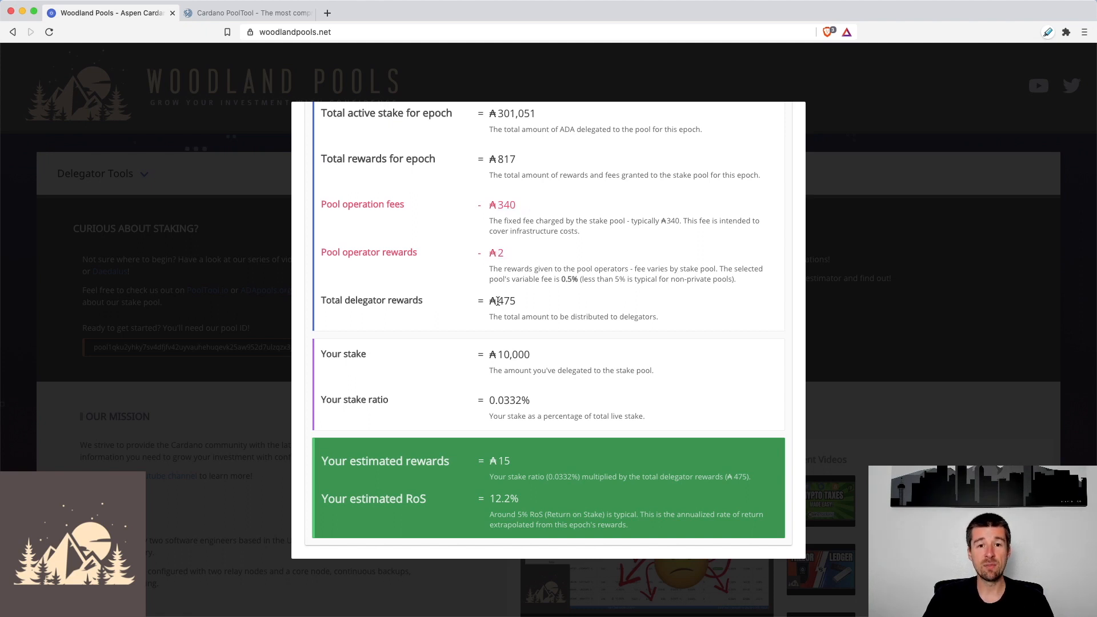
double_click(499, 460)
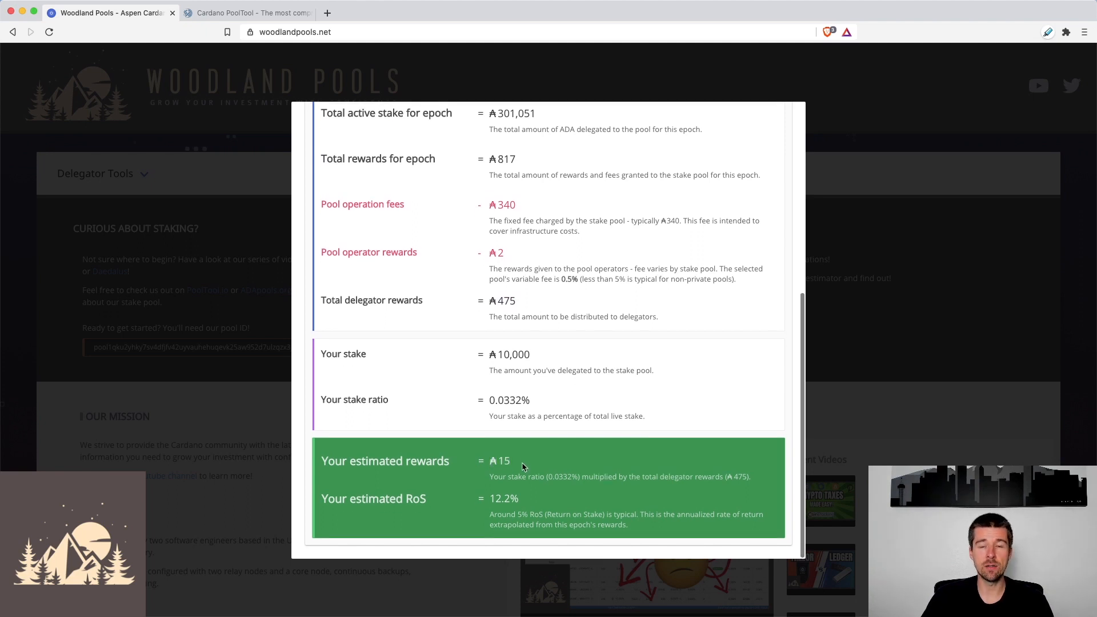
double_click(503, 498)
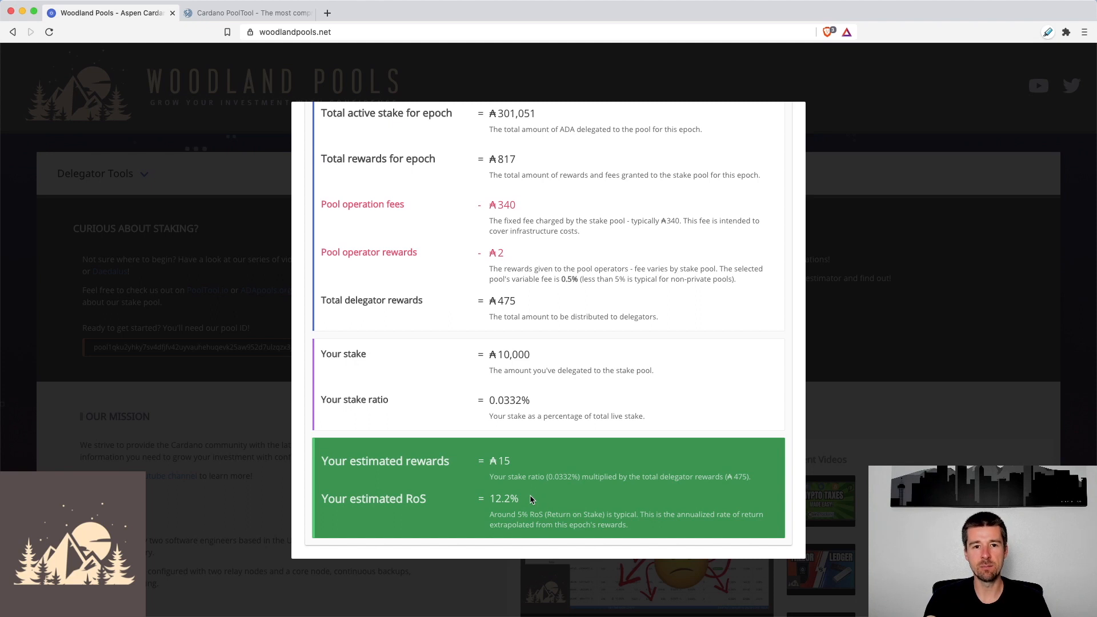
mouse_move(564, 462)
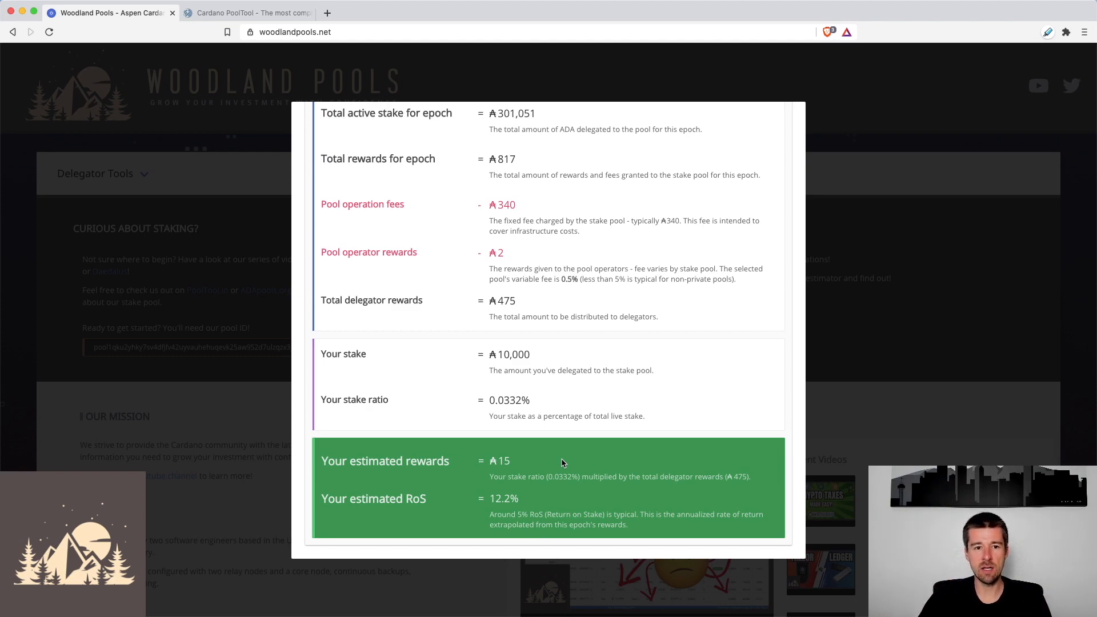
Switch the pool back to EDEN - Garden Pool and calculate for 10,000 ADA
scroll(up, 3)
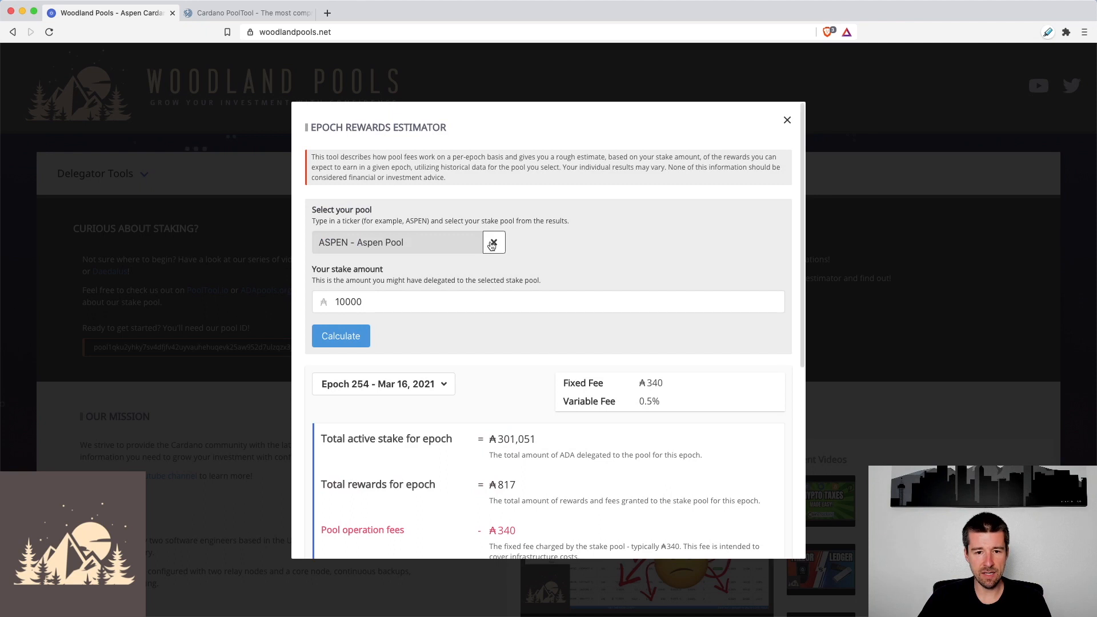
text(EDEN)
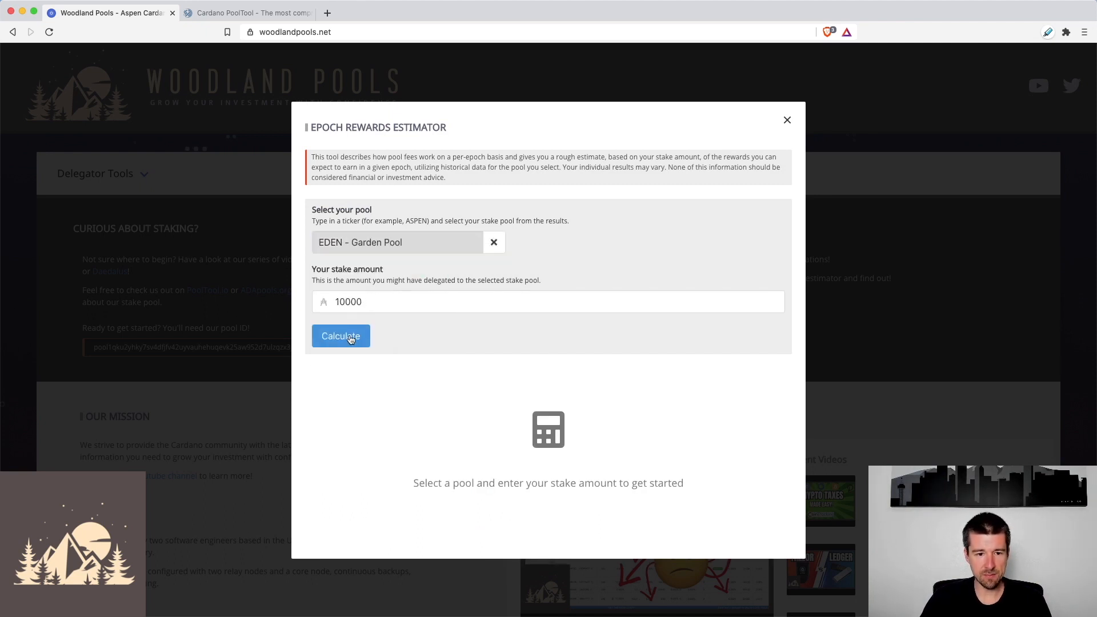
click(340, 336)
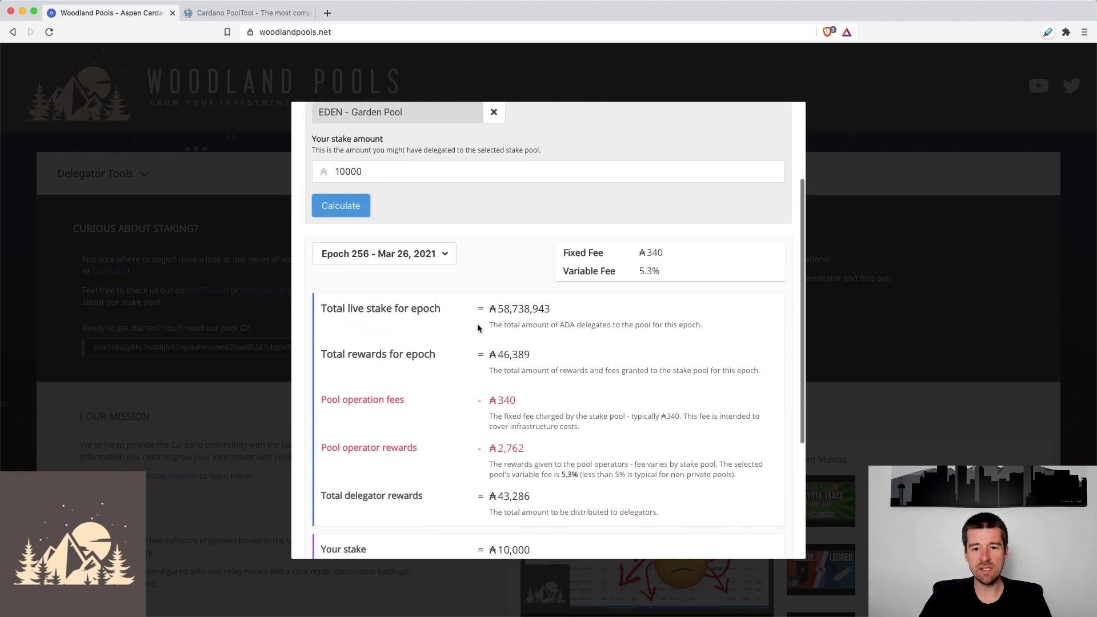
scroll(down, 3)
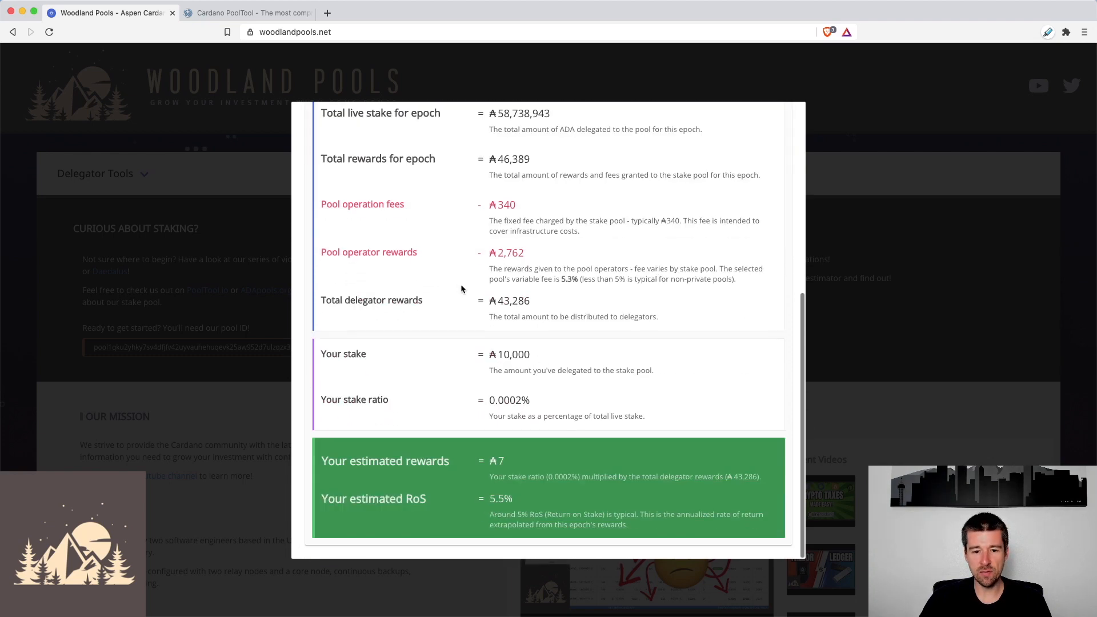
scroll(up, 3)
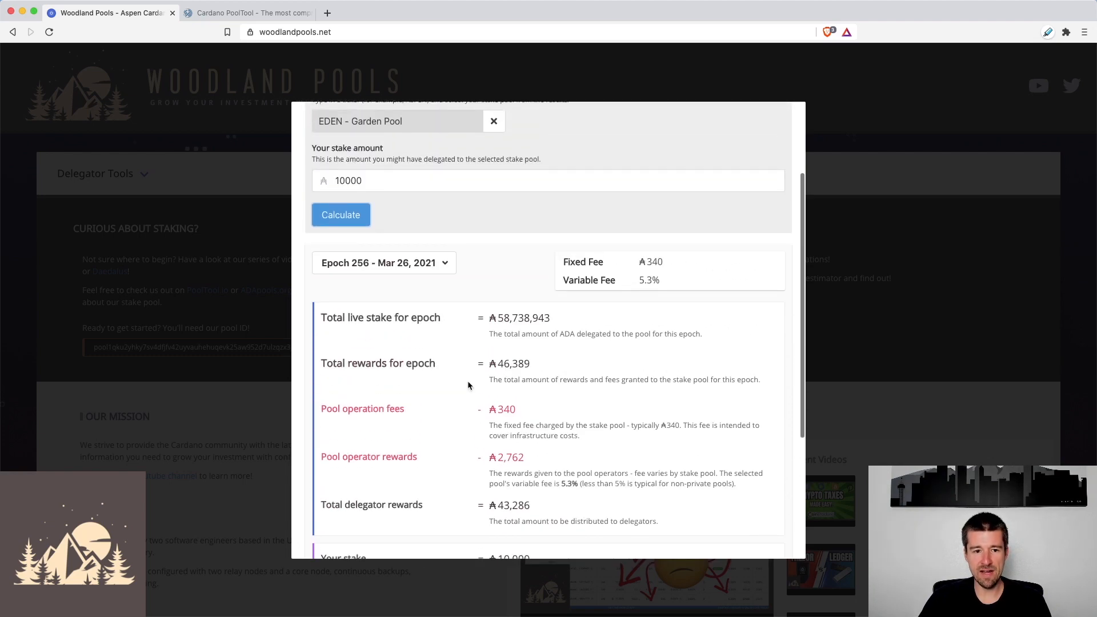
Step EDEN's results through epochs 255, 254 and 253 from the epoch dropdown
click(384, 262)
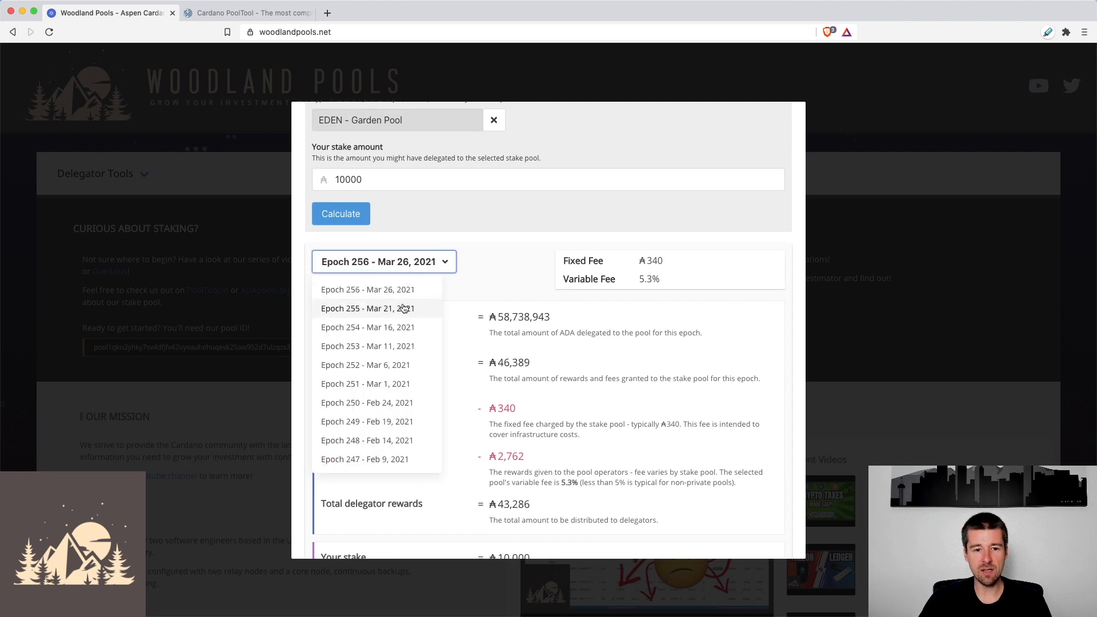
mouse_move(395, 272)
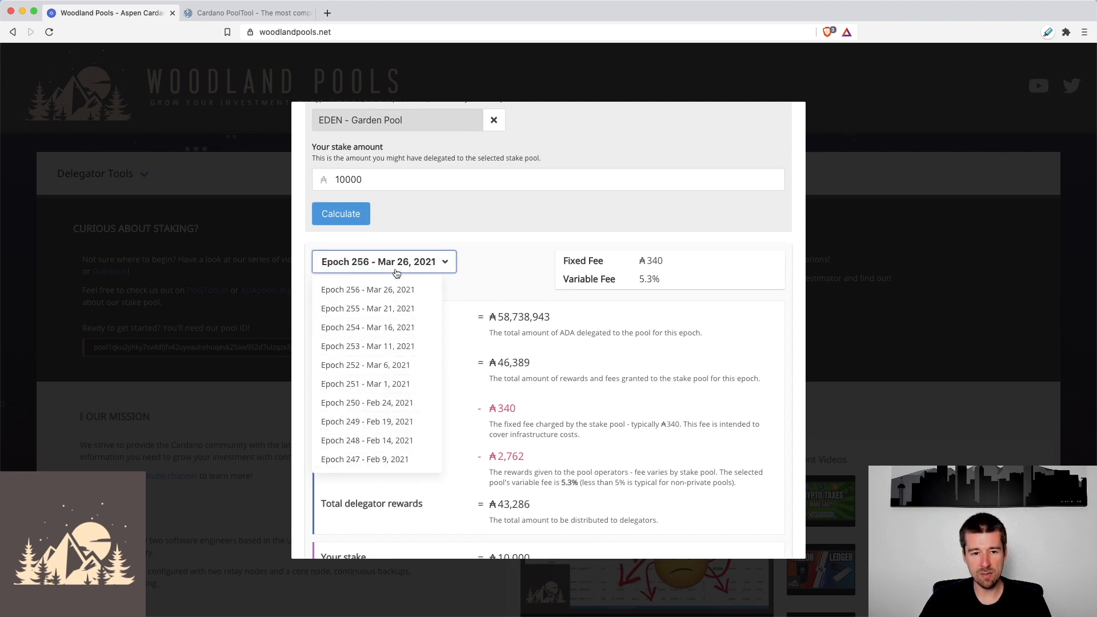
click(368, 308)
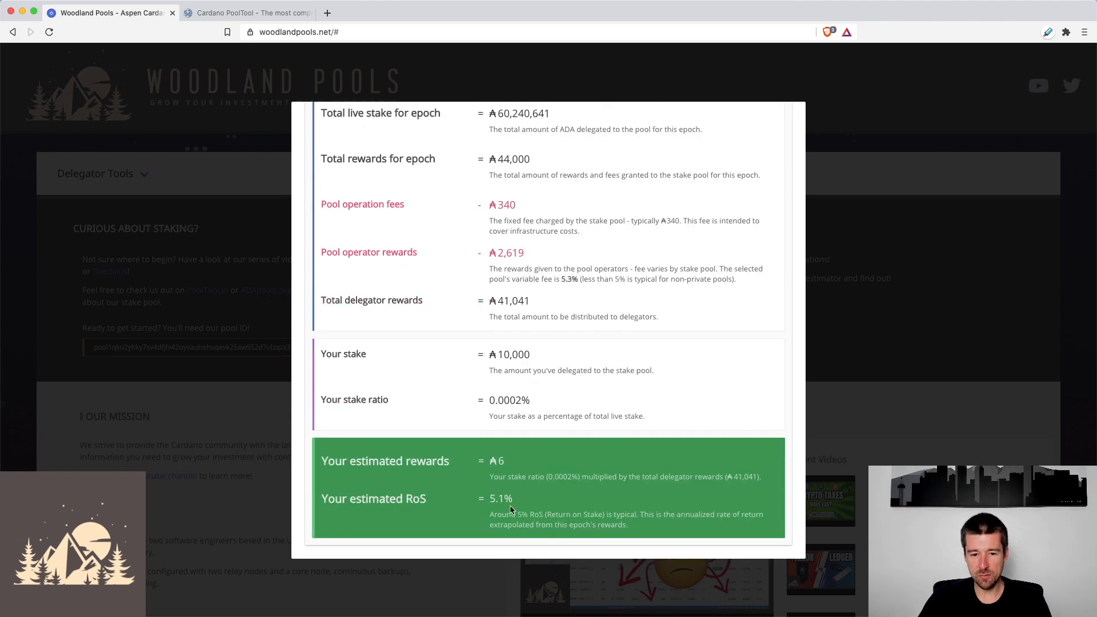
click(383, 384)
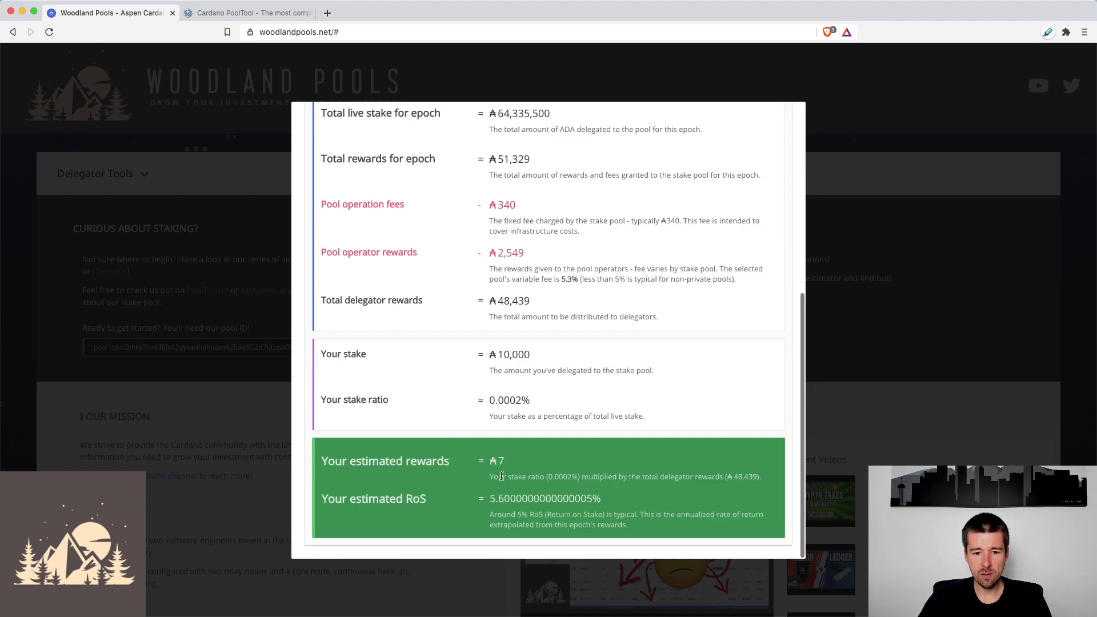
scroll(up, 3)
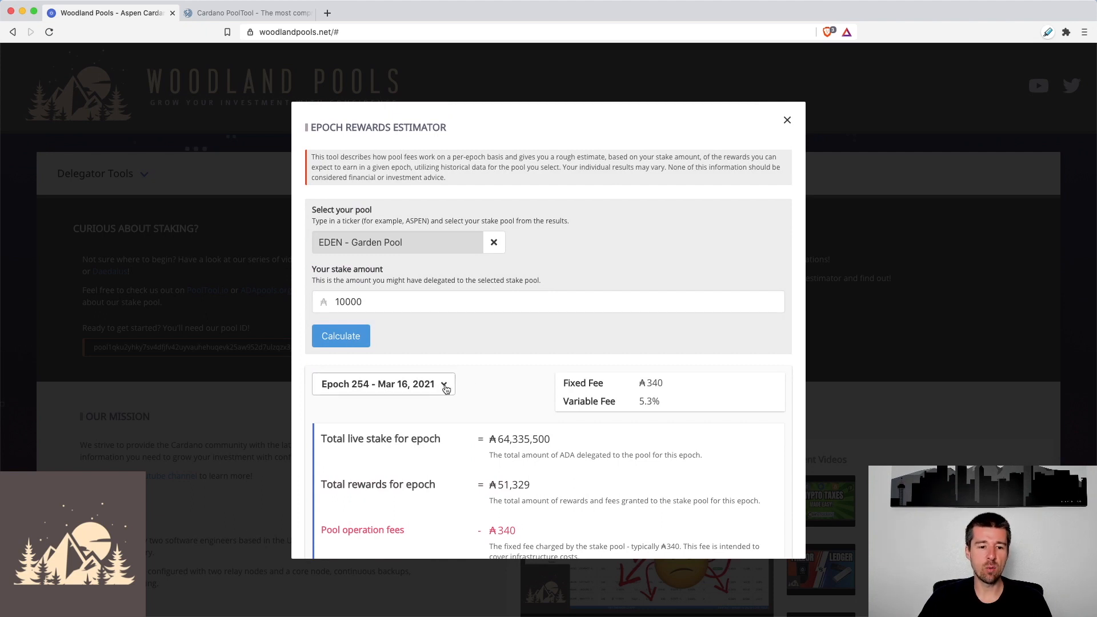
click(382, 383)
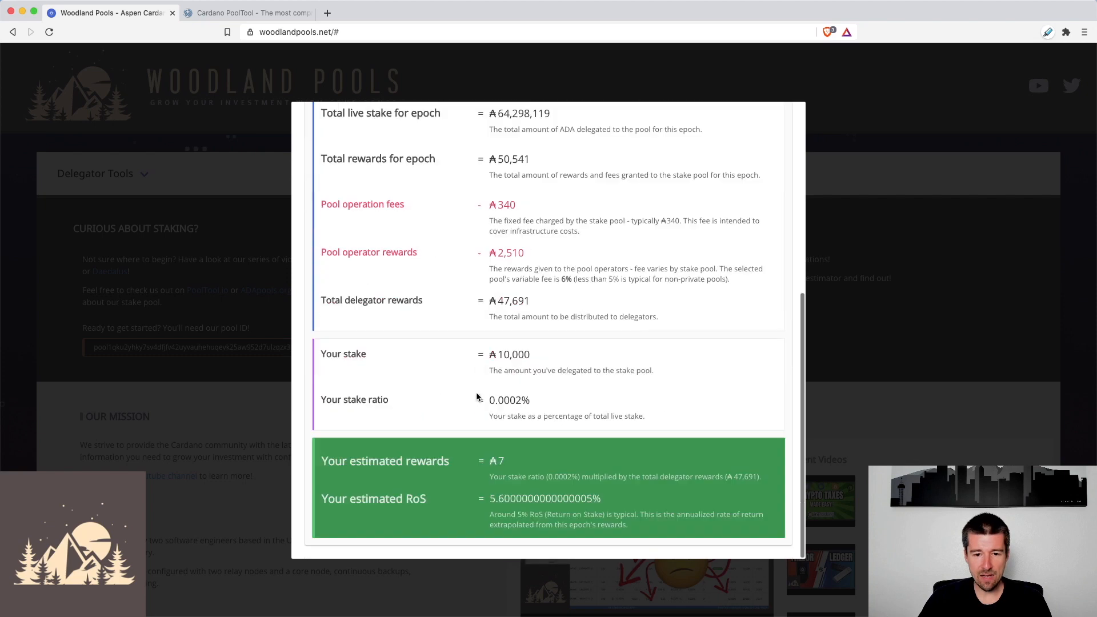
scroll(up, 3)
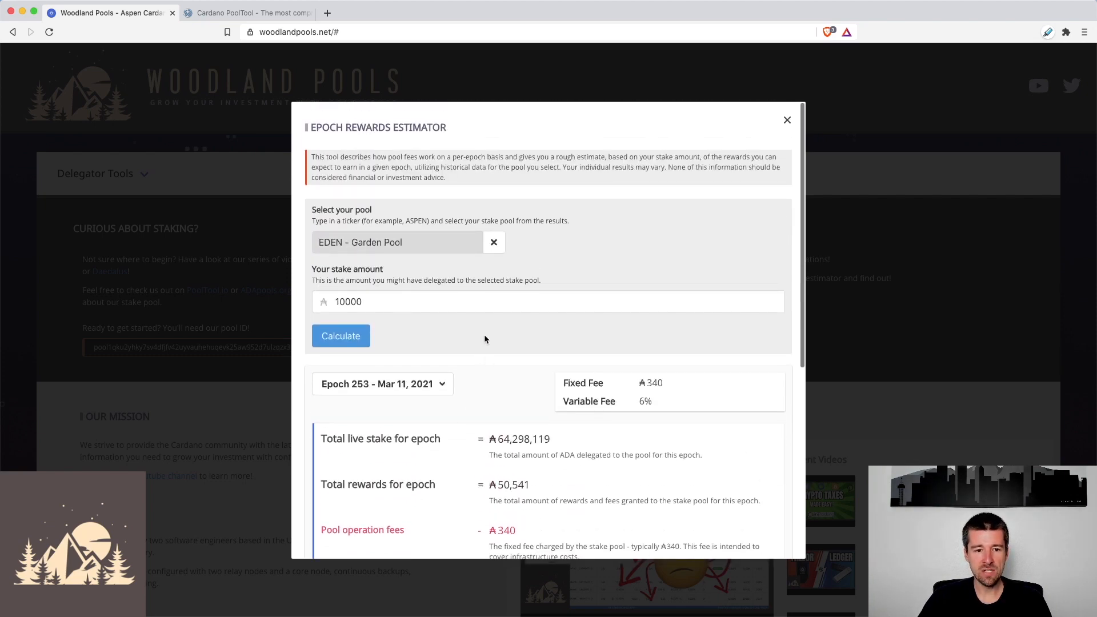
Reload ASPEN - Aspen Pool and view epoch 252 results: ₳24 rewards, 19.2% RoS
text(ASPEN)
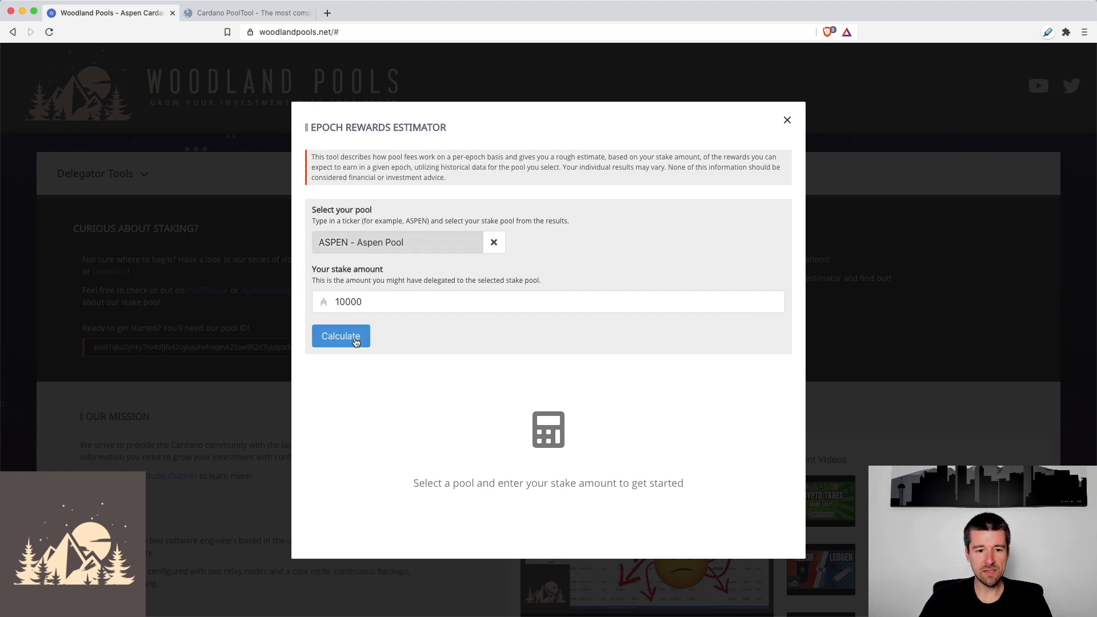
click(341, 336)
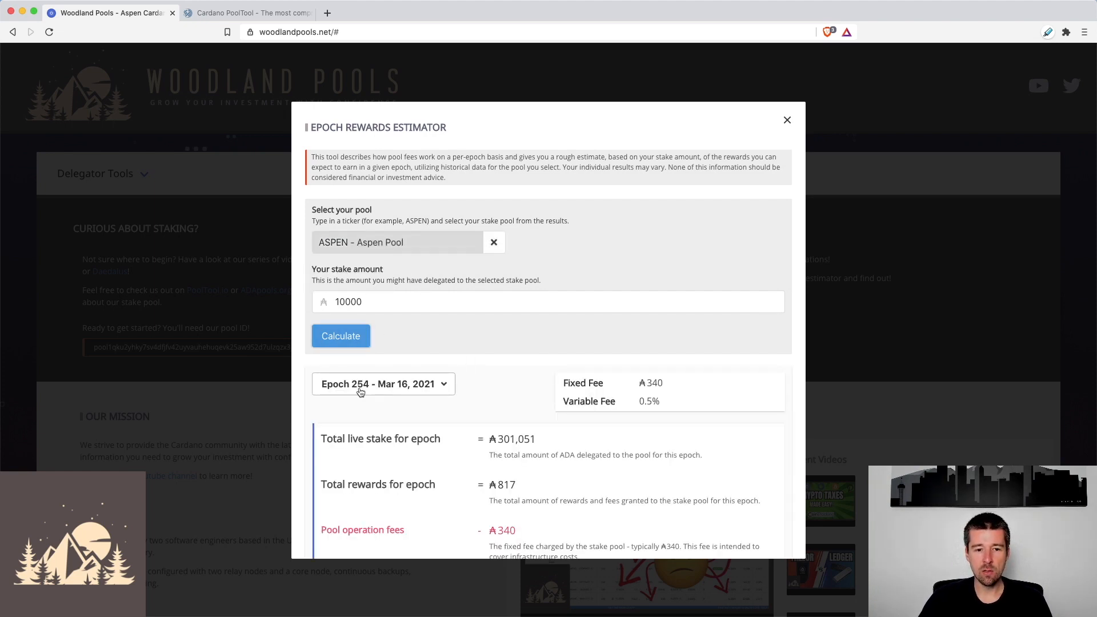
scroll(down, 3)
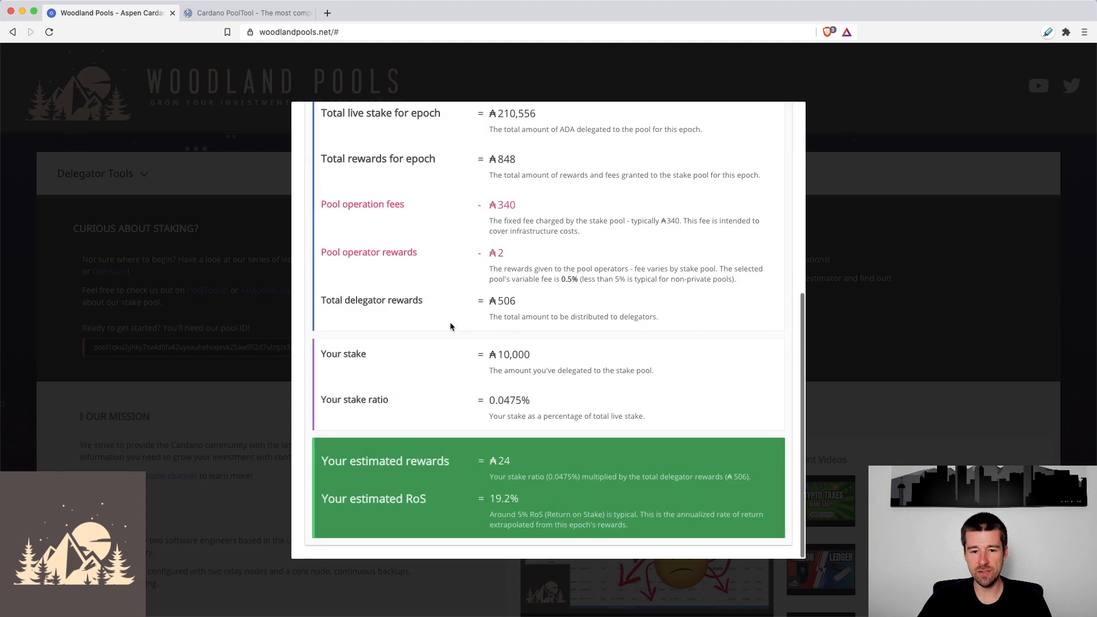
mouse_move(496, 504)
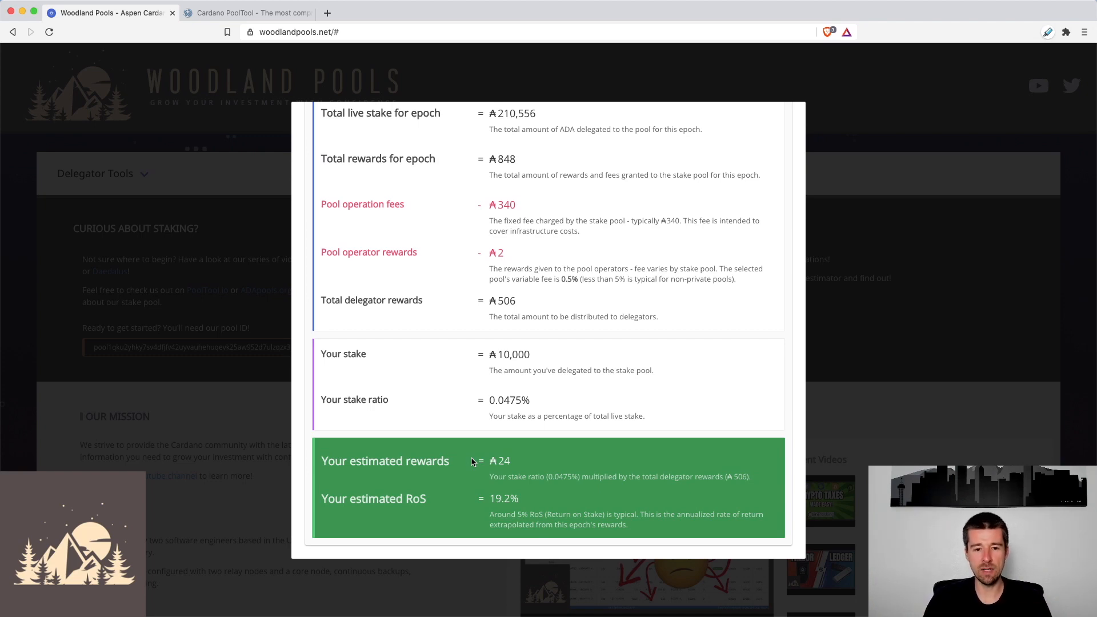
scroll(up, 3)
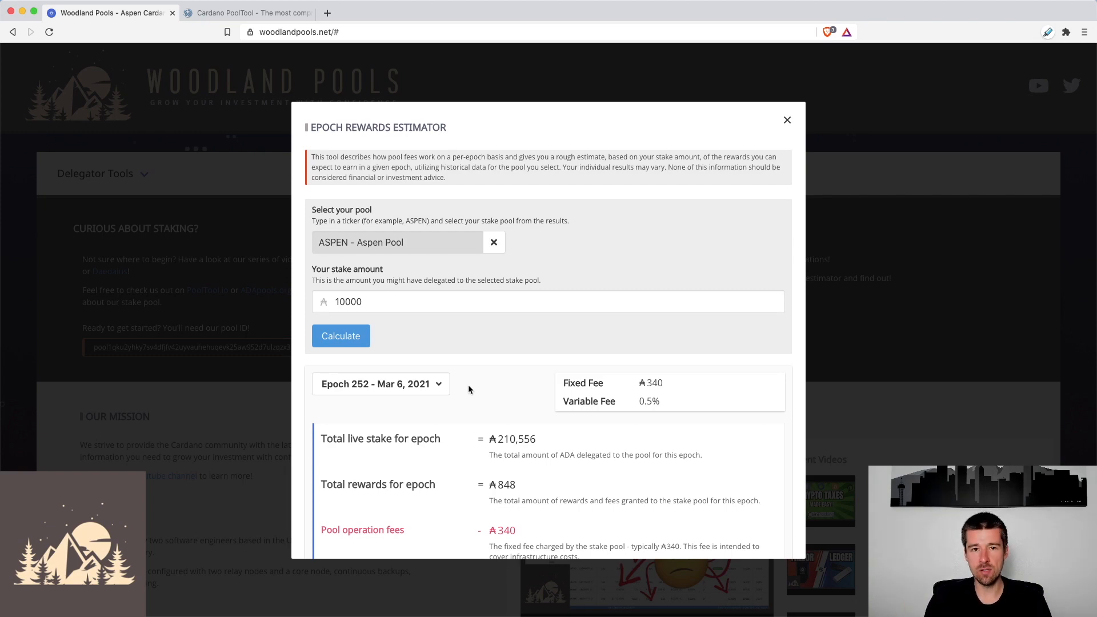
scroll(down, 3)
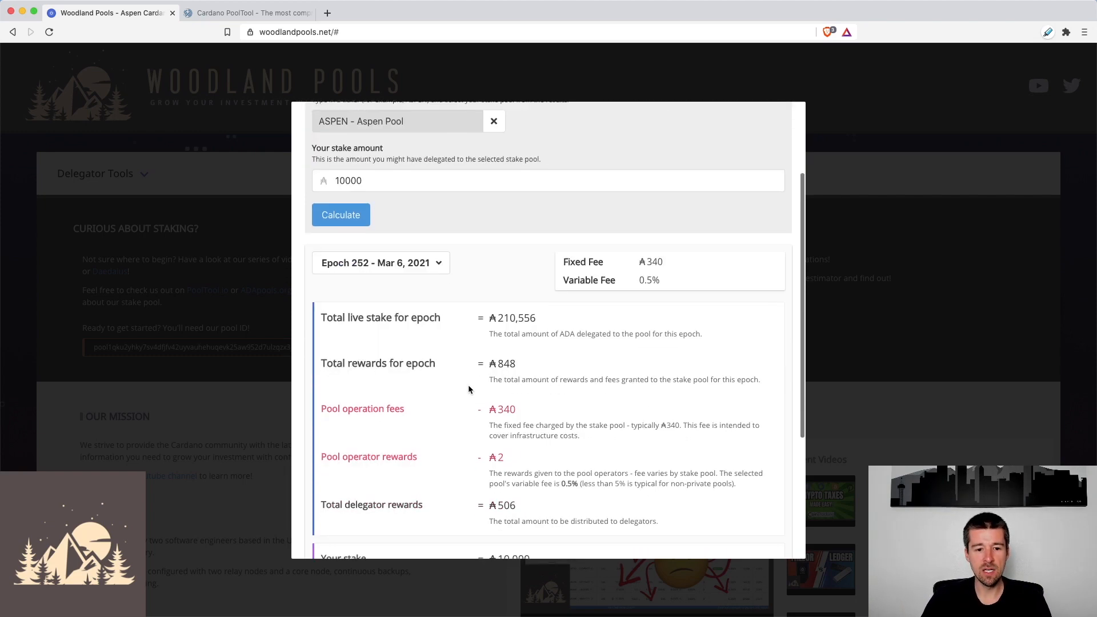
scroll(down, 3)
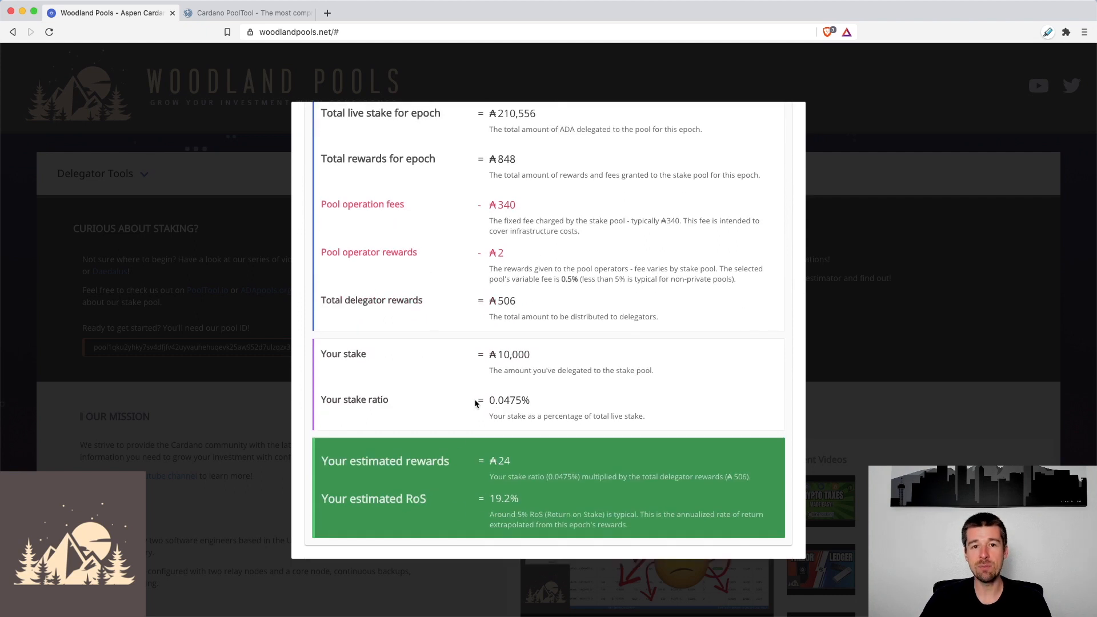
mouse_move(467, 399)
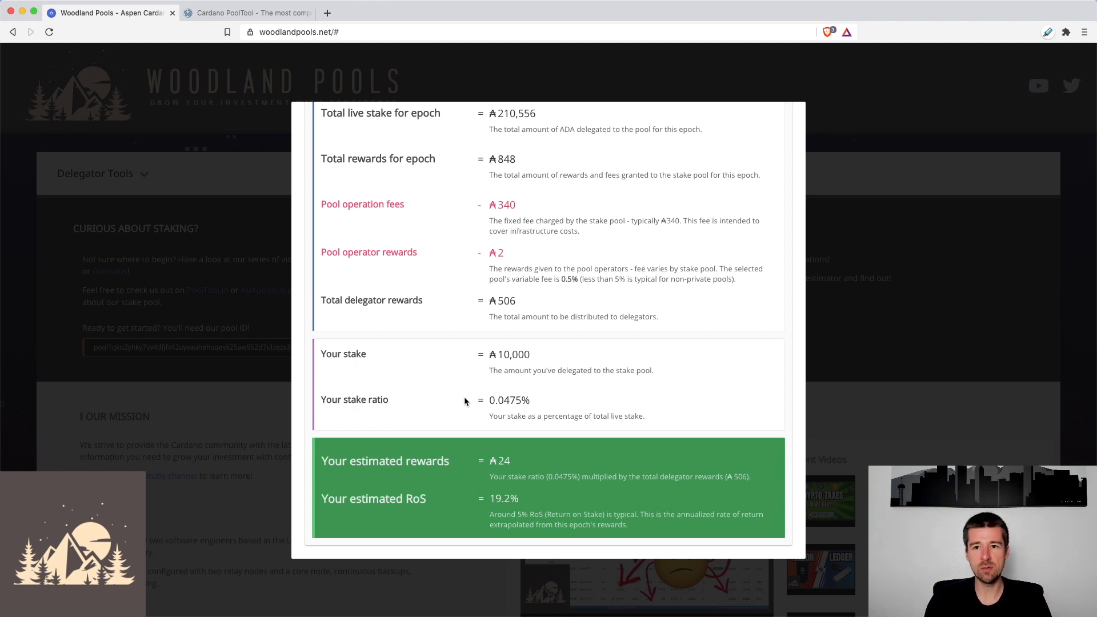
mouse_move(450, 337)
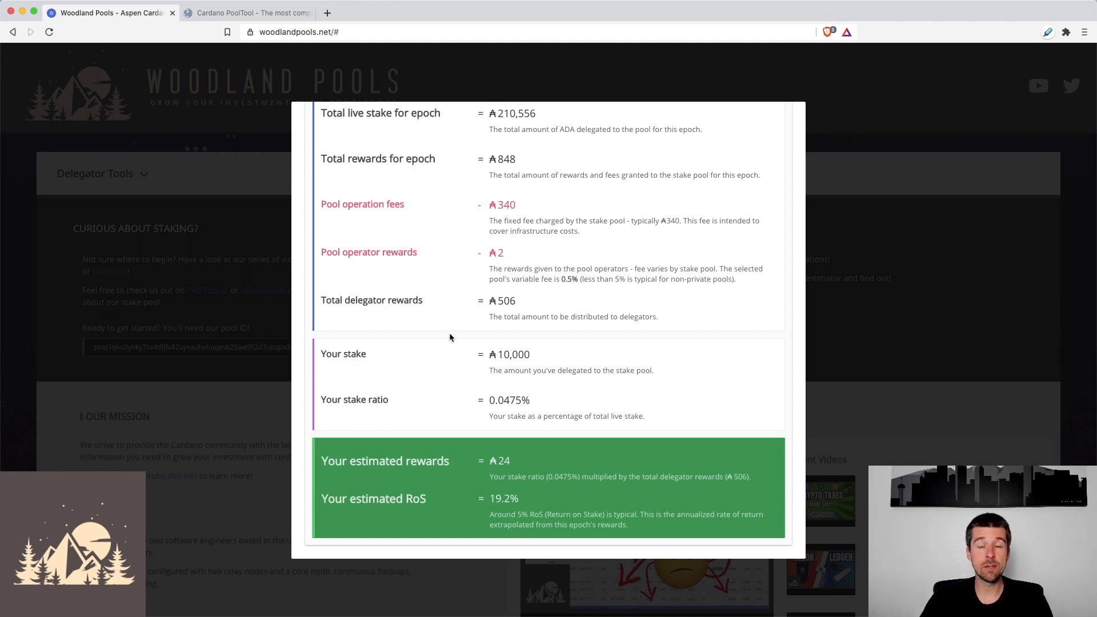
scroll(up, 3)
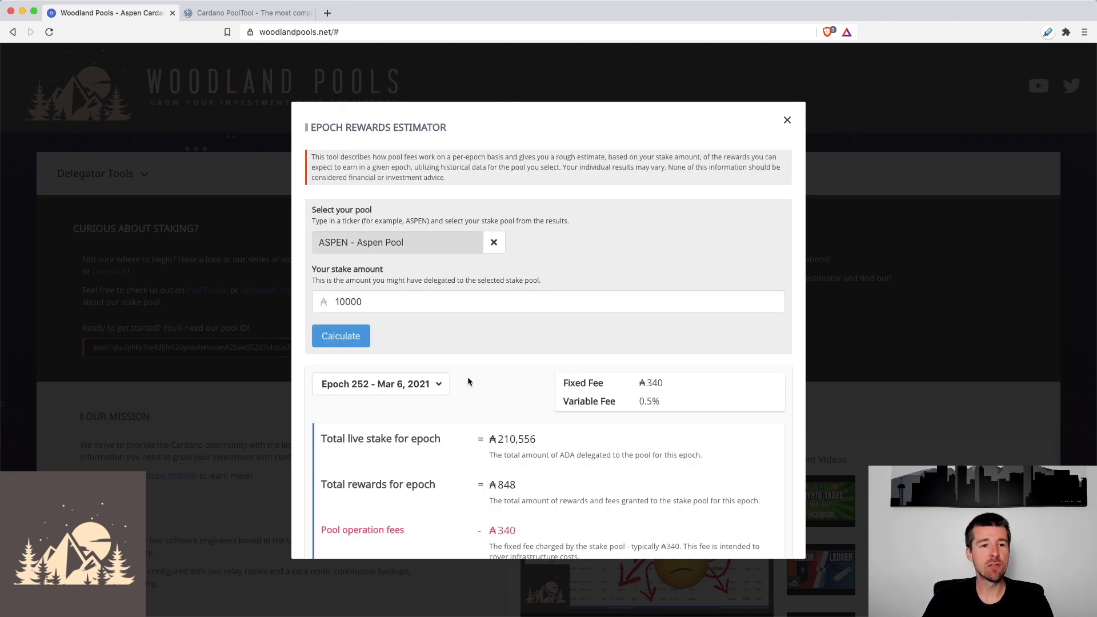
mouse_move(368, 129)
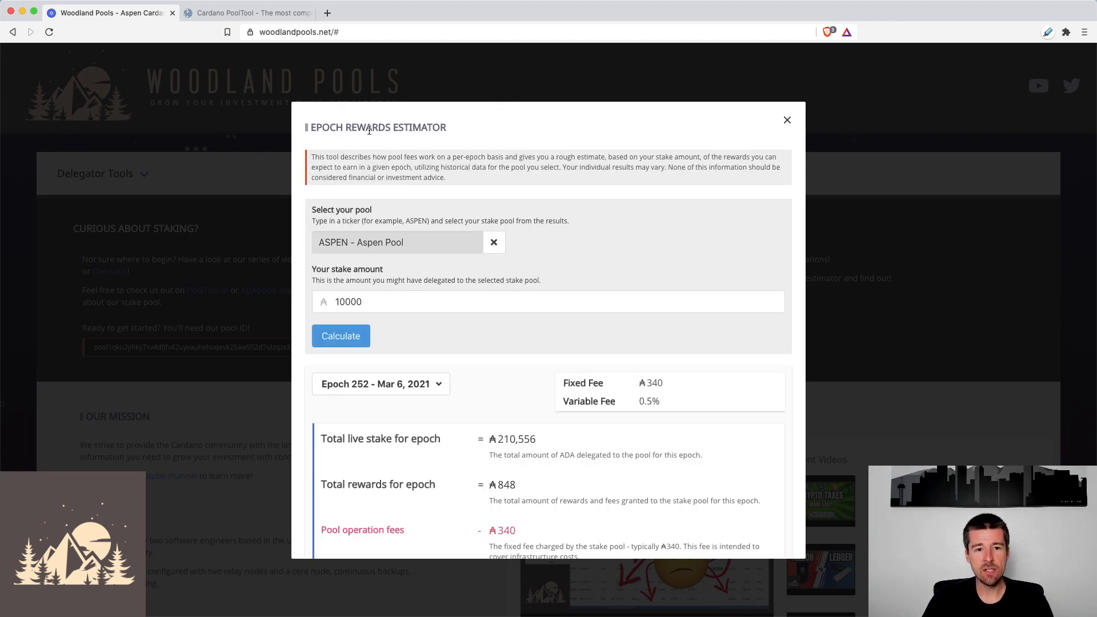
Show ASPEN's epoch dropdown listing epochs 254, 252 and 240
click(381, 384)
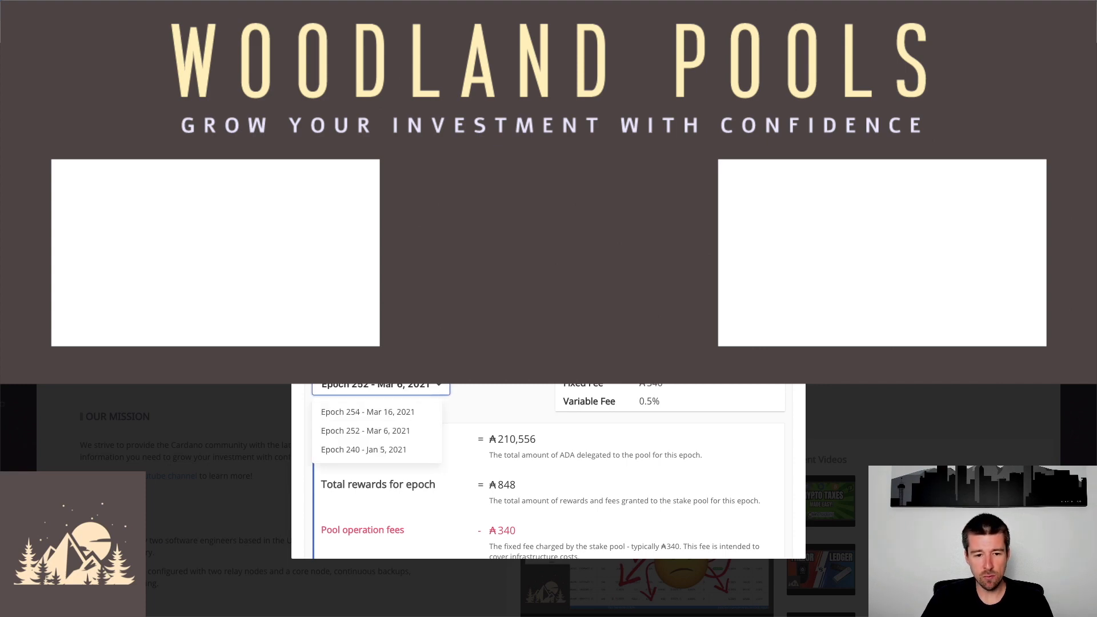